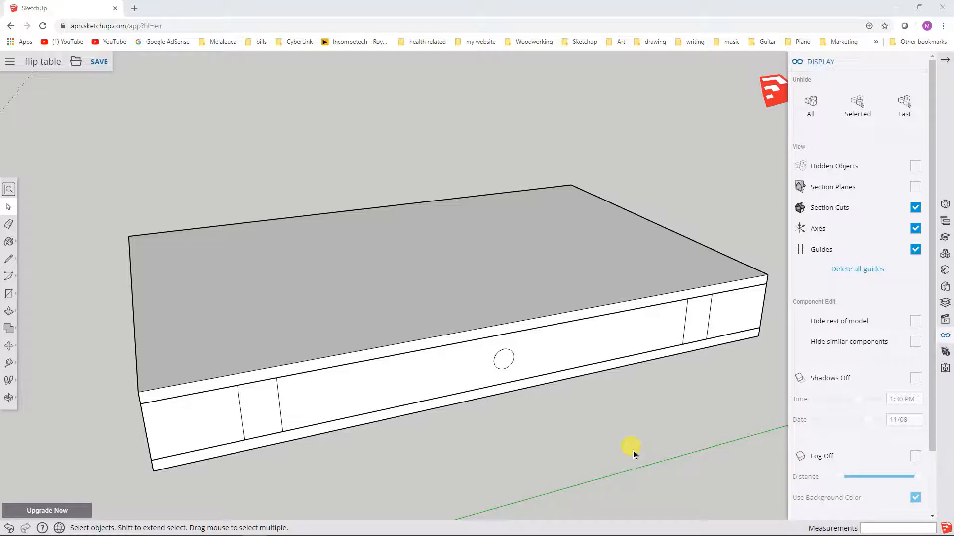
mouse_move(559, 416)
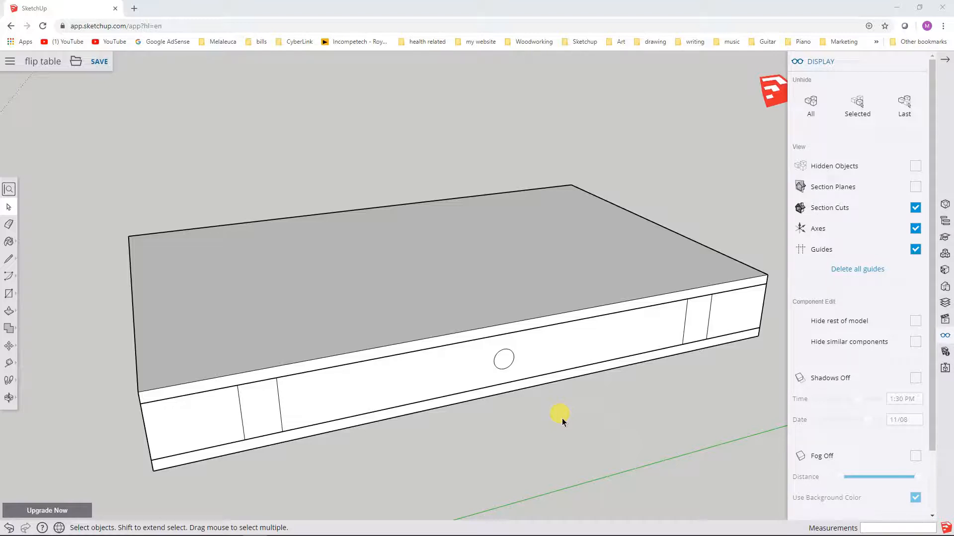
mouse_move(565, 426)
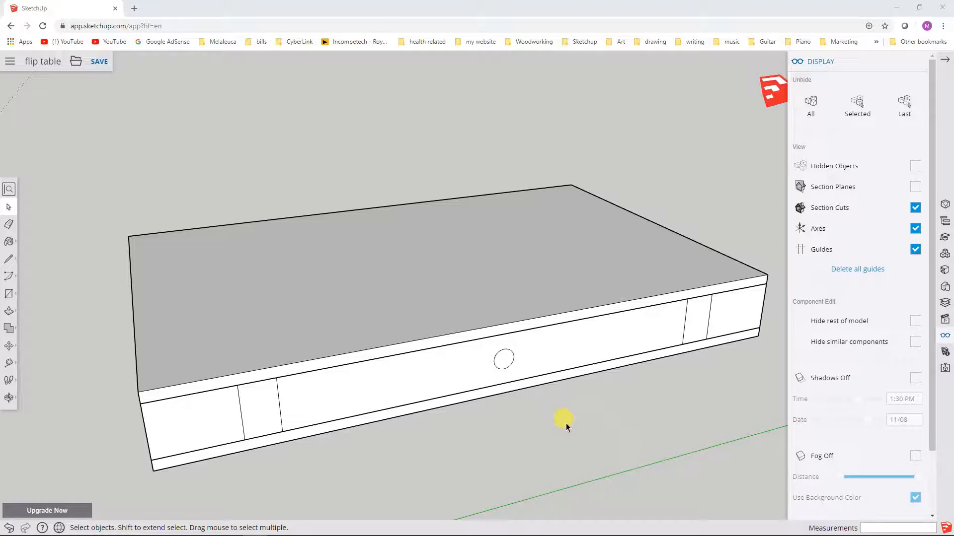
mouse_move(578, 378)
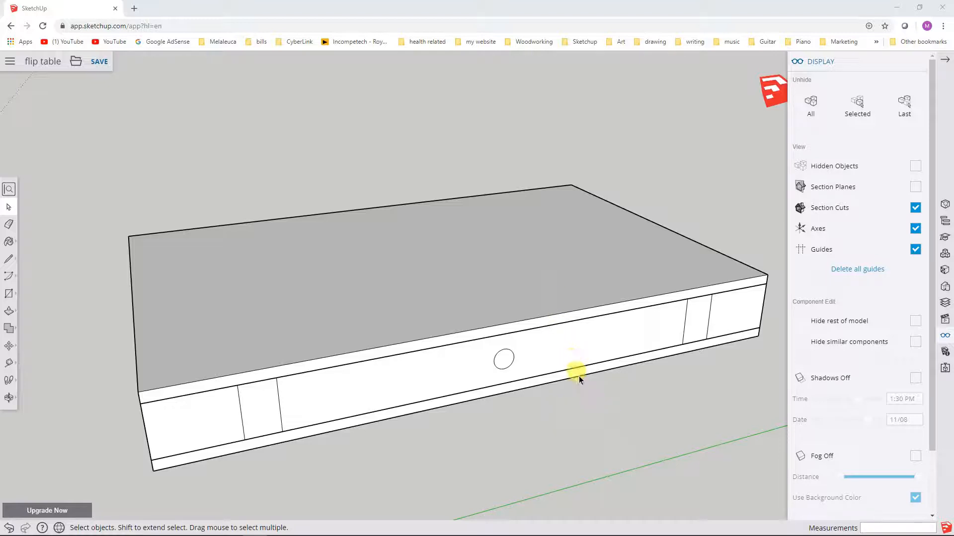
mouse_move(581, 384)
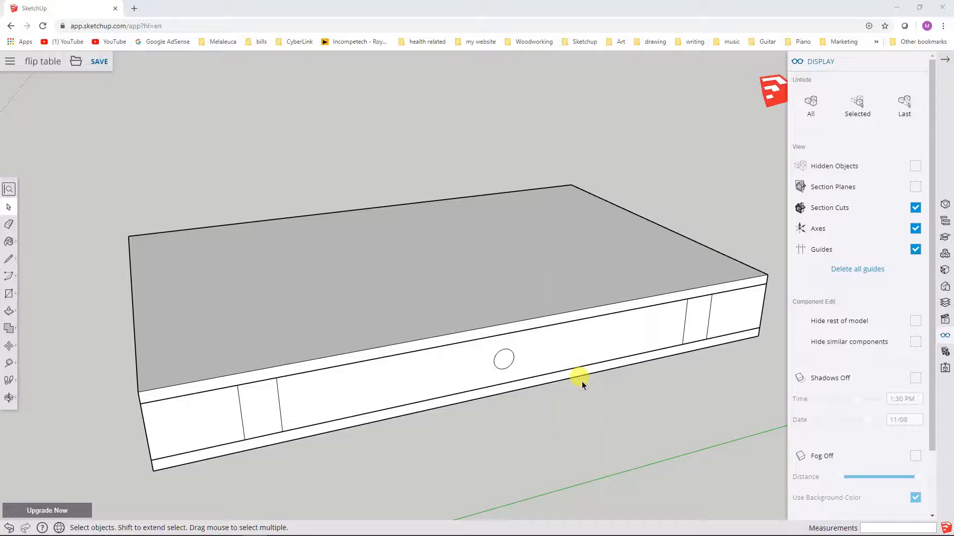
mouse_move(568, 407)
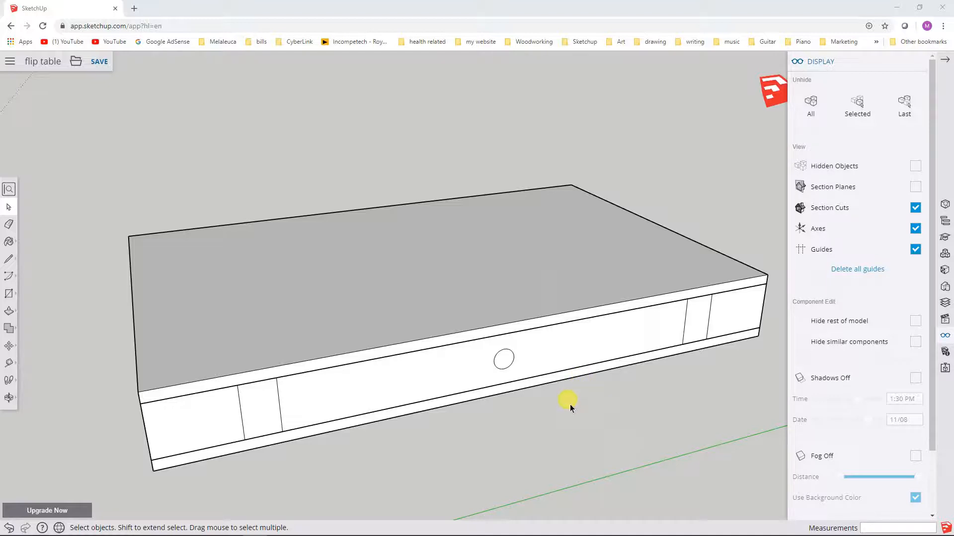
mouse_move(611, 389)
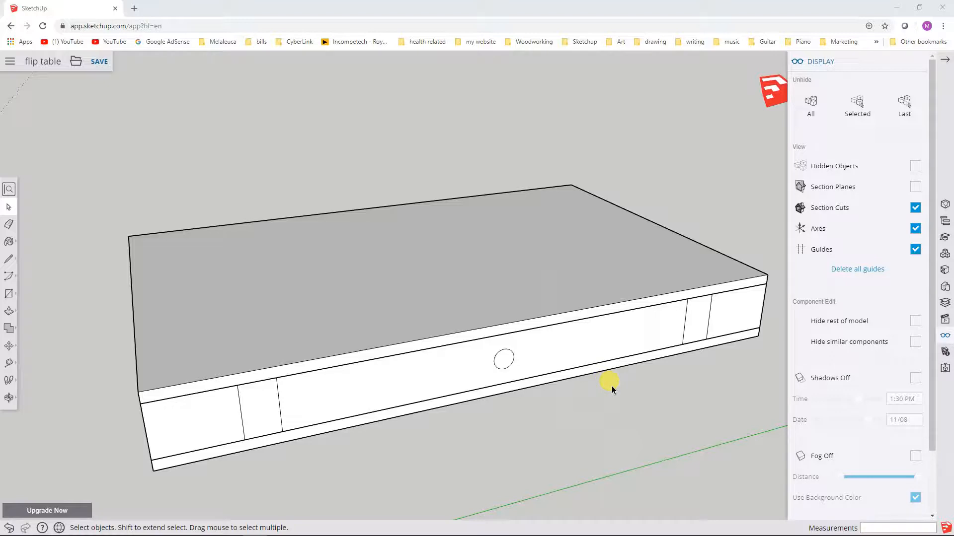
mouse_move(128, 150)
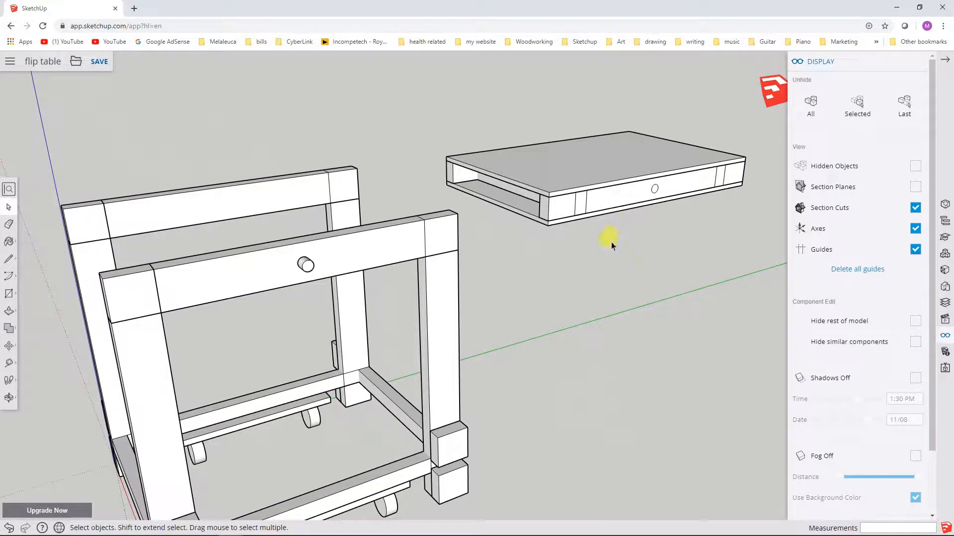
mouse_move(501, 210)
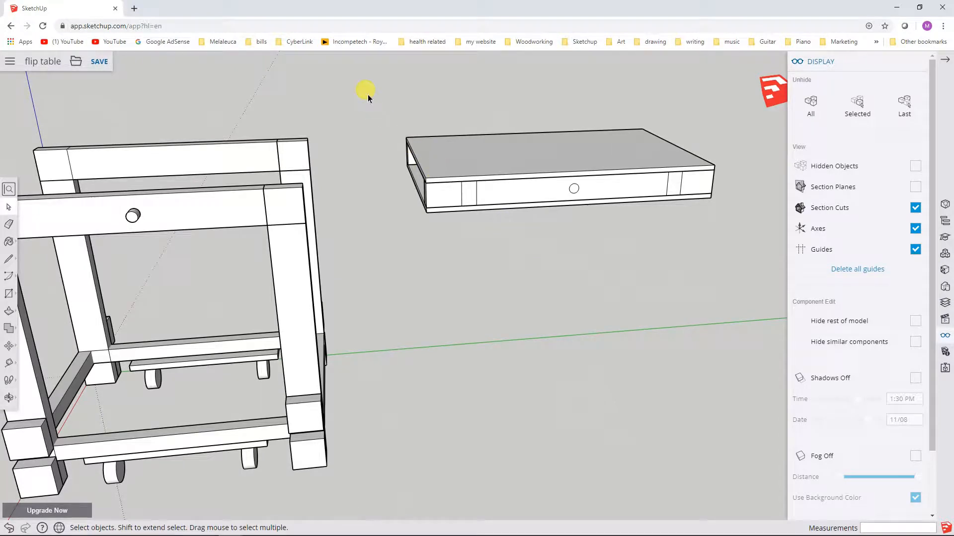
Move the floating tabletop group onto the leg frame and inspect the assembled table.
left_click(554, 146)
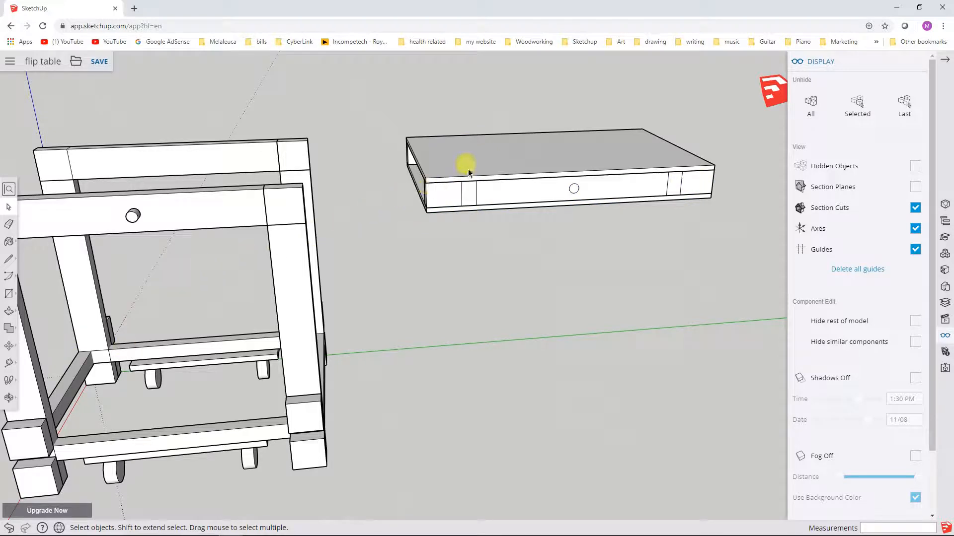
left_click(468, 170)
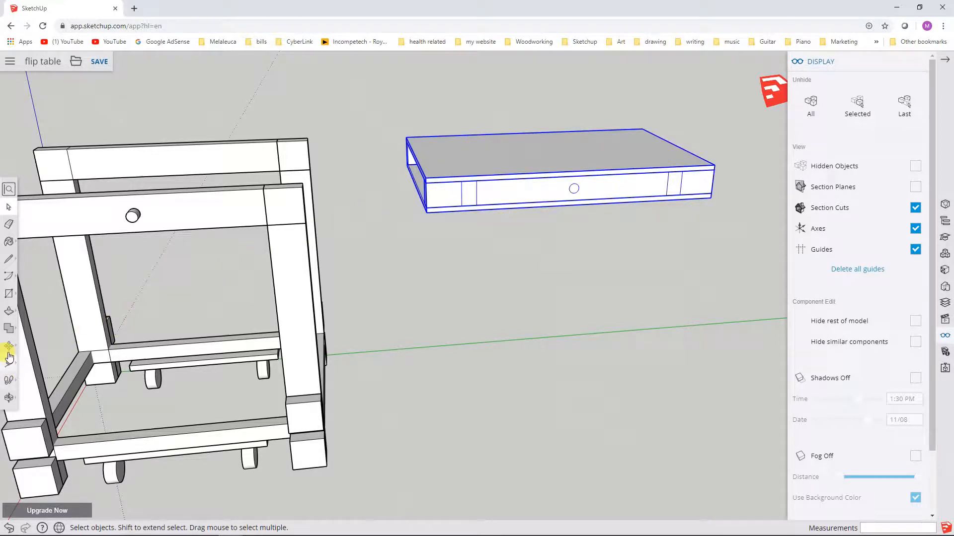
left_click(9, 346)
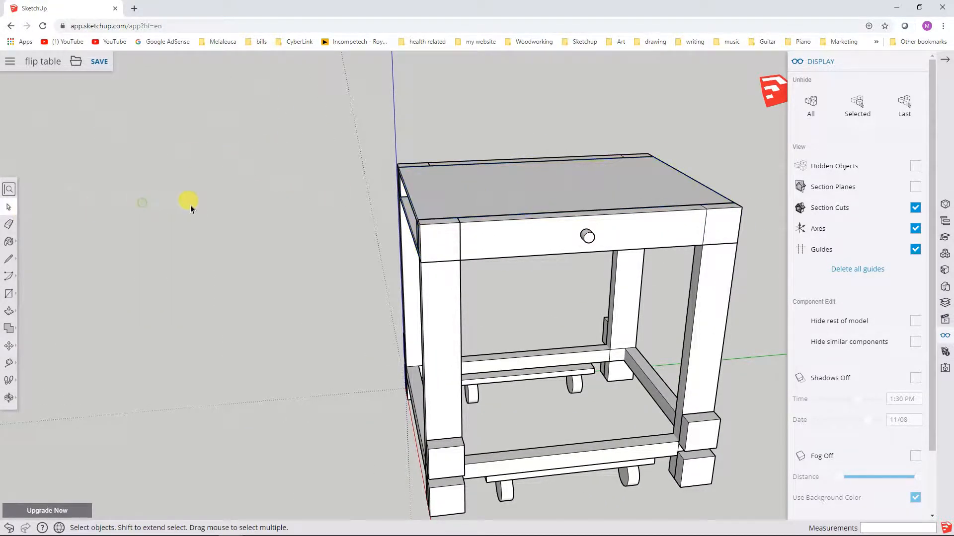
left_click_drag(188, 200, 275, 251)
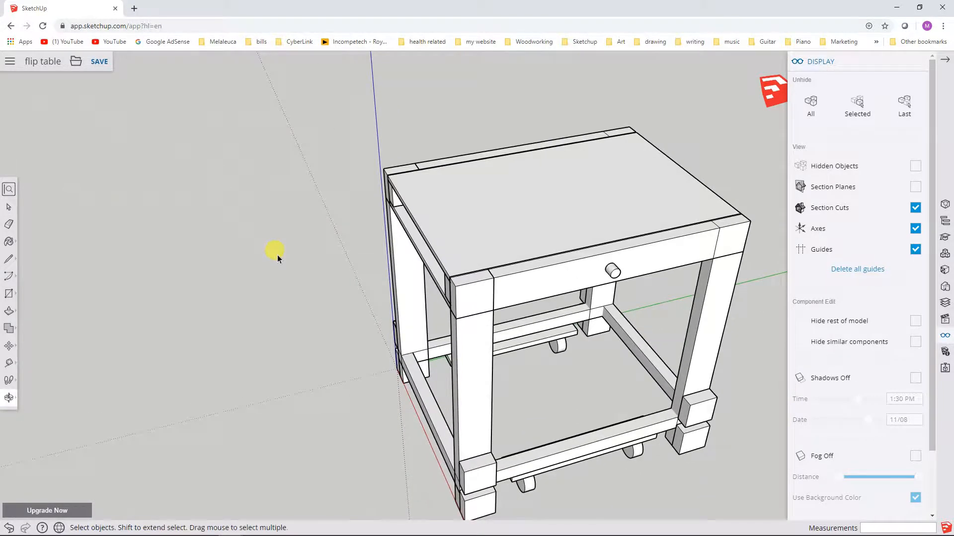
left_click_drag(275, 251, 184, 200)
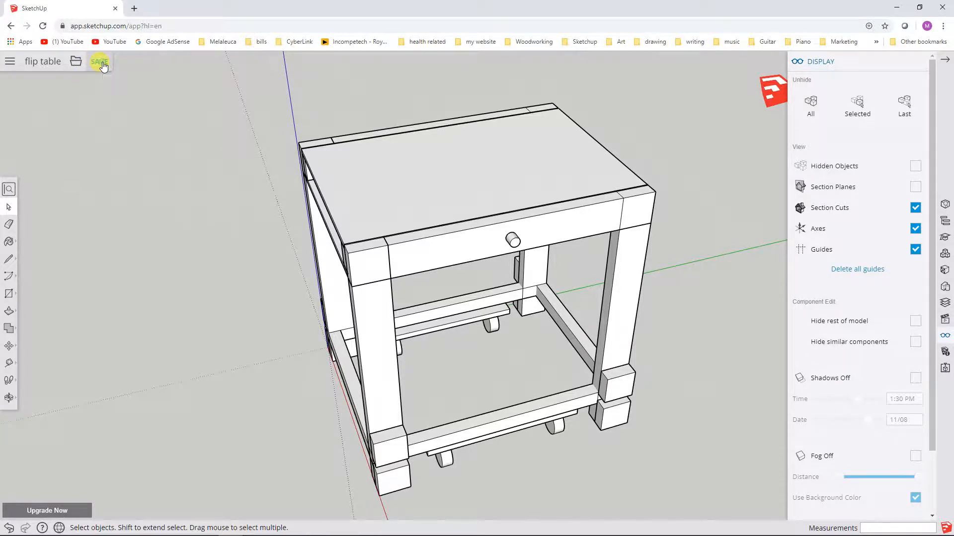
mouse_move(134, 136)
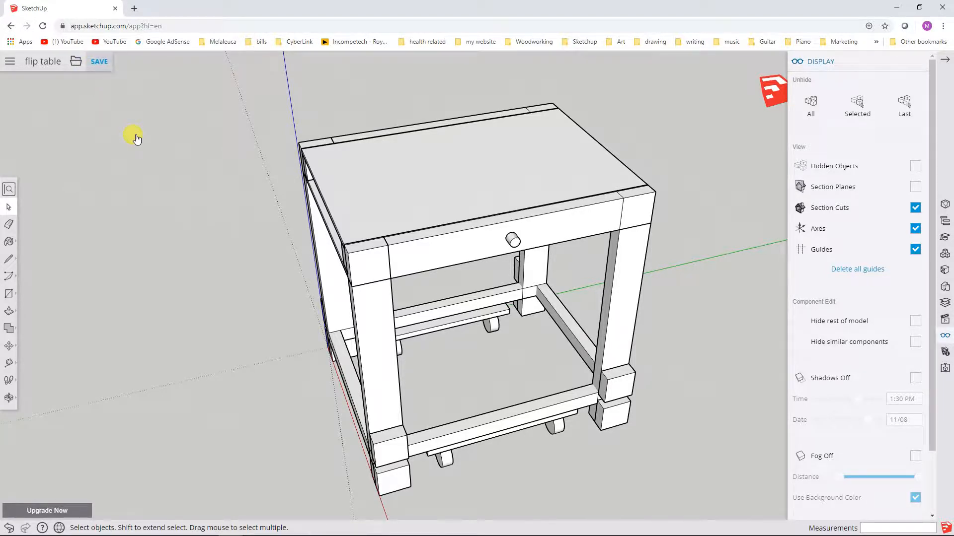
Save the assembled model, then look the table over from several sides.
left_click(99, 62)
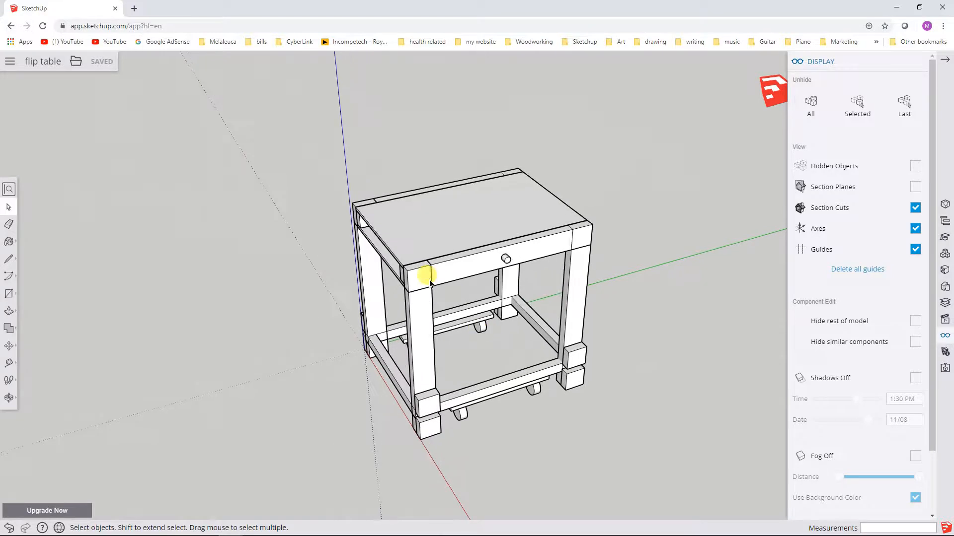
mouse_move(295, 155)
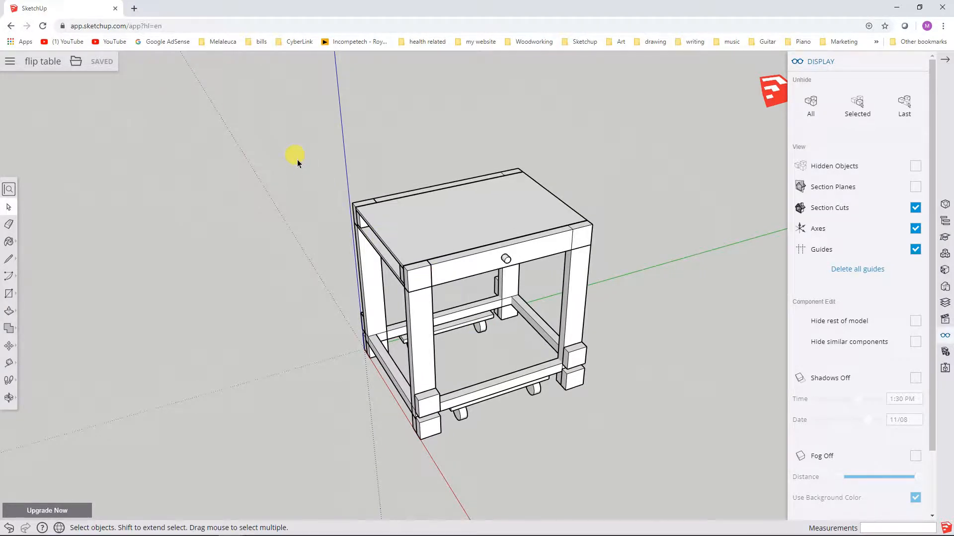
mouse_move(313, 166)
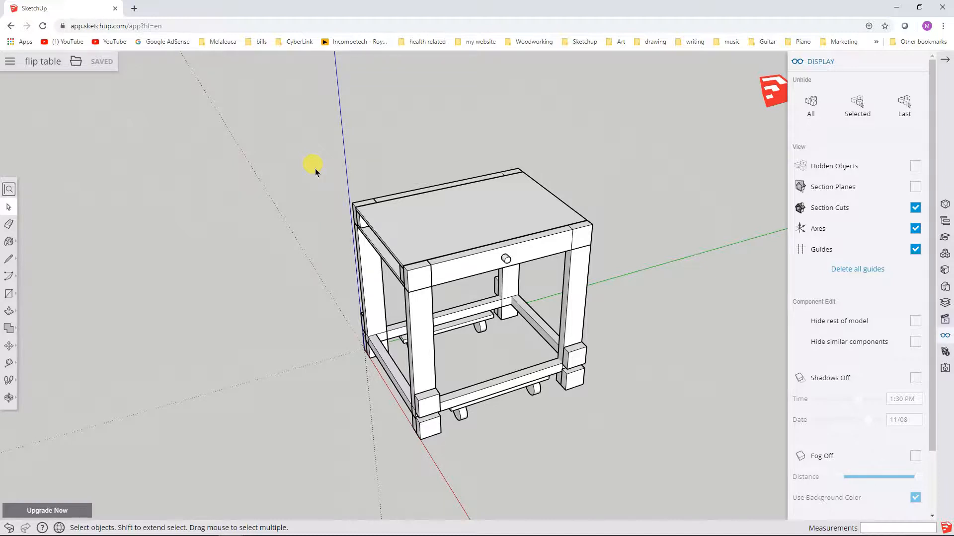
left_click_drag(313, 167, 374, 209)
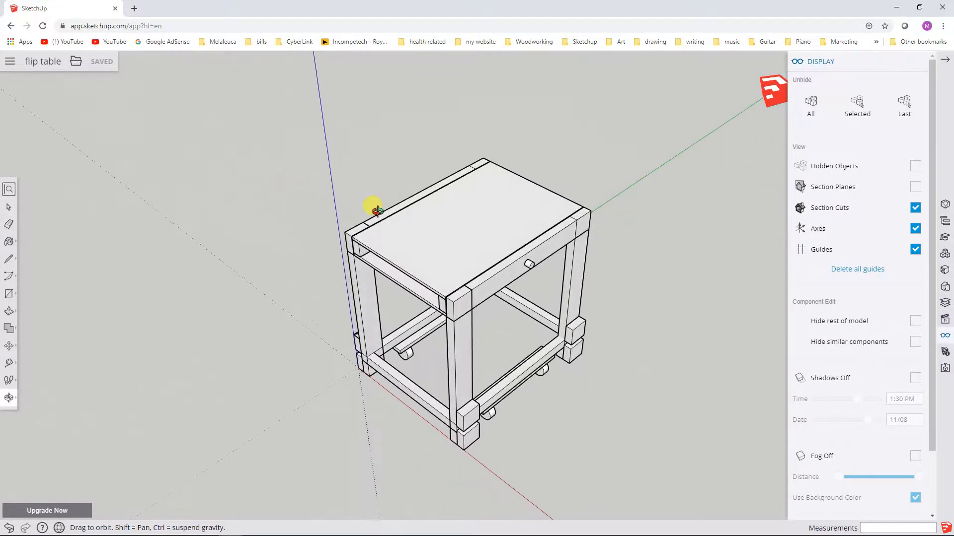
left_click_drag(374, 207, 246, 201)
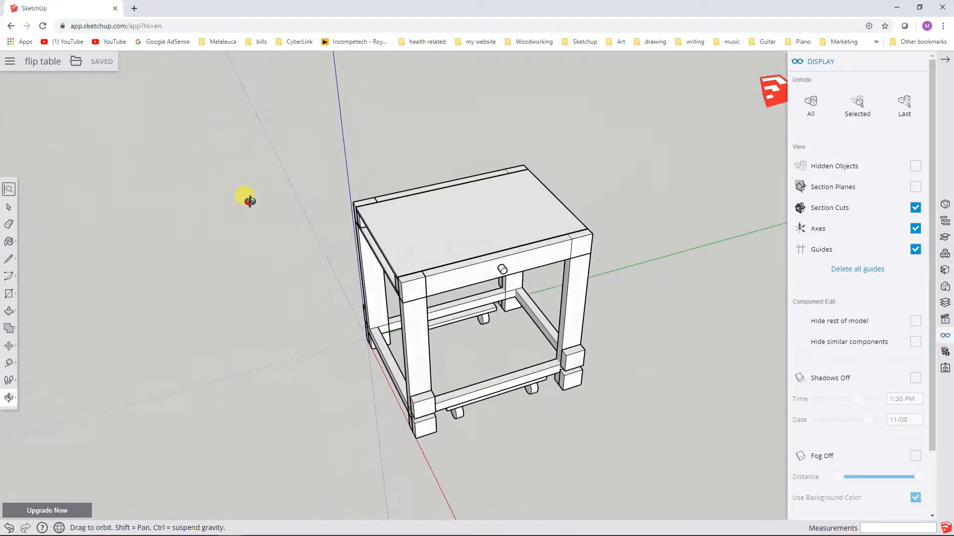
left_click_drag(248, 201, 329, 173)
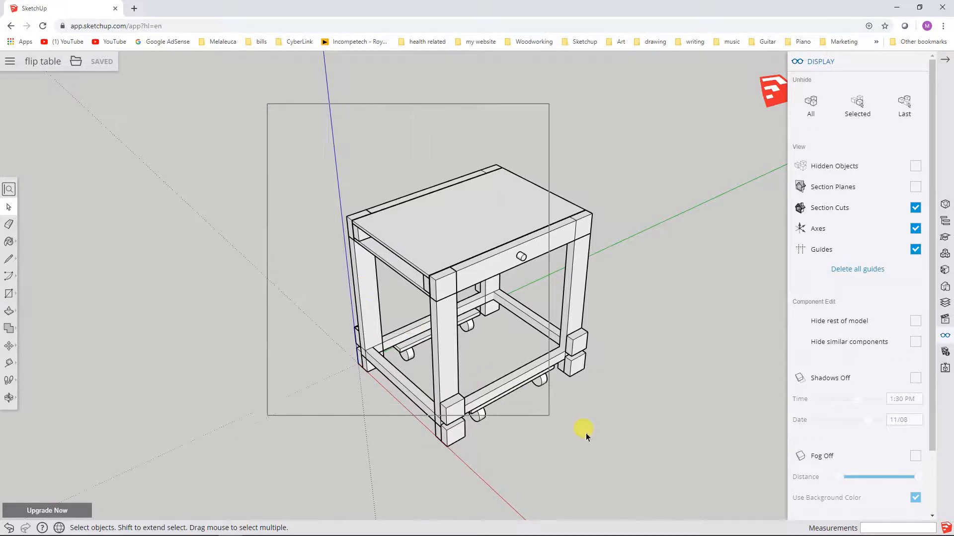
Select the entire table and paste a copy of it beside the original.
left_click(468, 254)
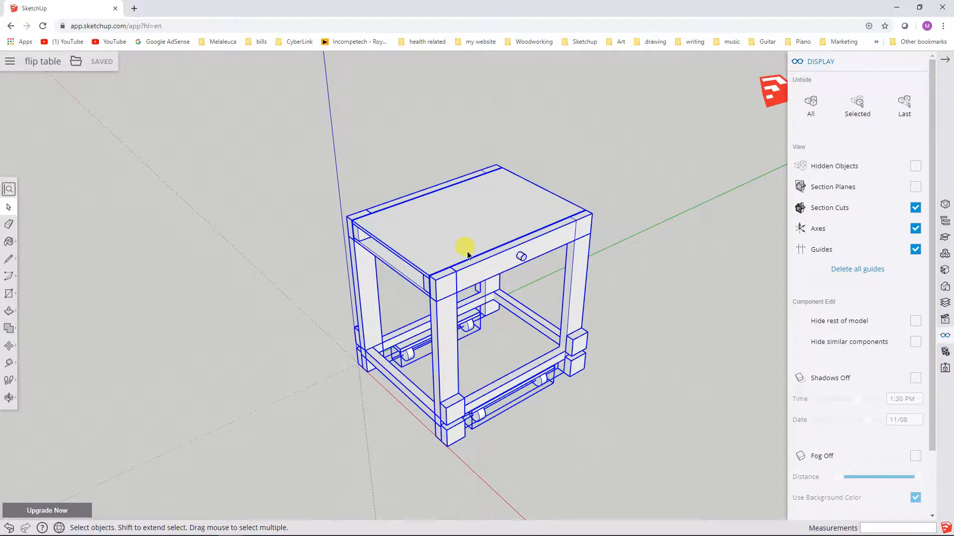
right_click(468, 254)
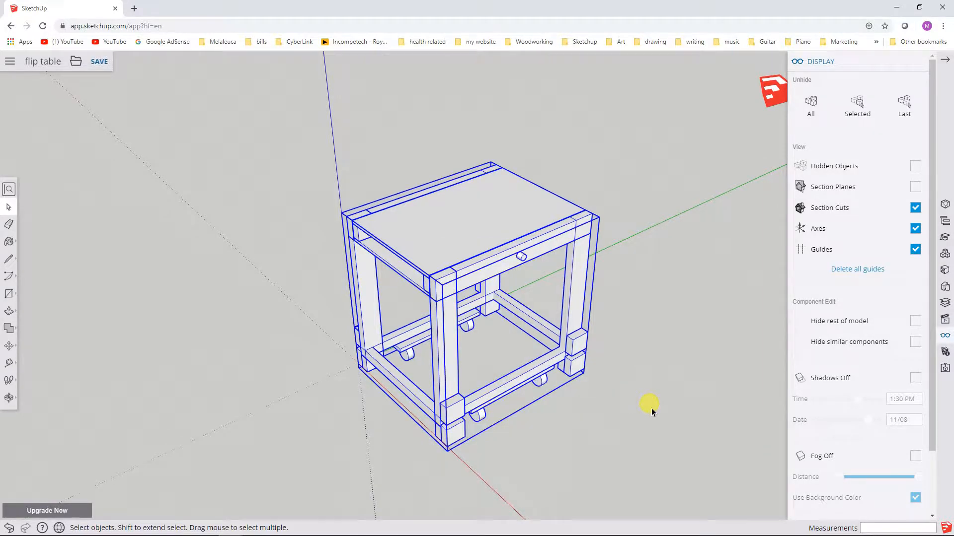
mouse_move(461, 215)
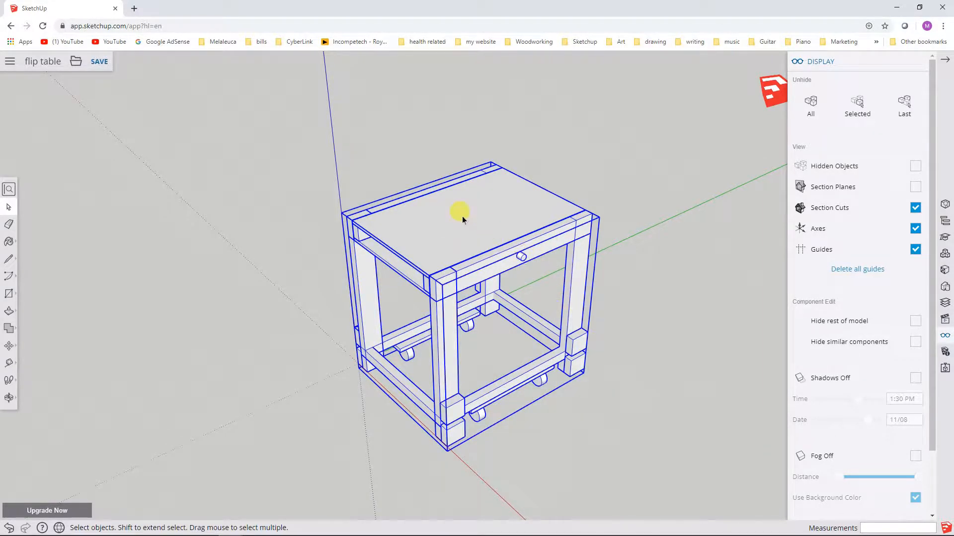
right_click(460, 212)
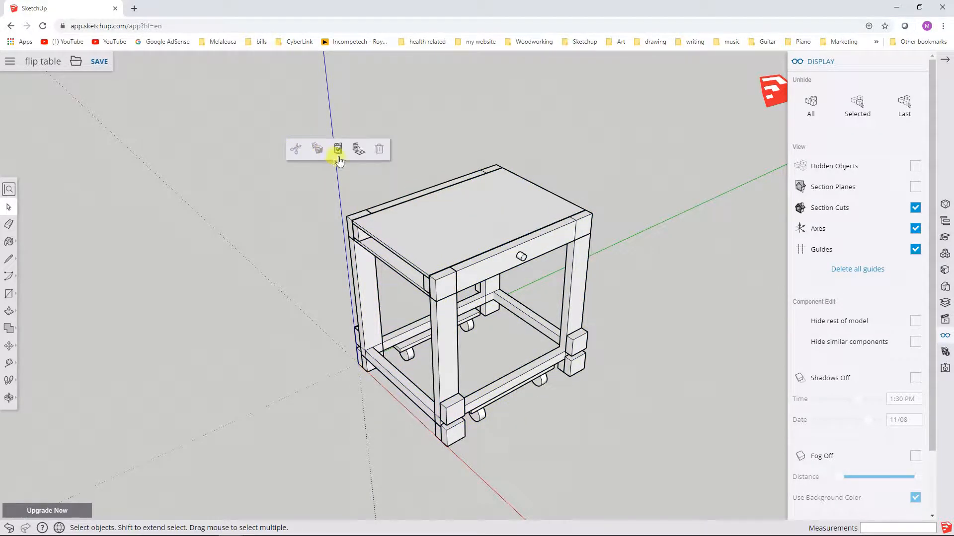
left_click(338, 149)
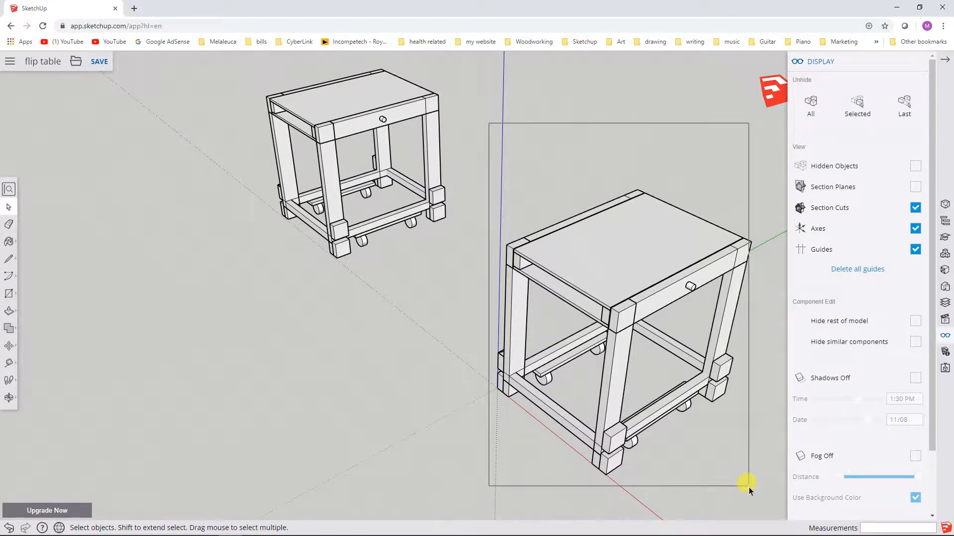
left_click(639, 267)
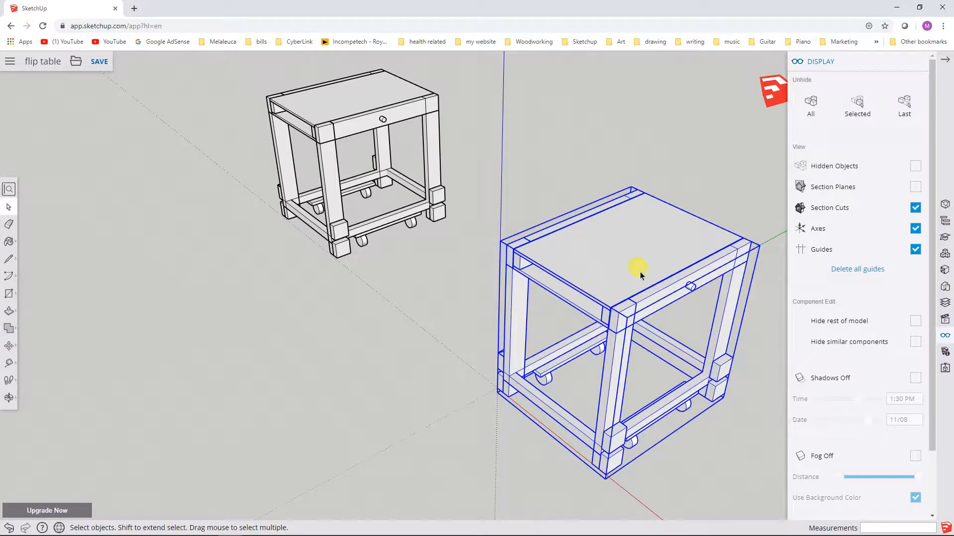
left_click(487, 316)
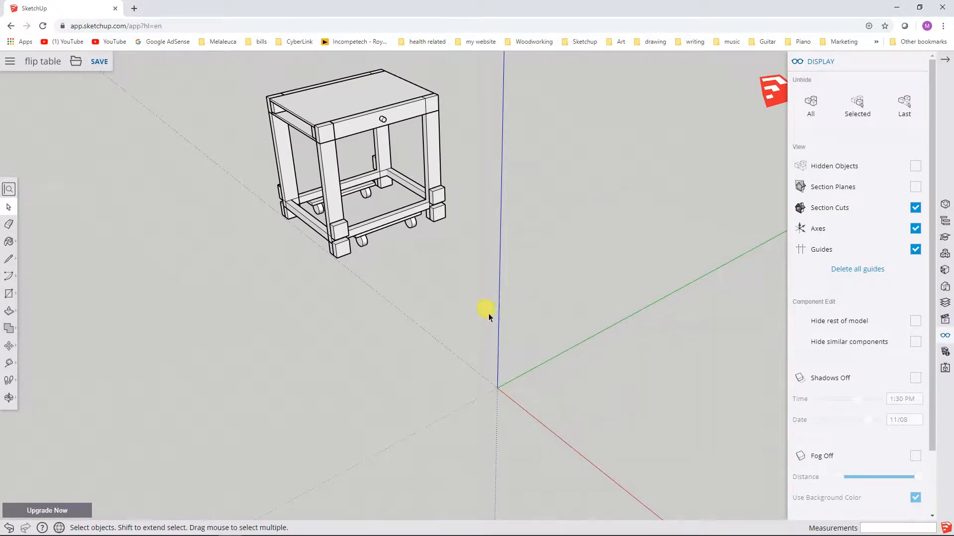
mouse_move(485, 319)
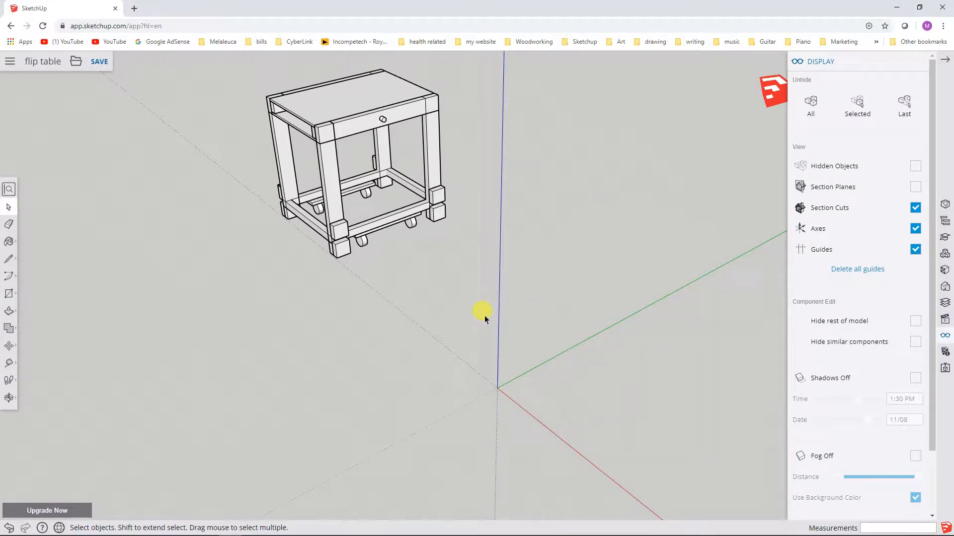
mouse_move(915, 181)
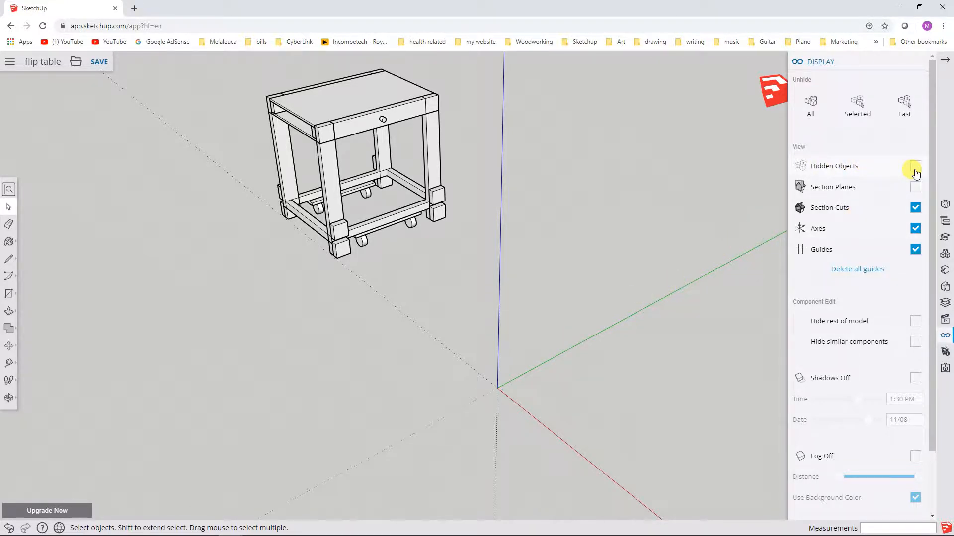
left_click(915, 166)
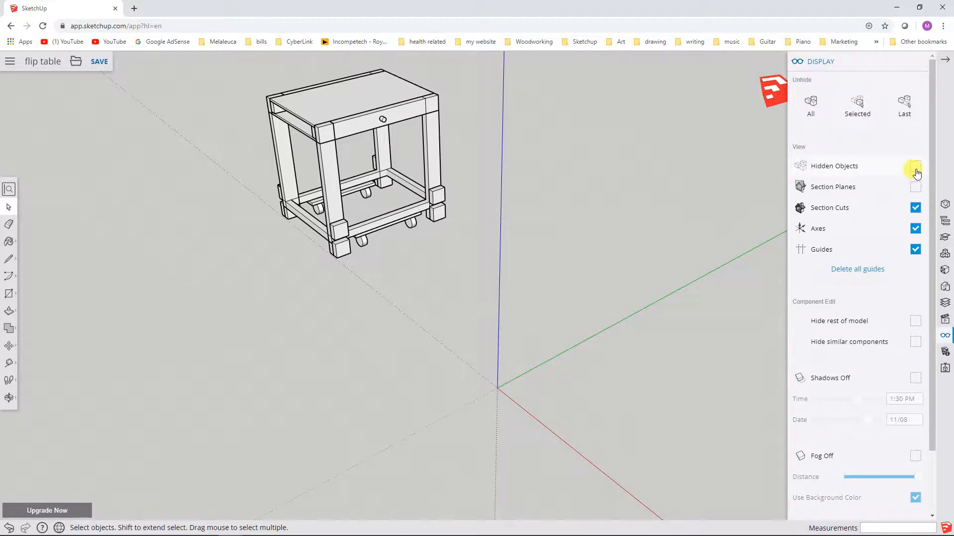
left_click(915, 166)
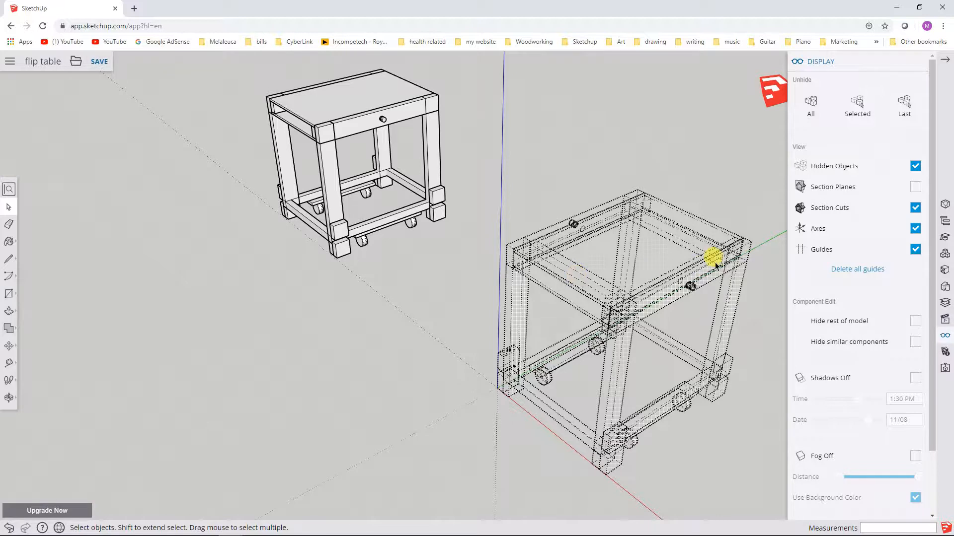
right_click(715, 258)
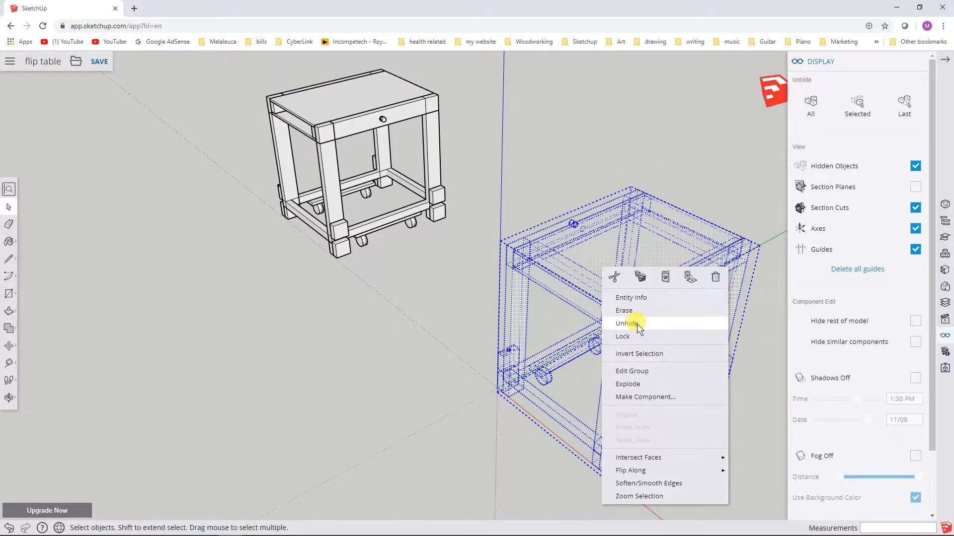
left_click(627, 323)
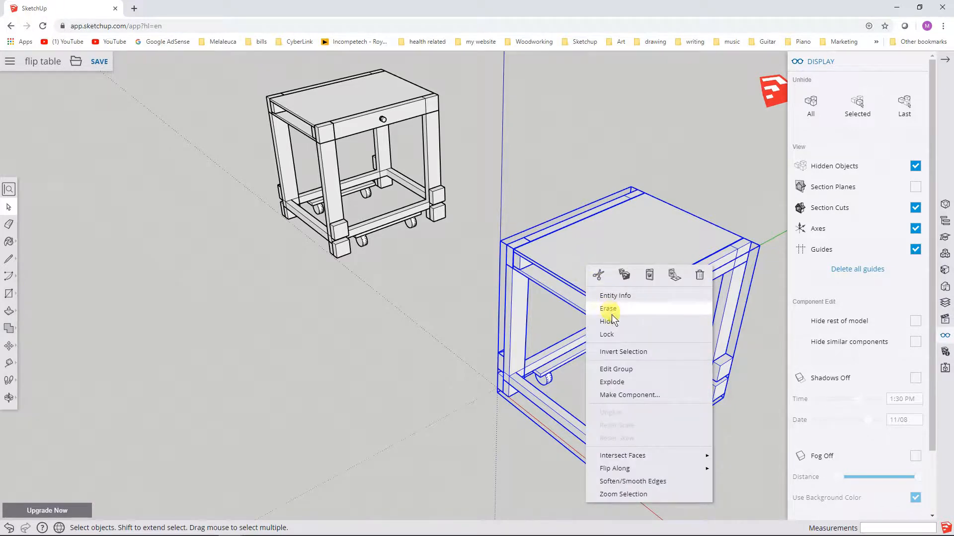
left_click(611, 381)
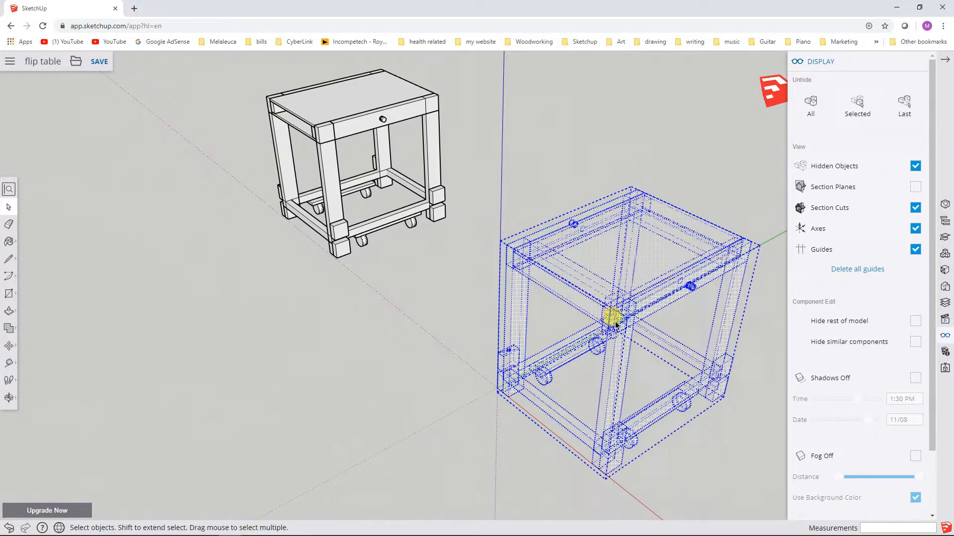
left_click(915, 166)
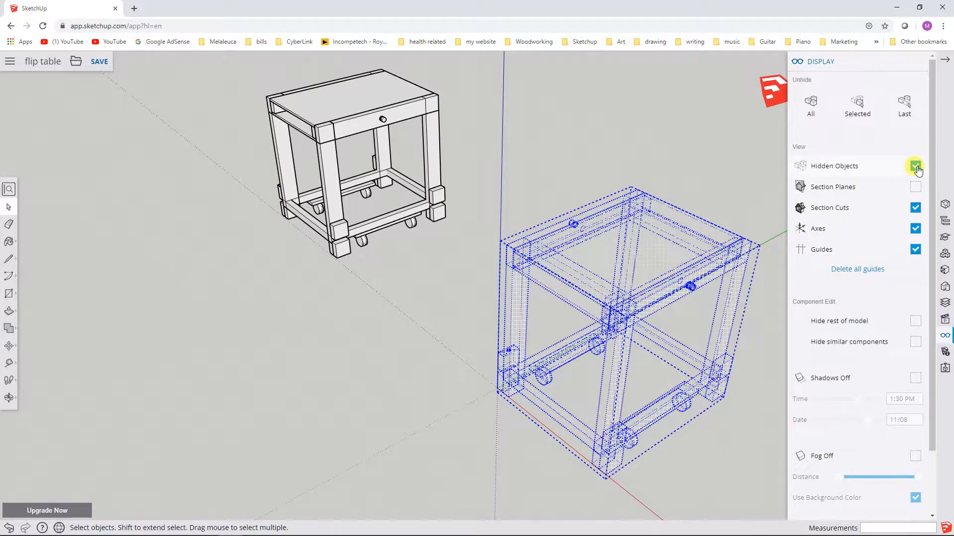
left_click(915, 166)
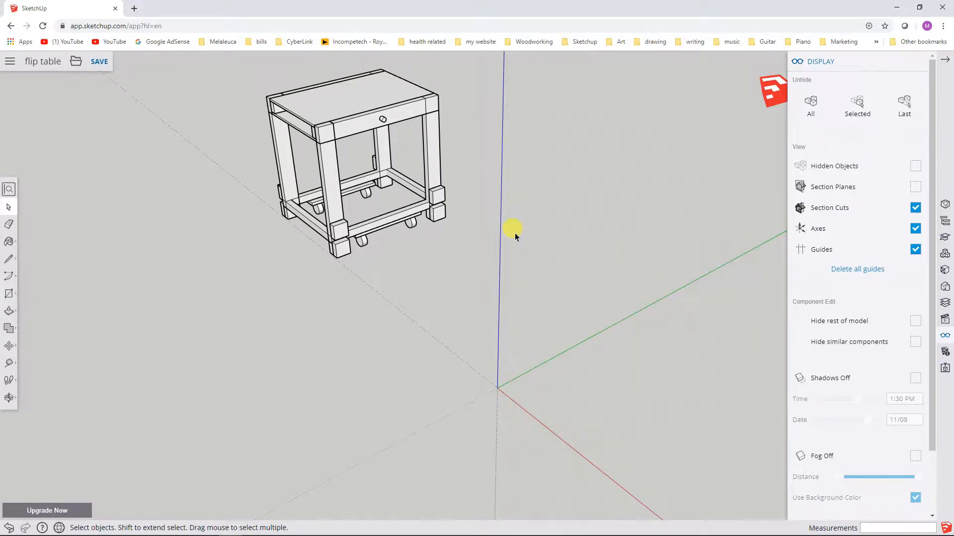
mouse_move(473, 235)
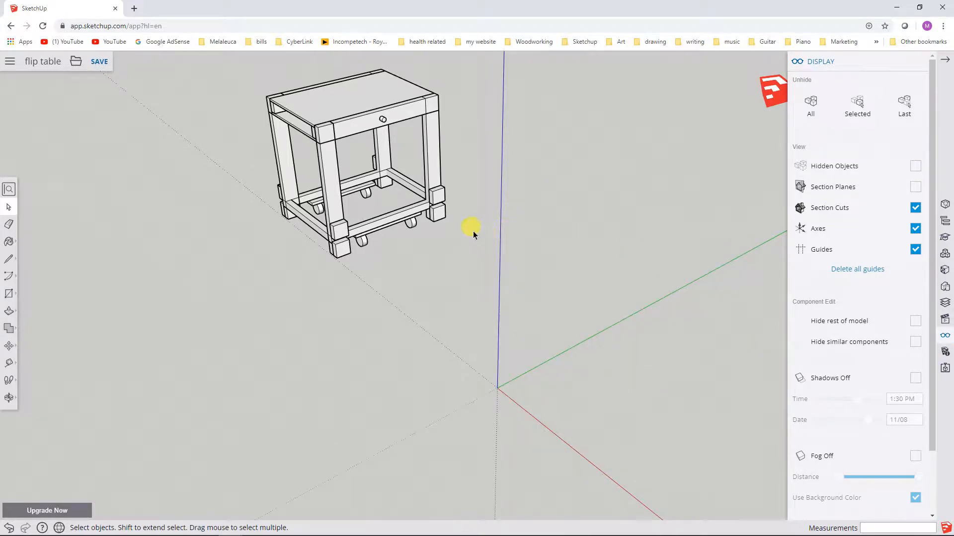
mouse_move(430, 263)
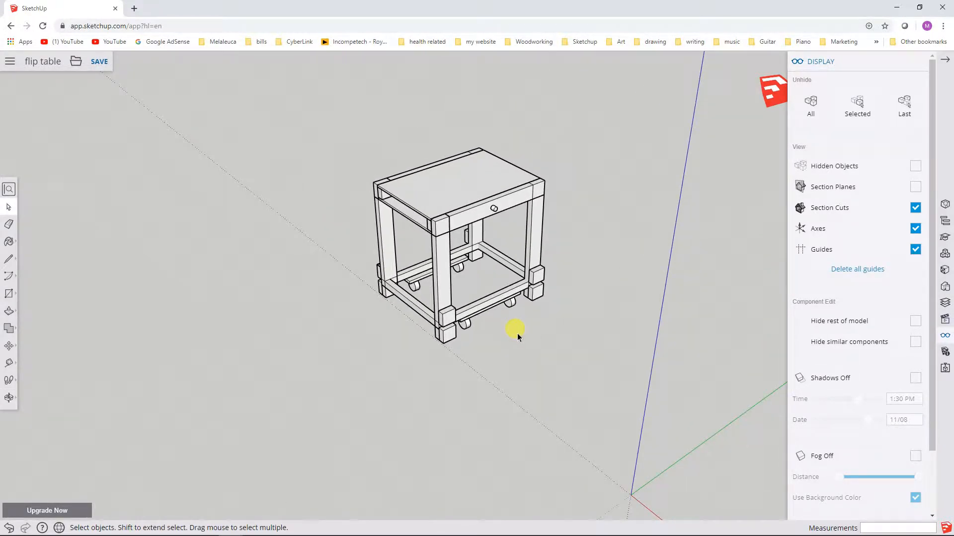
mouse_move(538, 218)
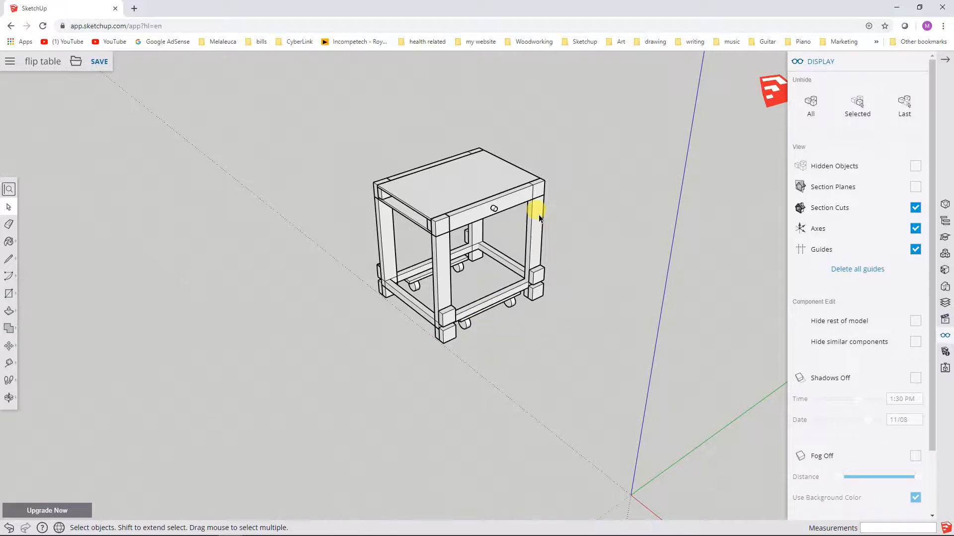
mouse_move(606, 294)
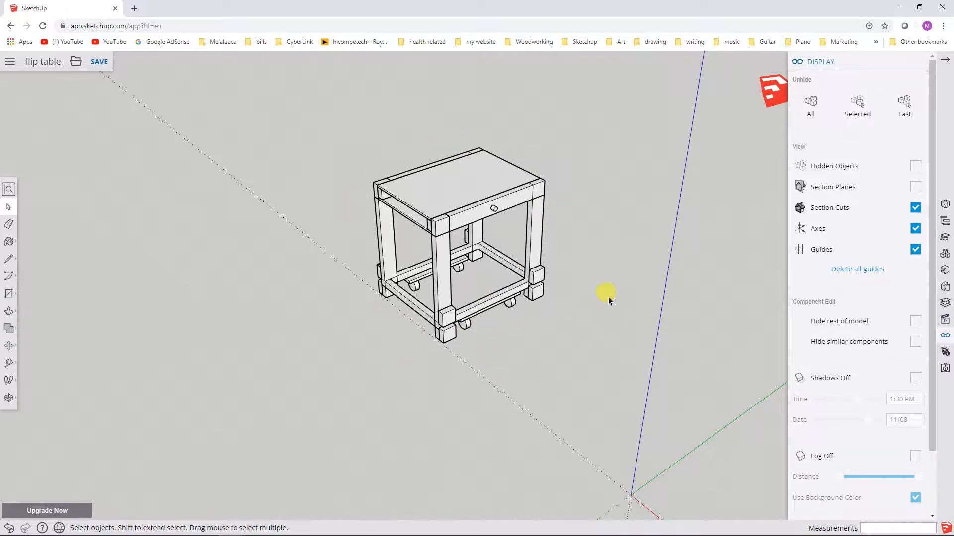
mouse_move(602, 302)
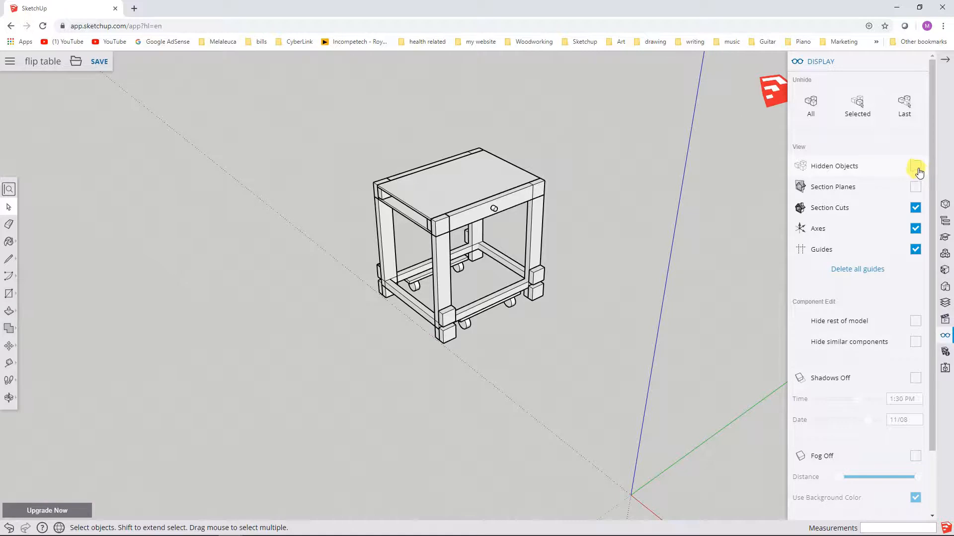
Show hidden objects, unhide the expanded table with its box, hide hidden objects again, and pick the small table.
left_click(915, 166)
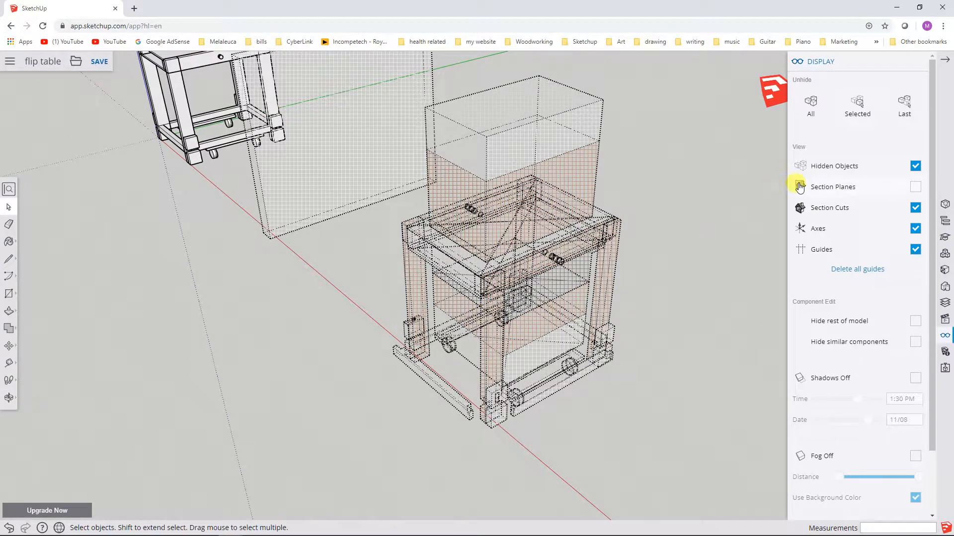
right_click(517, 274)
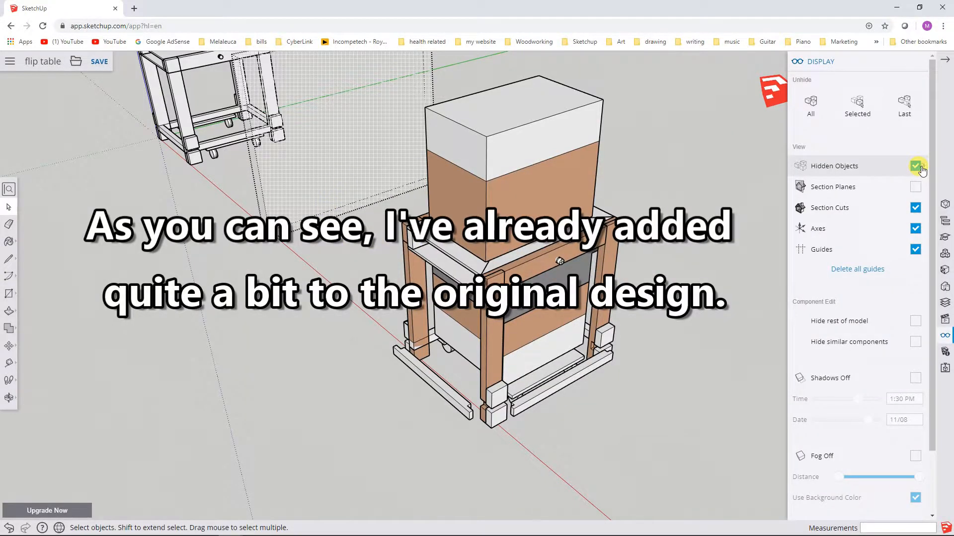
left_click(915, 166)
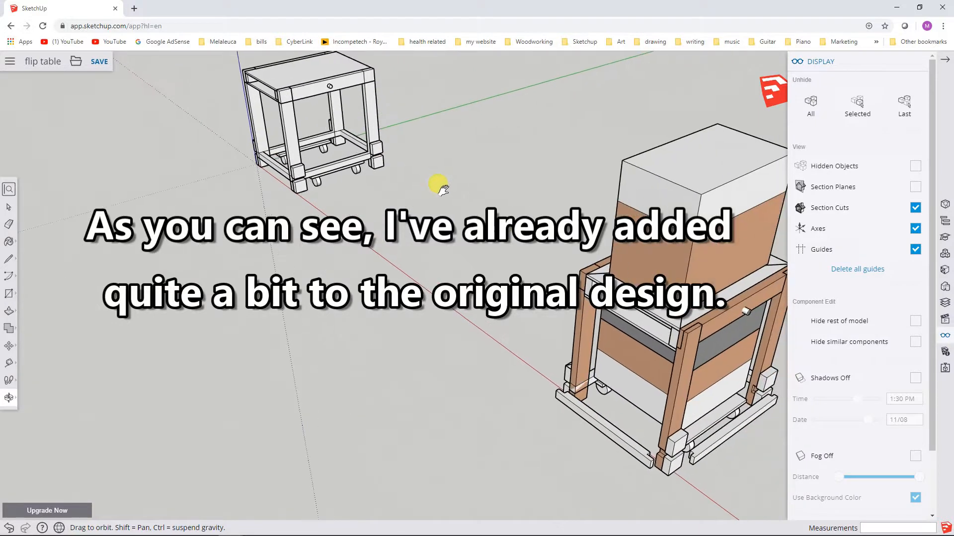
left_click(307, 128)
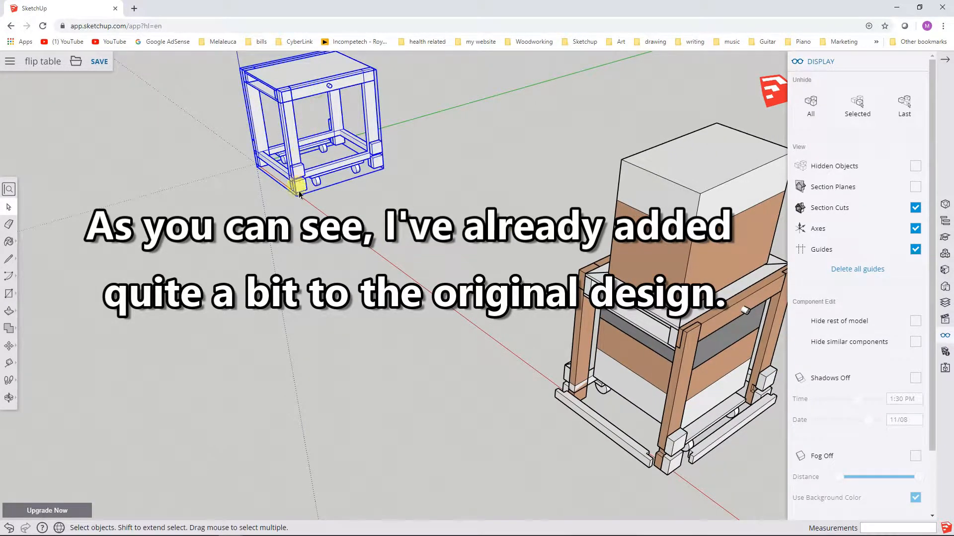
left_click(9, 346)
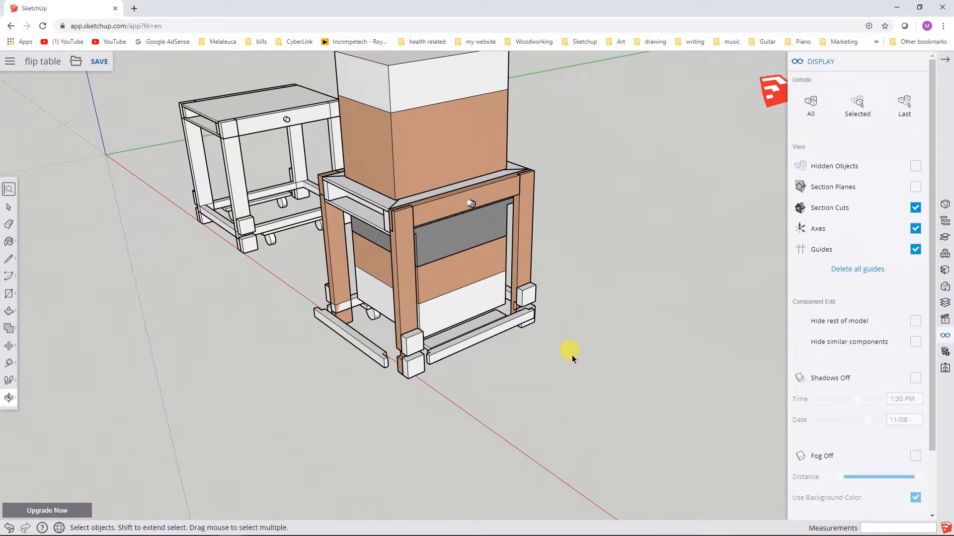
mouse_move(622, 259)
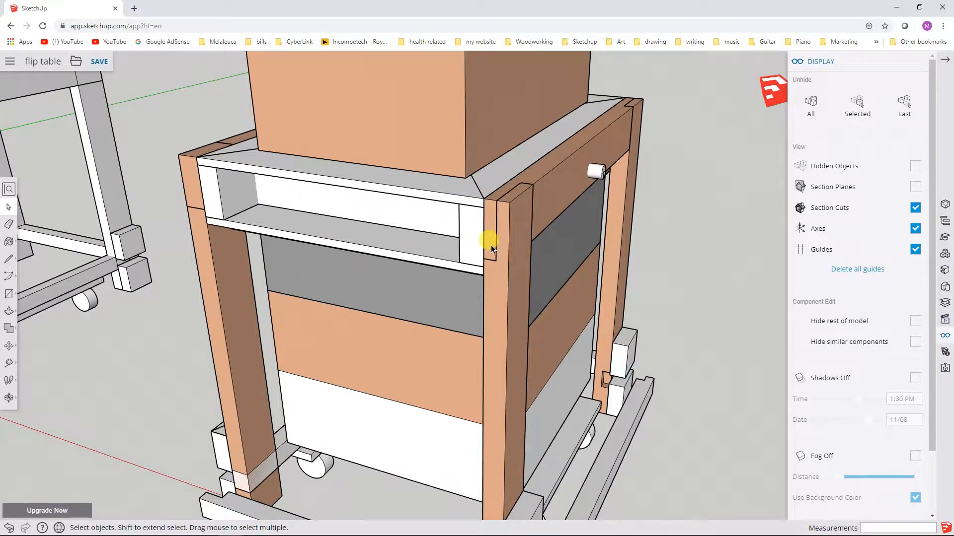
mouse_move(514, 194)
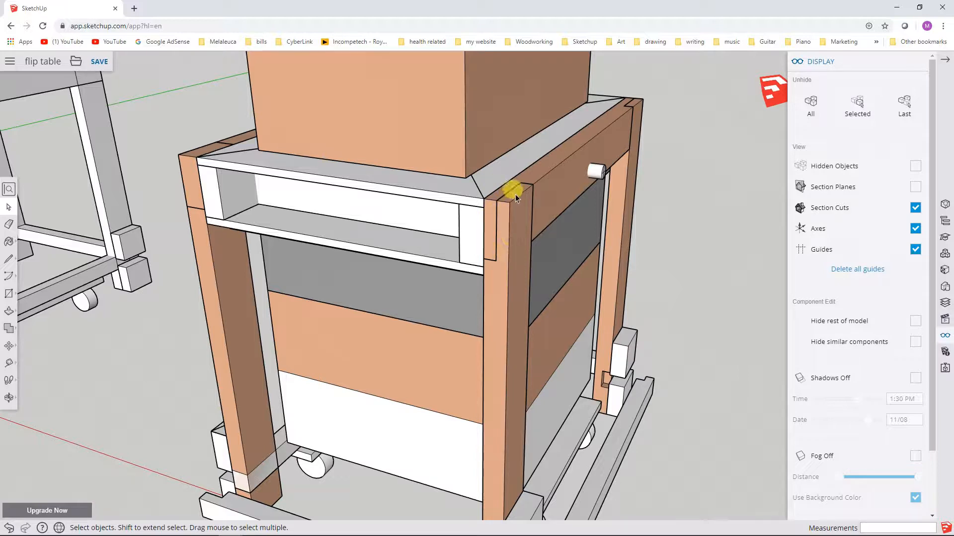
mouse_move(614, 143)
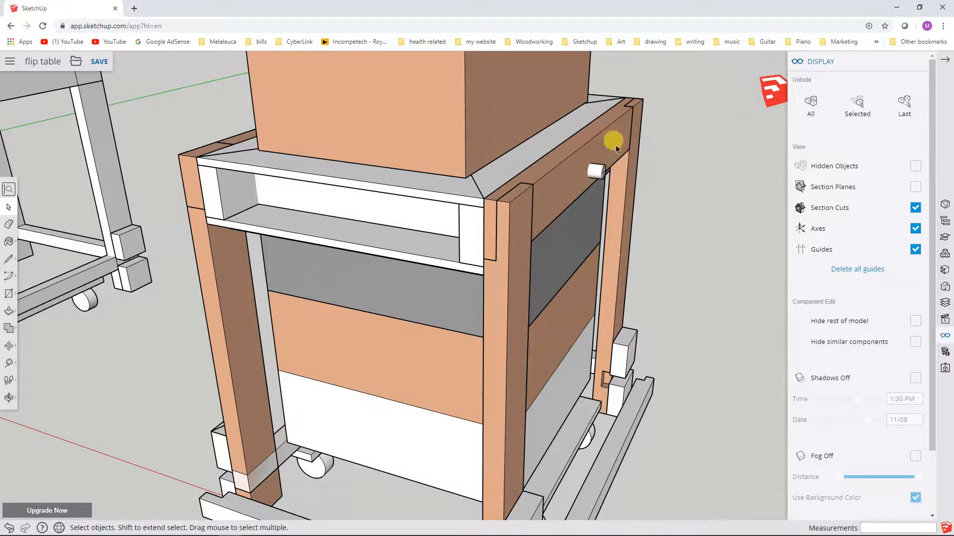
mouse_move(665, 200)
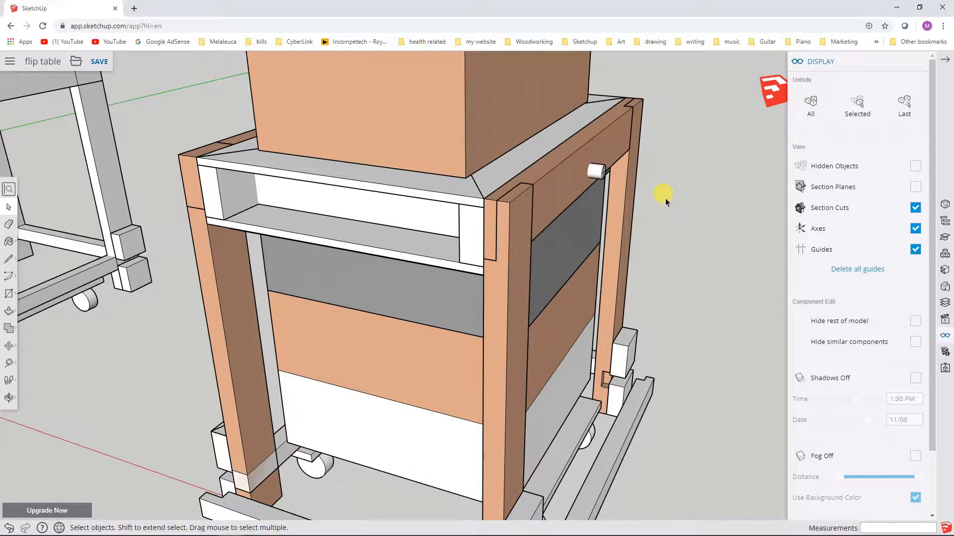
mouse_move(680, 206)
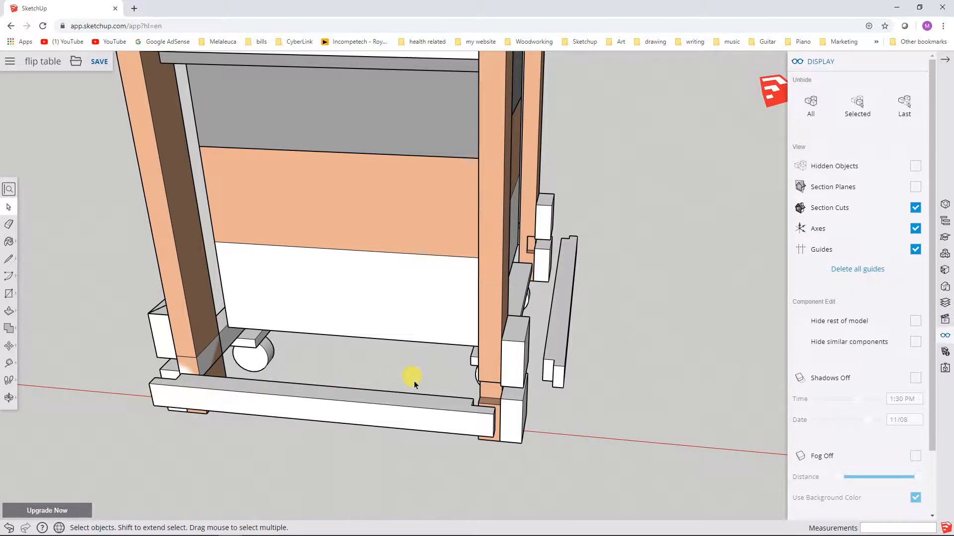
mouse_move(197, 375)
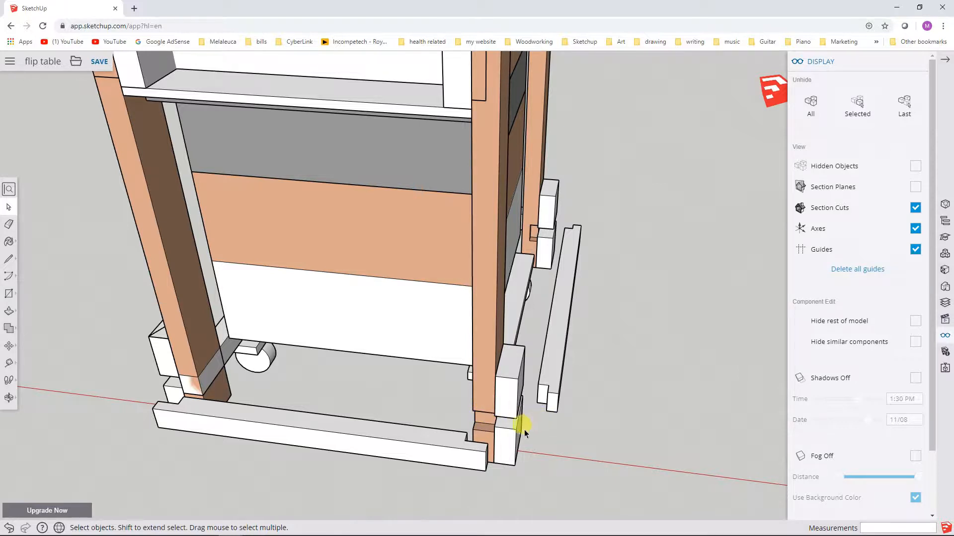
mouse_move(478, 438)
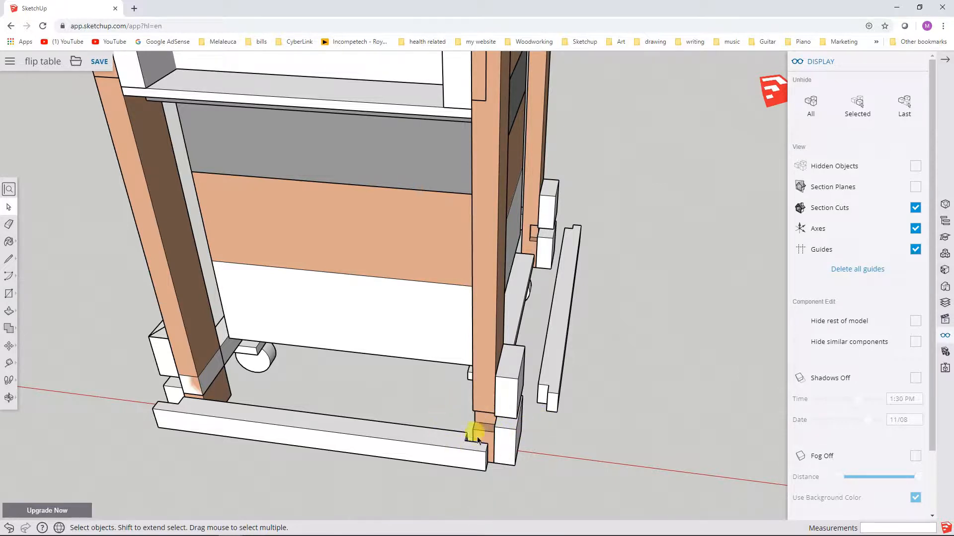
mouse_move(172, 382)
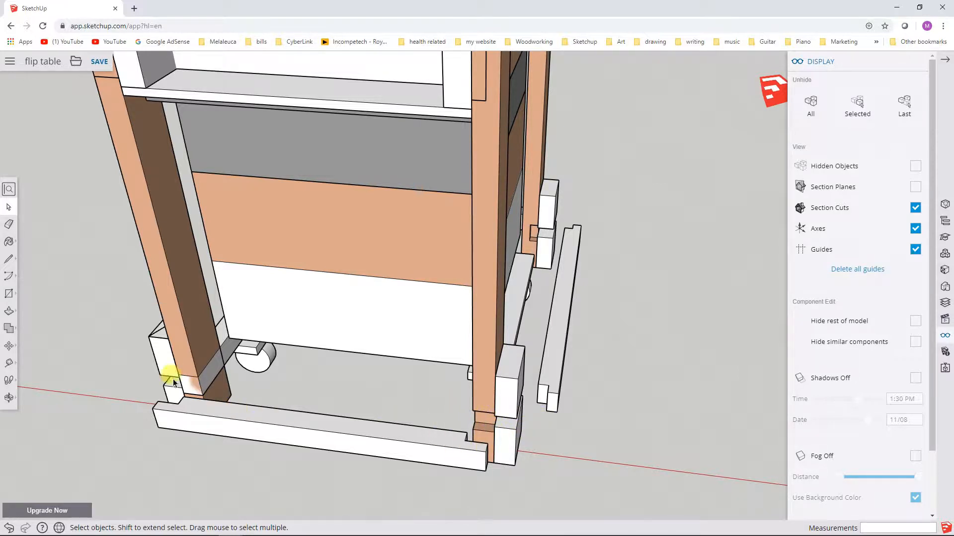
mouse_move(203, 402)
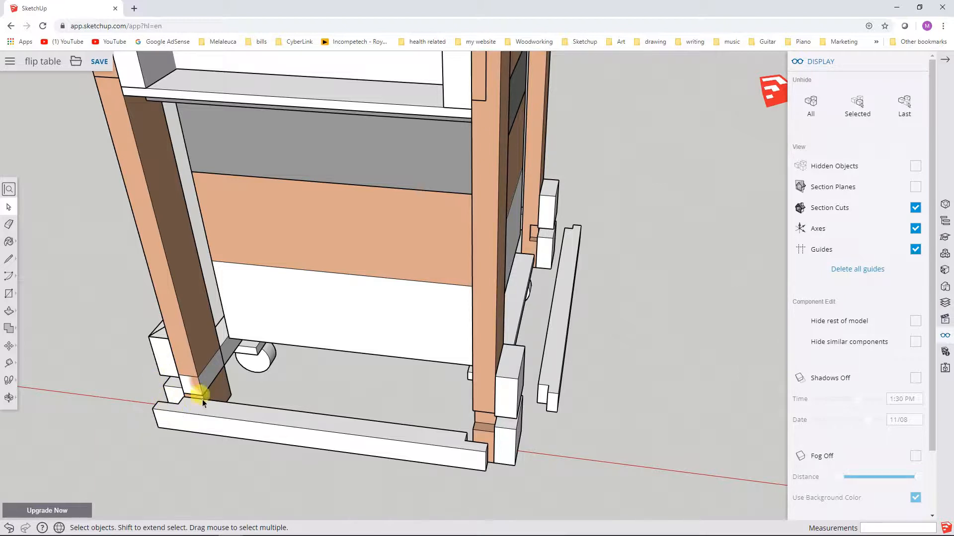
mouse_move(195, 390)
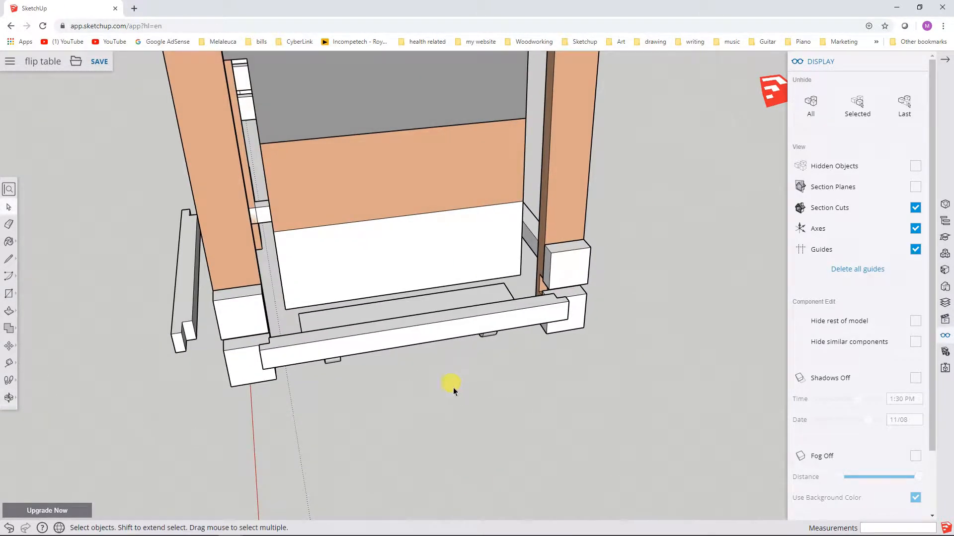
mouse_move(553, 316)
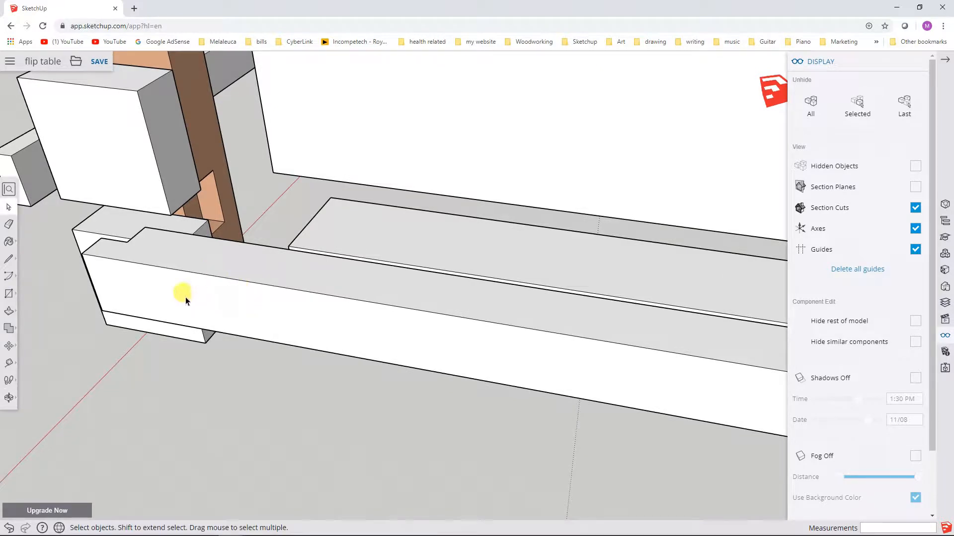
mouse_move(254, 248)
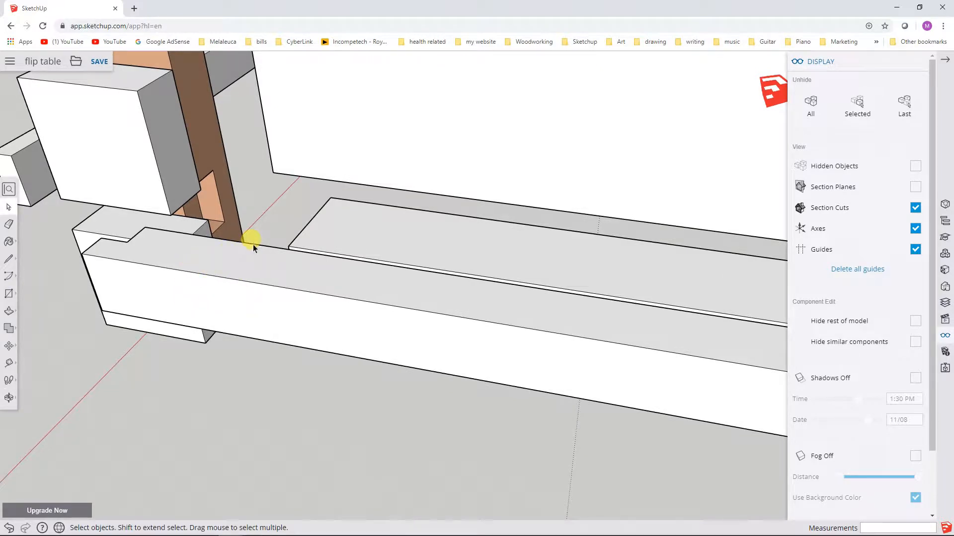
mouse_move(11, 359)
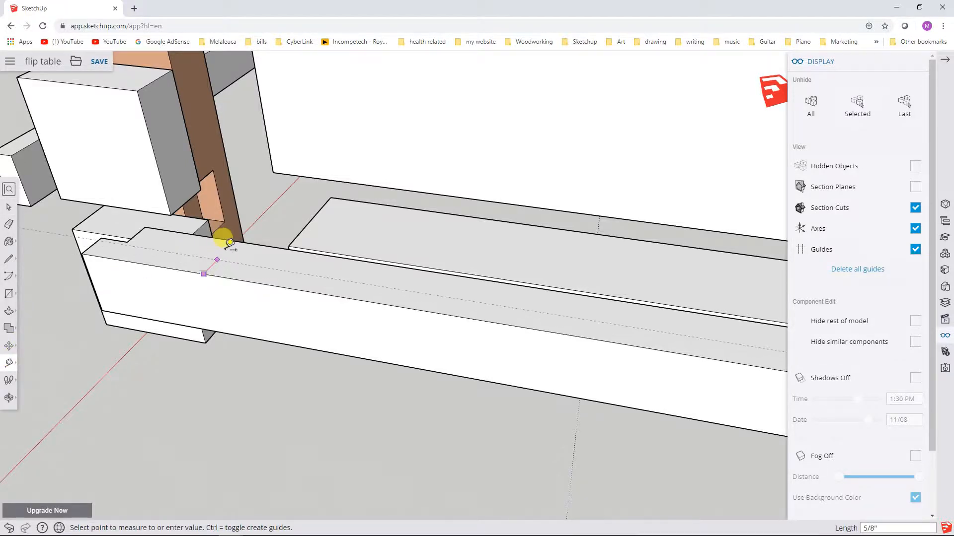
mouse_move(236, 232)
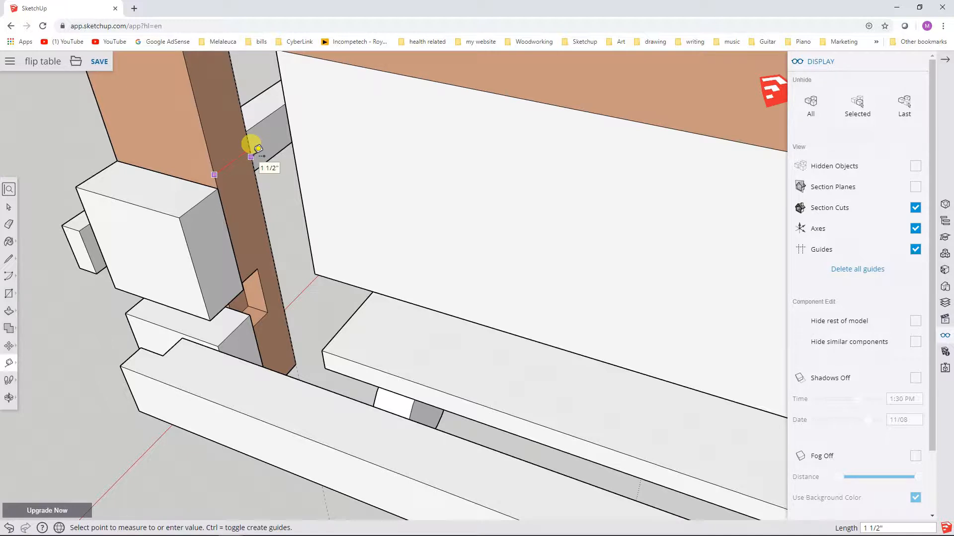
mouse_move(18, 201)
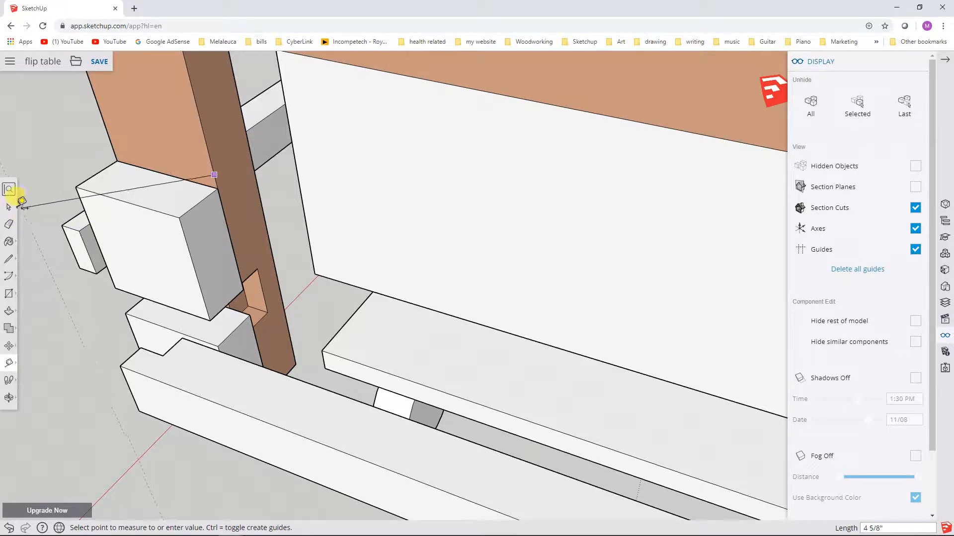
Finish the tape measurement of the leg notch and return to the Select tool.
left_click(9, 207)
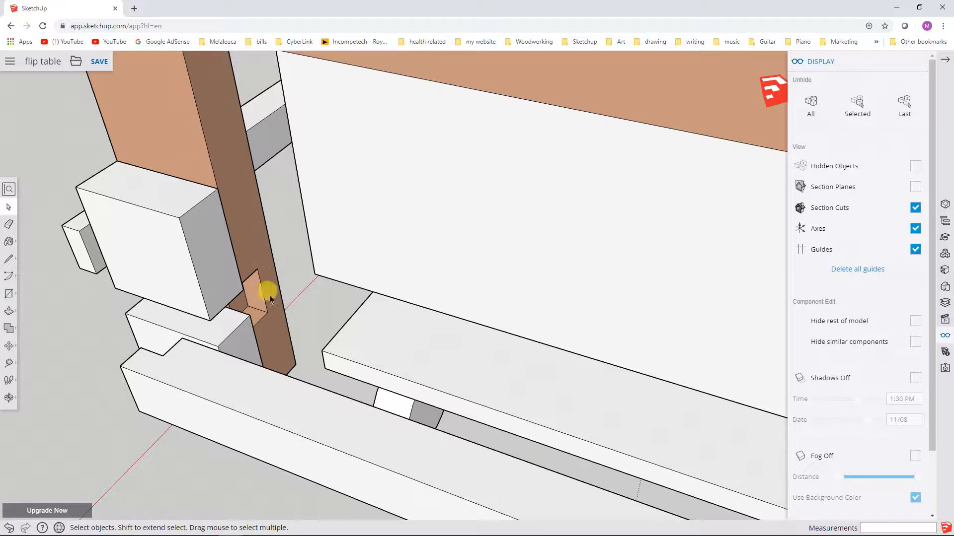
mouse_move(295, 270)
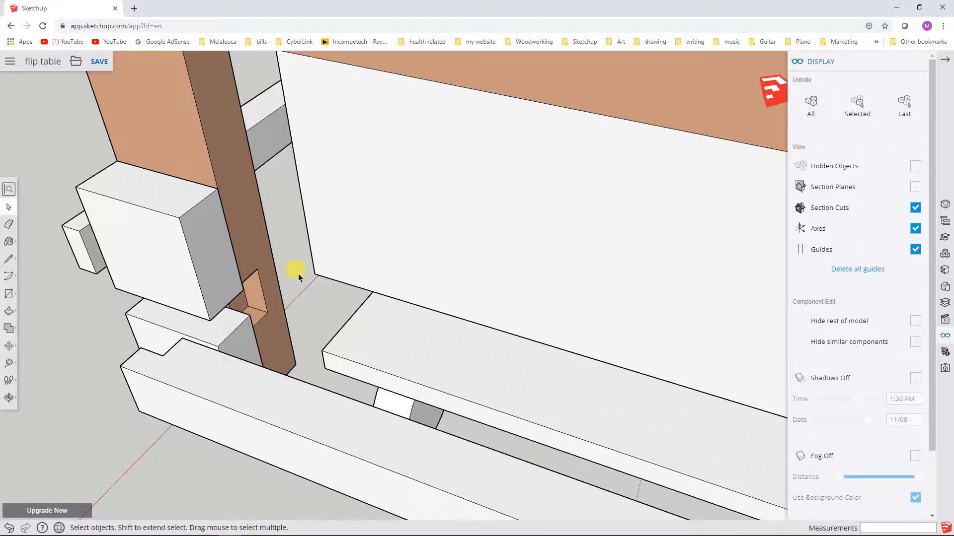
mouse_move(239, 280)
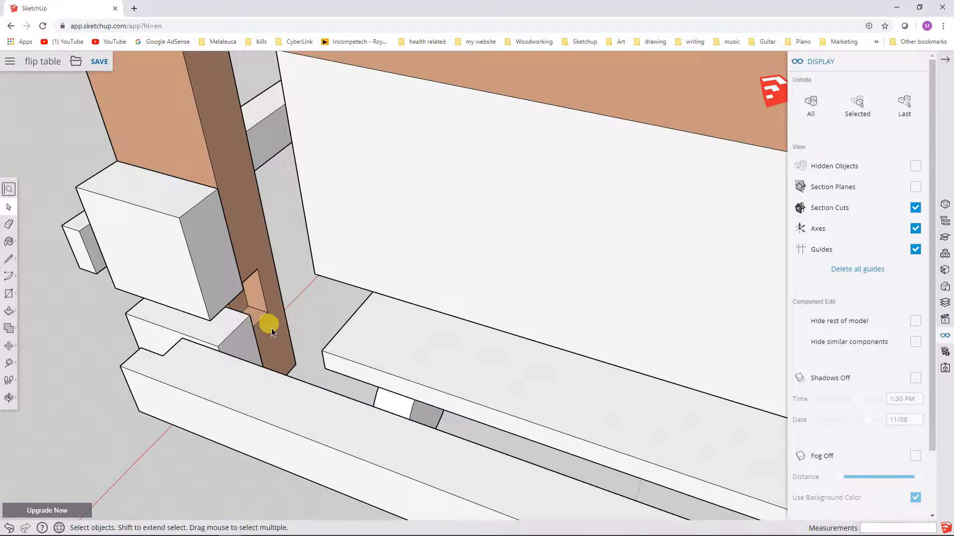
mouse_move(280, 321)
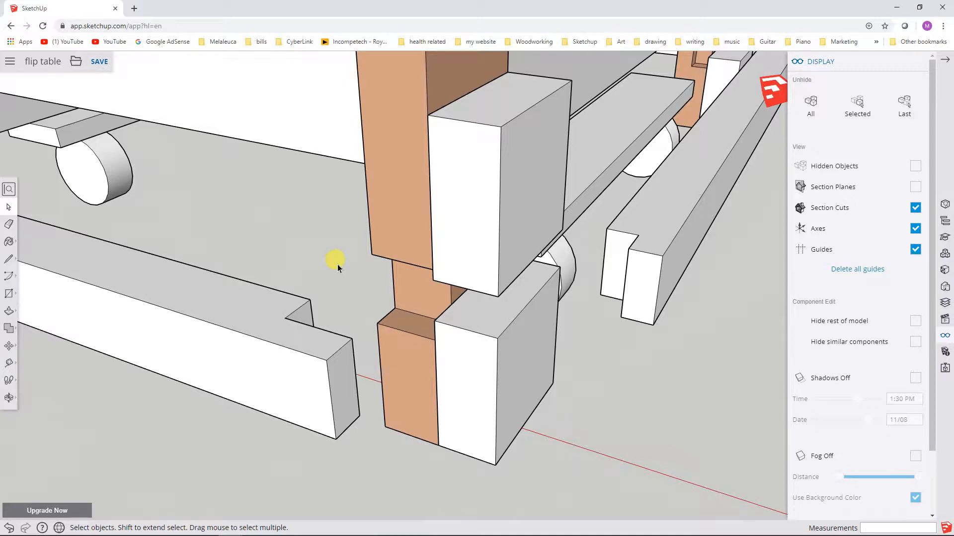
mouse_move(343, 272)
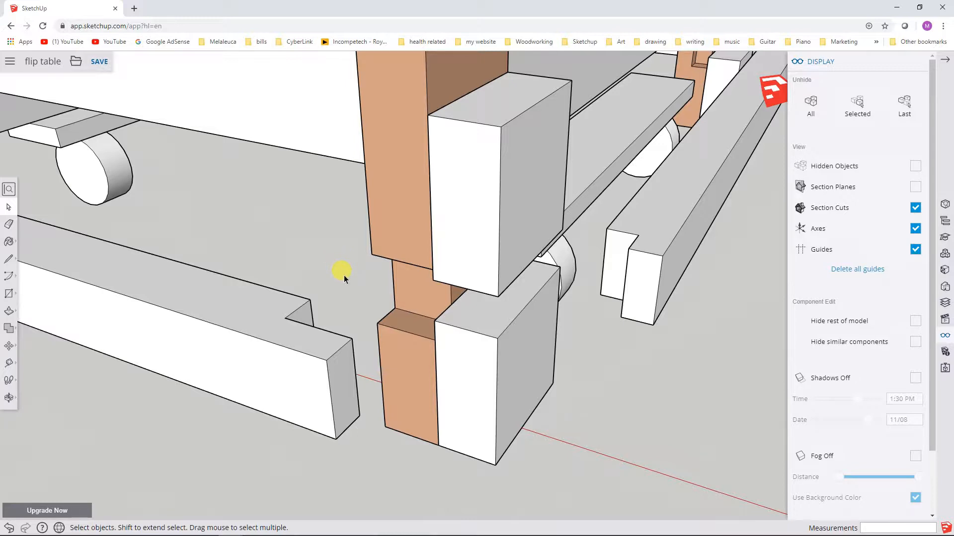
mouse_move(355, 290)
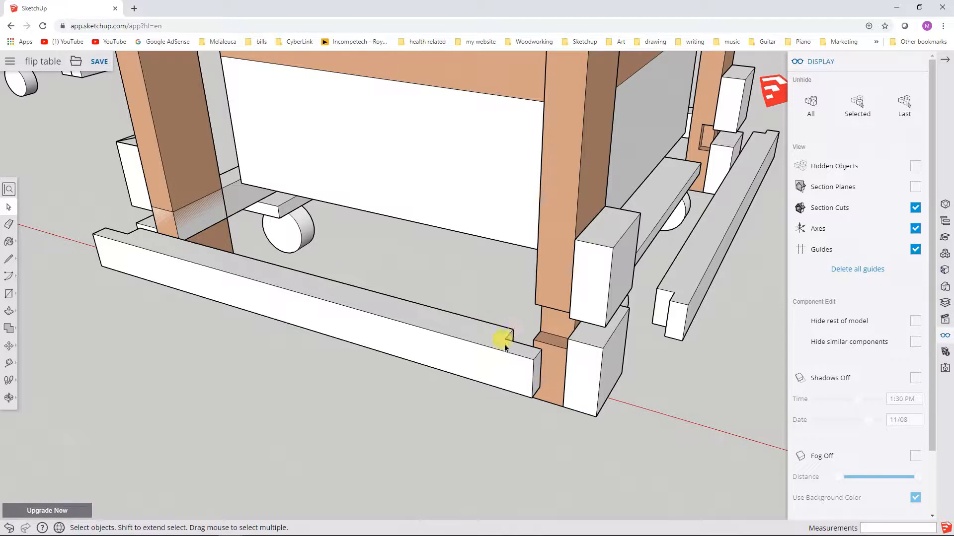
mouse_move(507, 322)
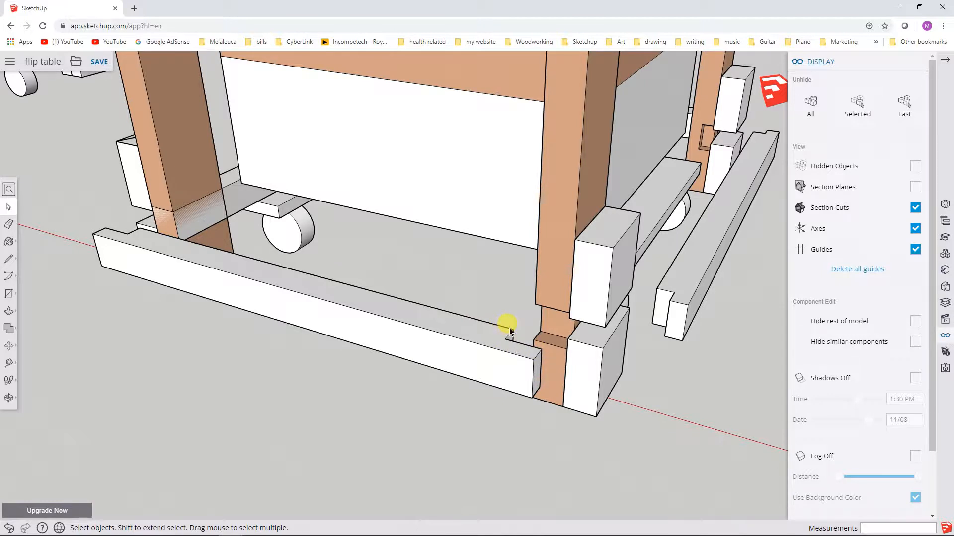
mouse_move(565, 313)
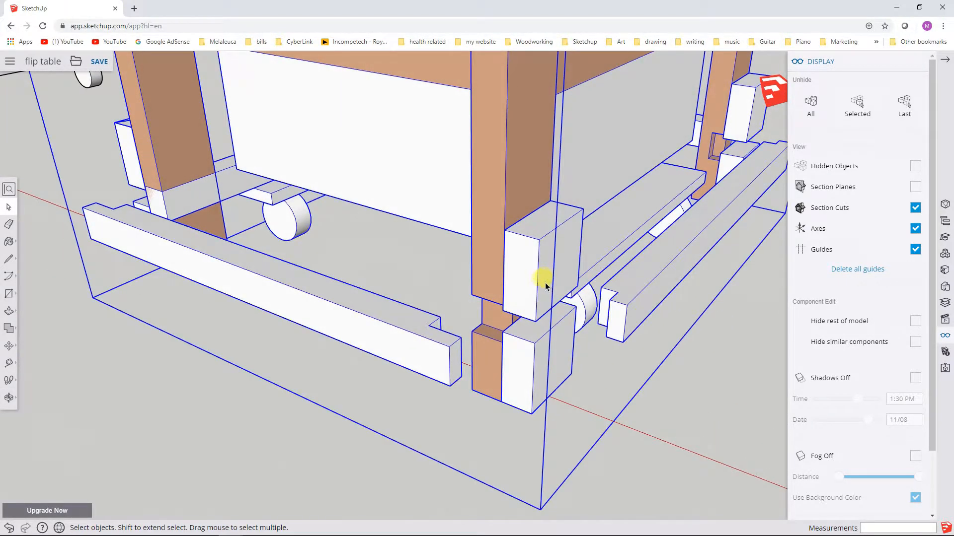
Enter the table group for editing and remove the outer block beside the leg to expose its notch.
right_click(543, 277)
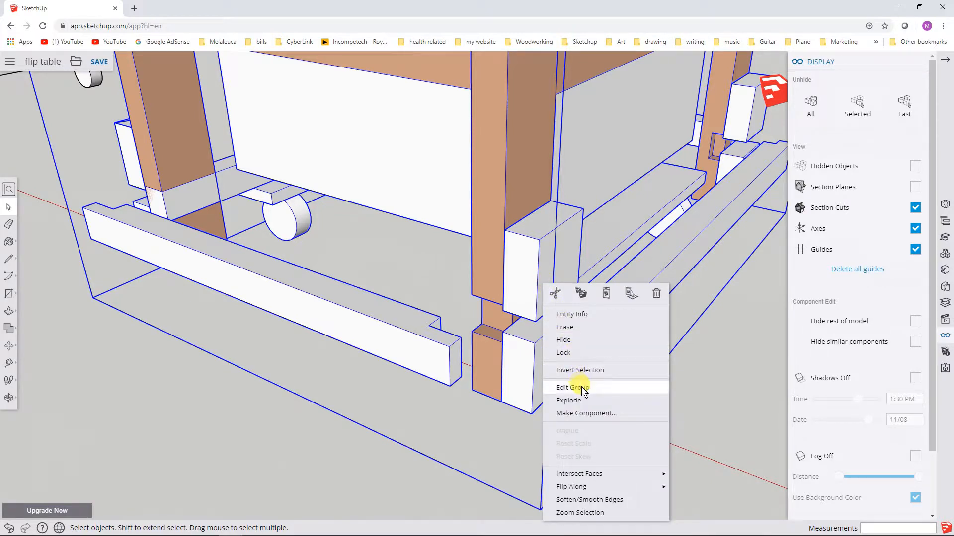
left_click(571, 387)
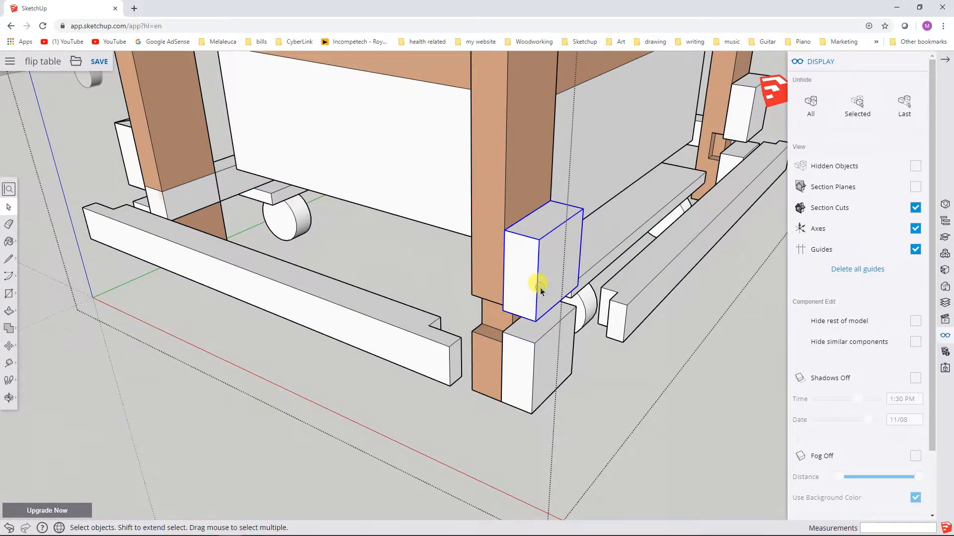
right_click(538, 286)
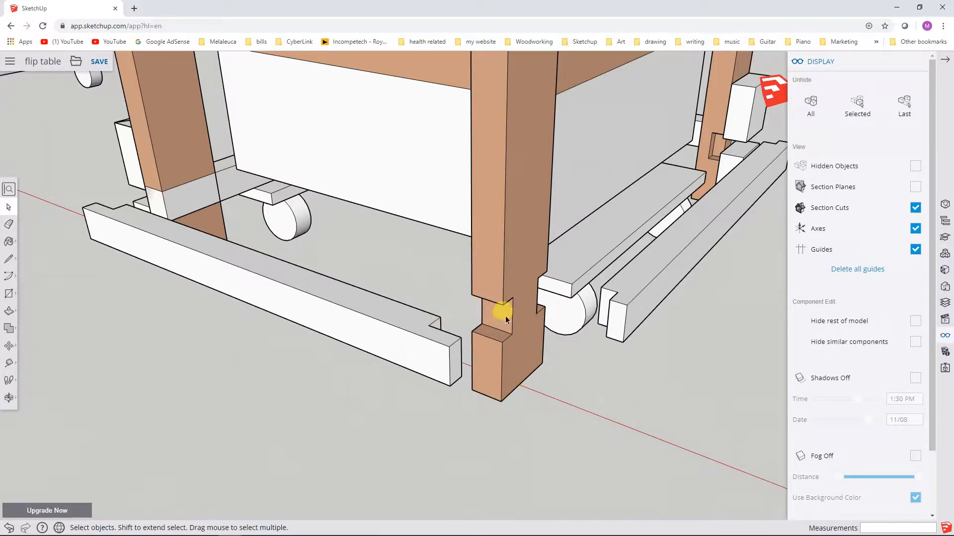
mouse_move(475, 329)
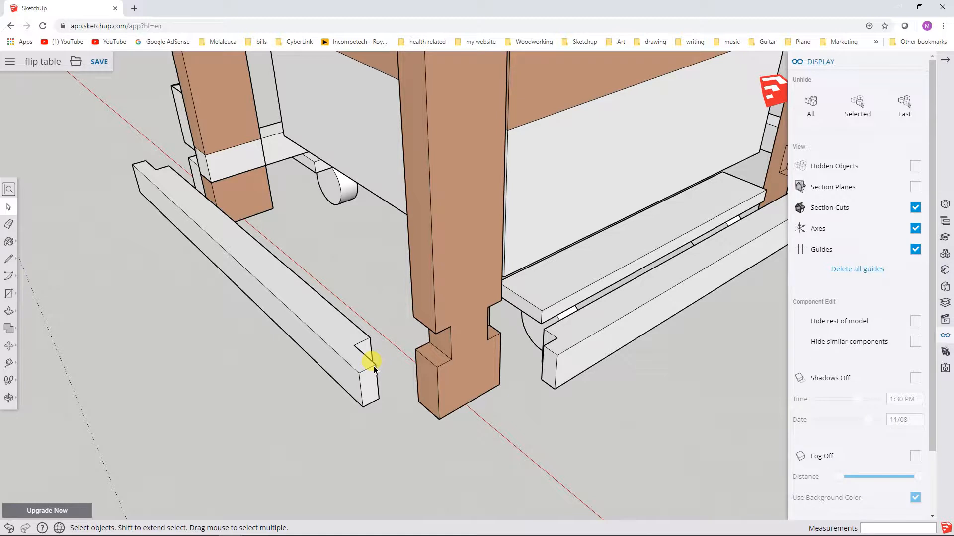
mouse_move(337, 337)
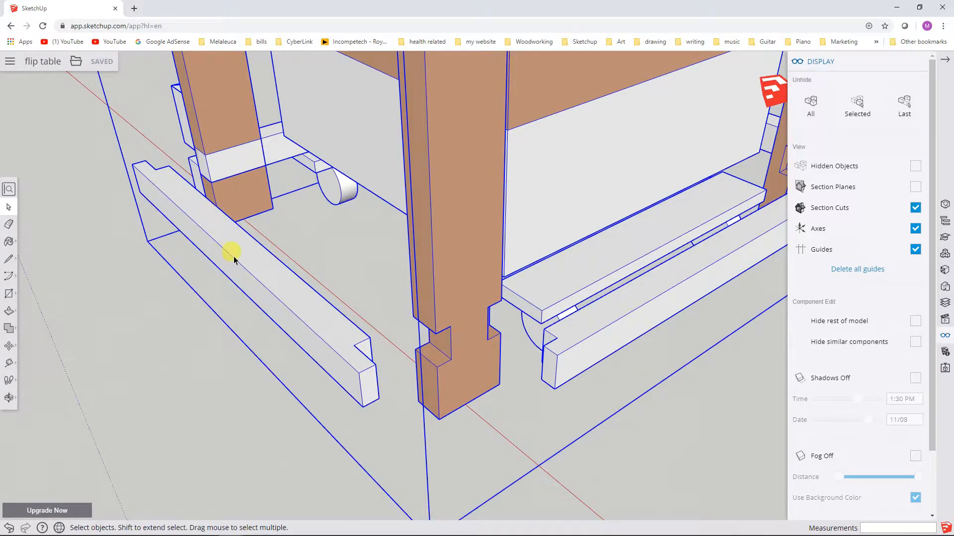
Explode the table's outer group so the notched stringer becomes its own part.
right_click(233, 251)
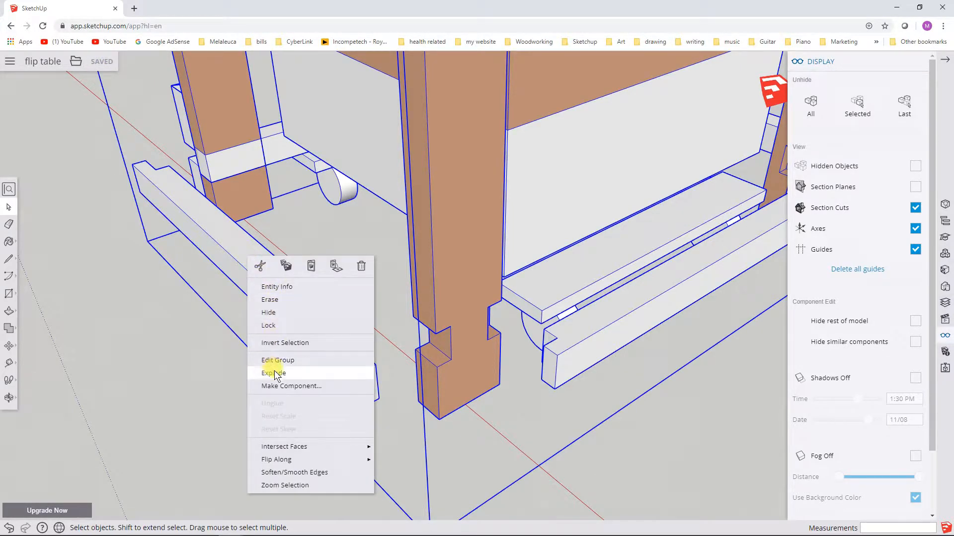
left_click(274, 373)
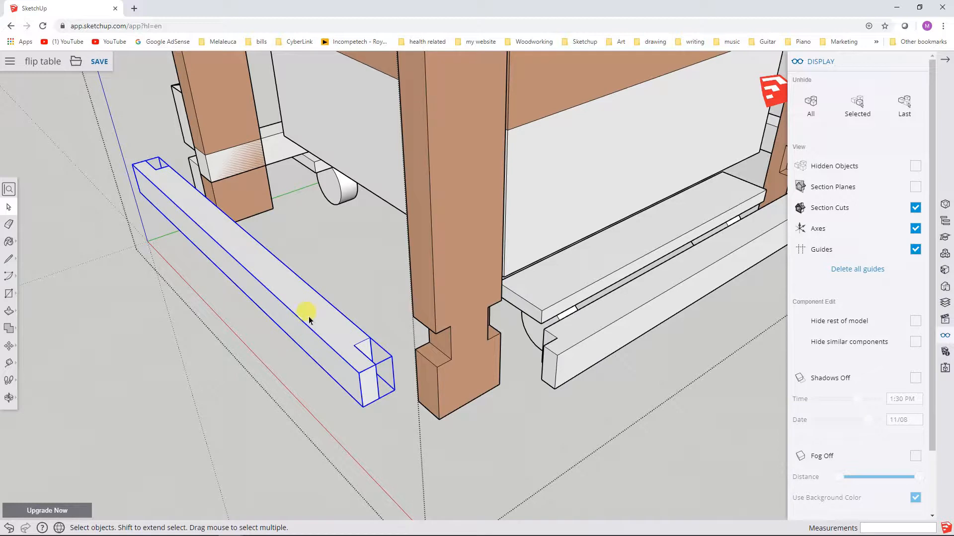
mouse_move(85, 332)
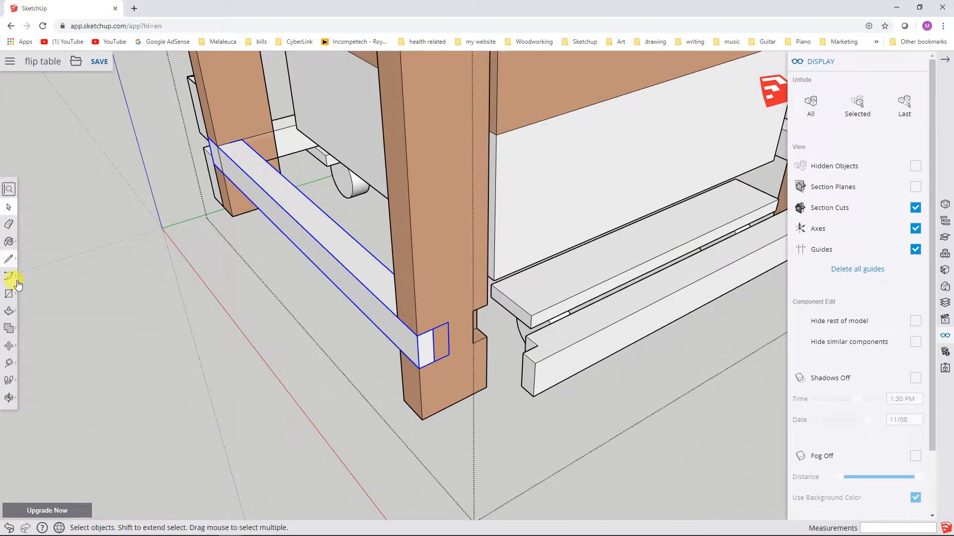
mouse_move(164, 338)
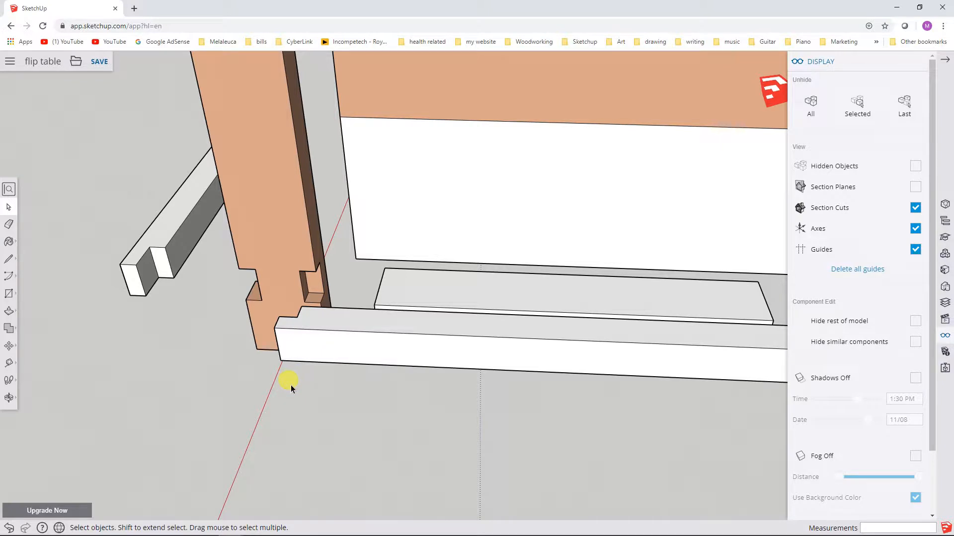
mouse_move(326, 304)
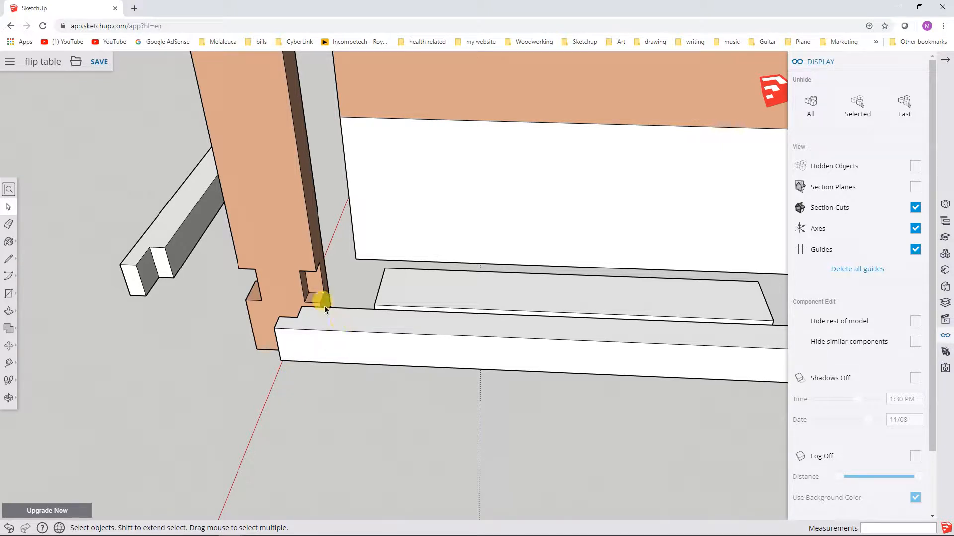
mouse_move(304, 292)
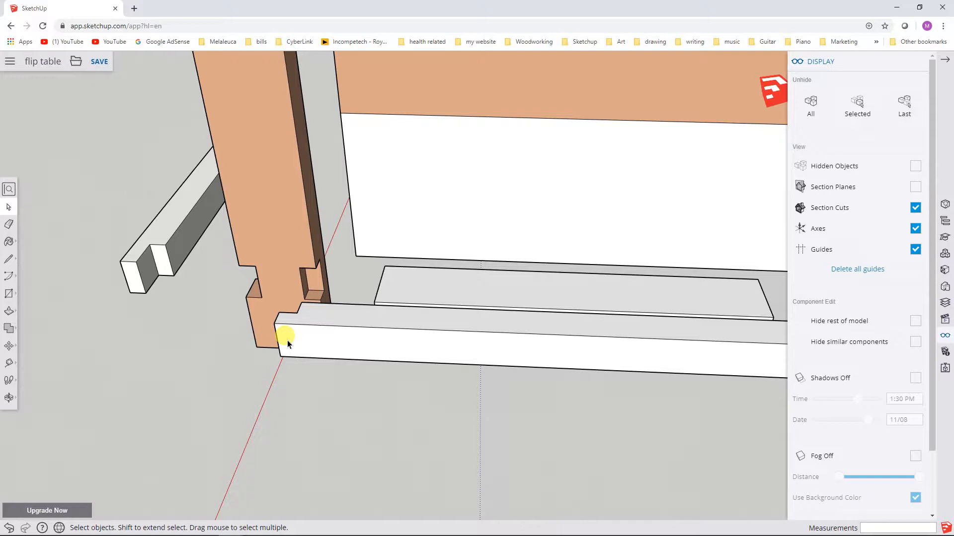
mouse_move(316, 286)
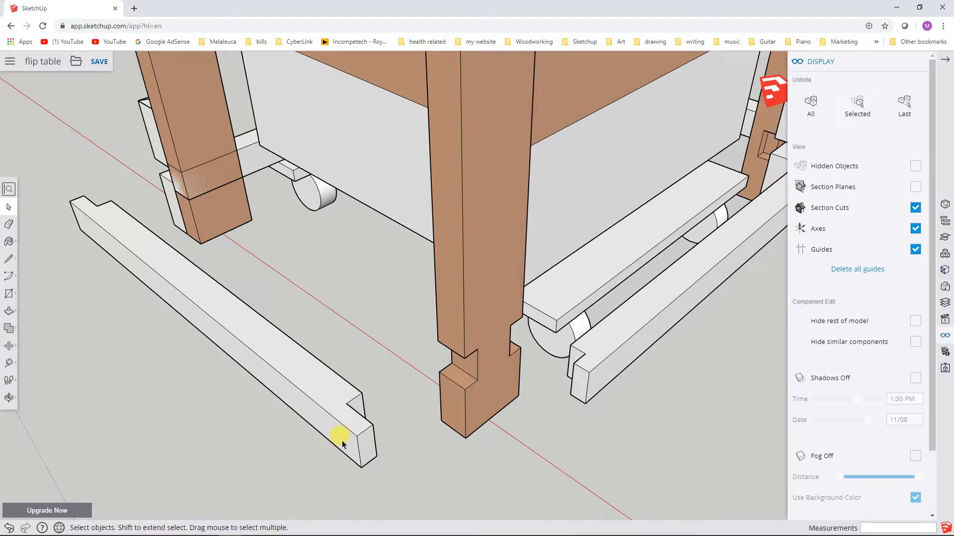
mouse_move(447, 367)
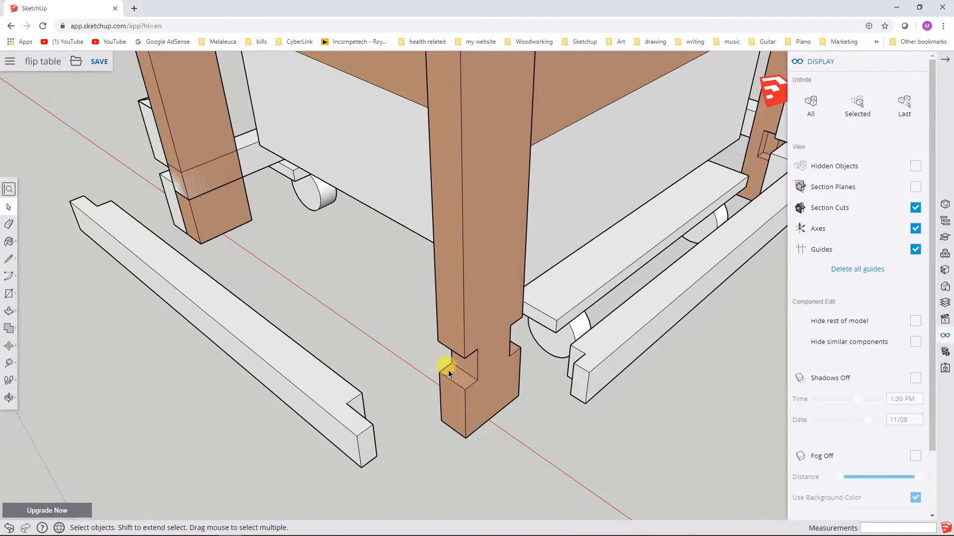
mouse_move(481, 349)
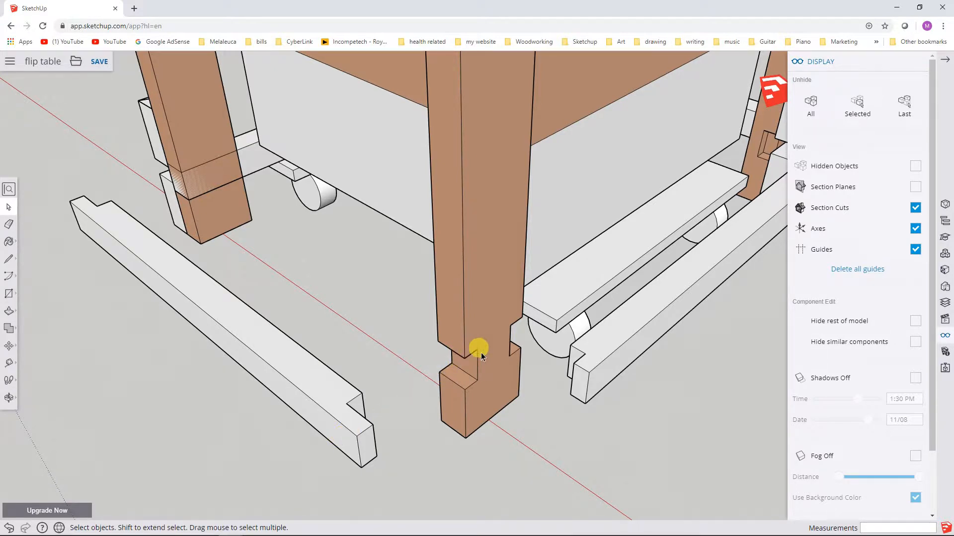
mouse_move(338, 436)
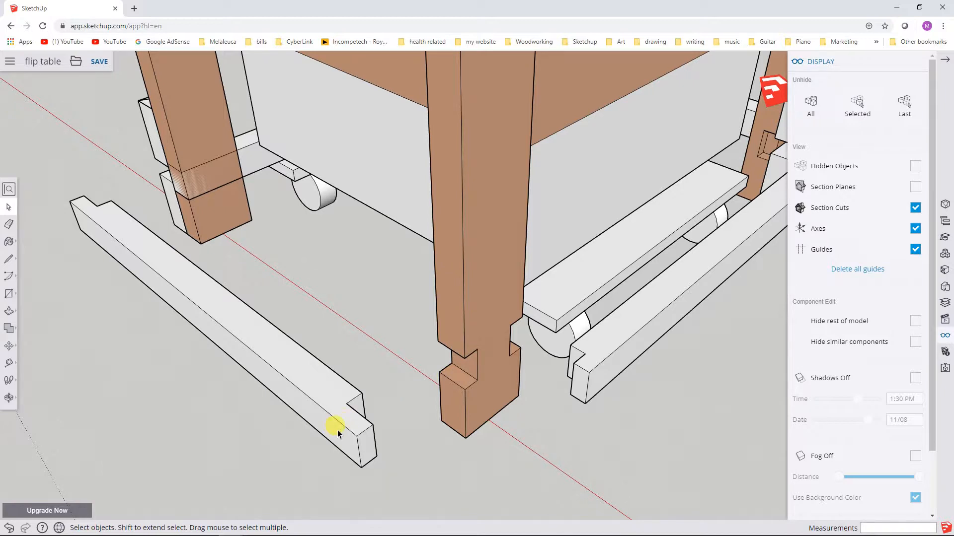
mouse_move(459, 367)
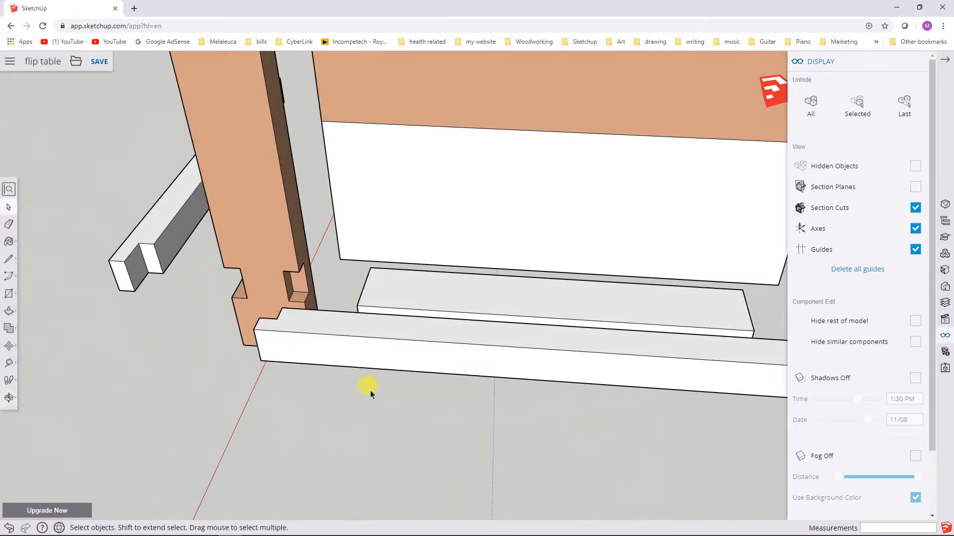
mouse_move(345, 304)
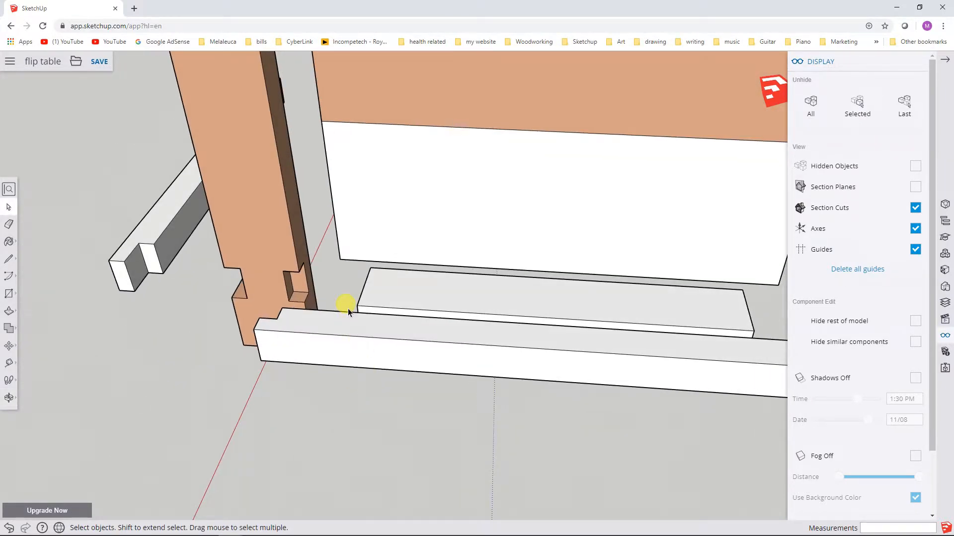
mouse_move(330, 322)
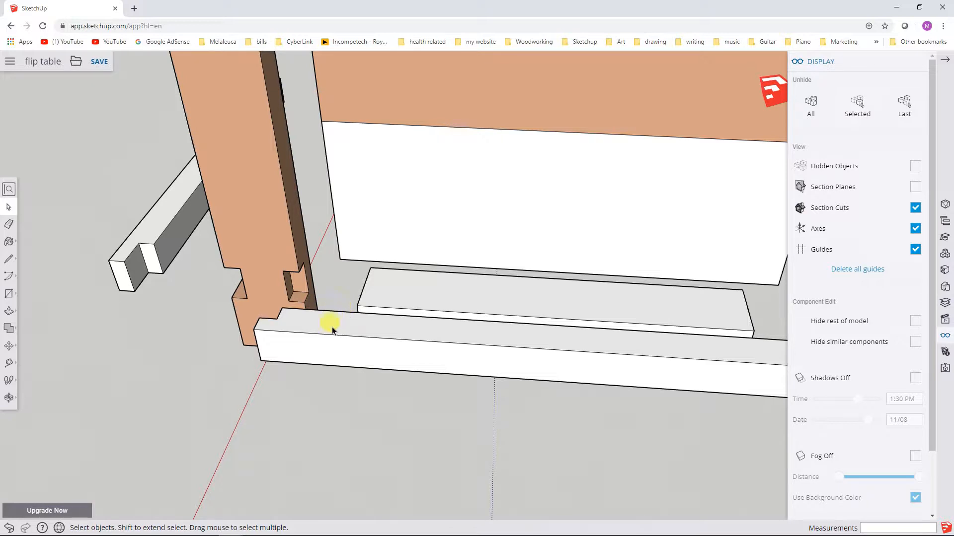
mouse_move(338, 351)
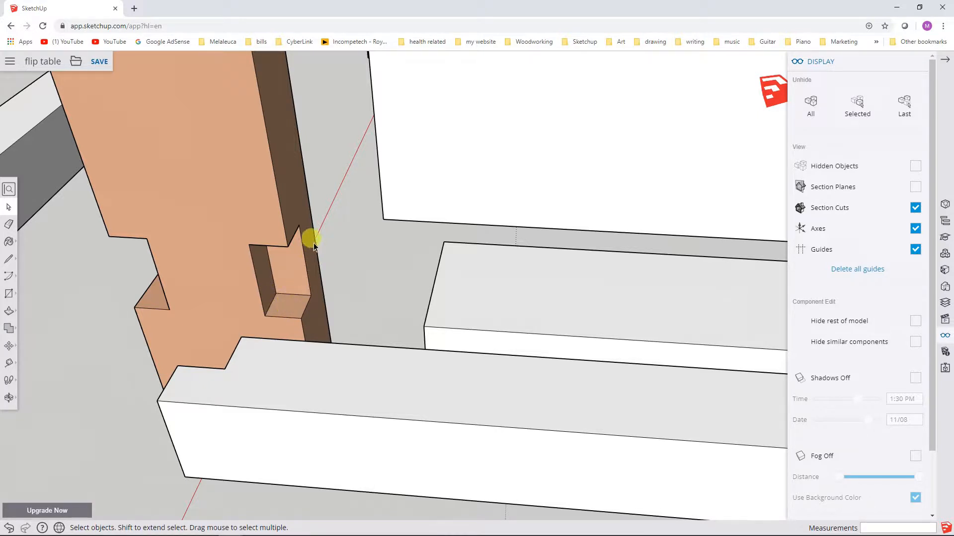
mouse_move(315, 255)
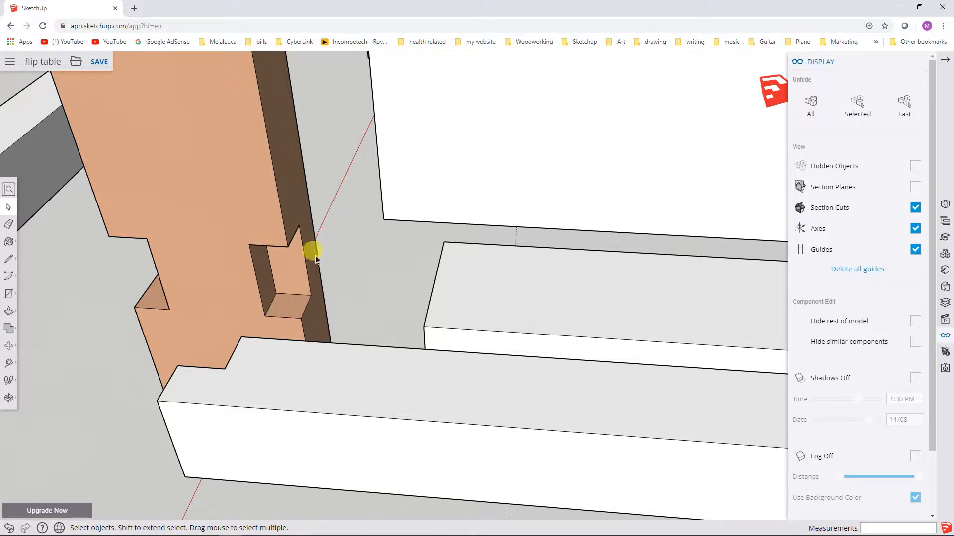
mouse_move(269, 302)
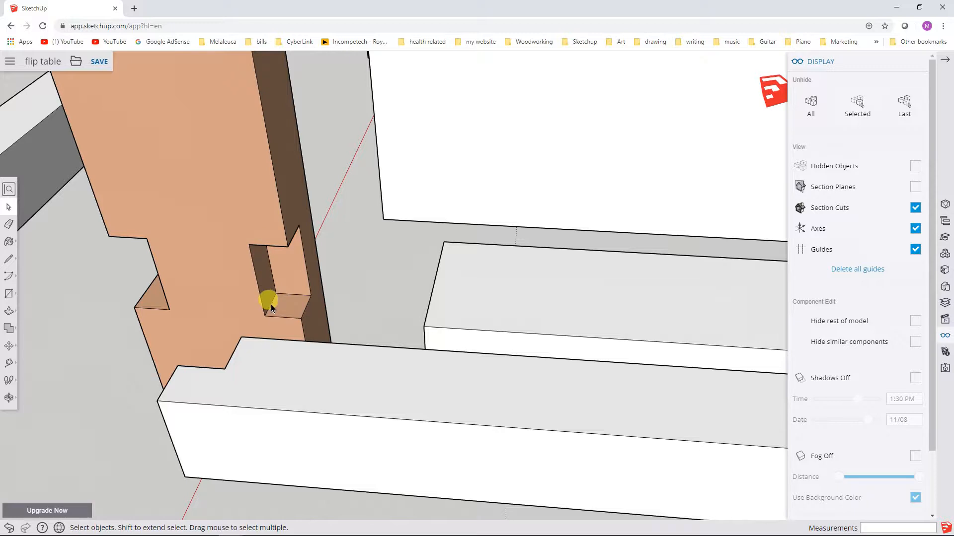
mouse_move(216, 219)
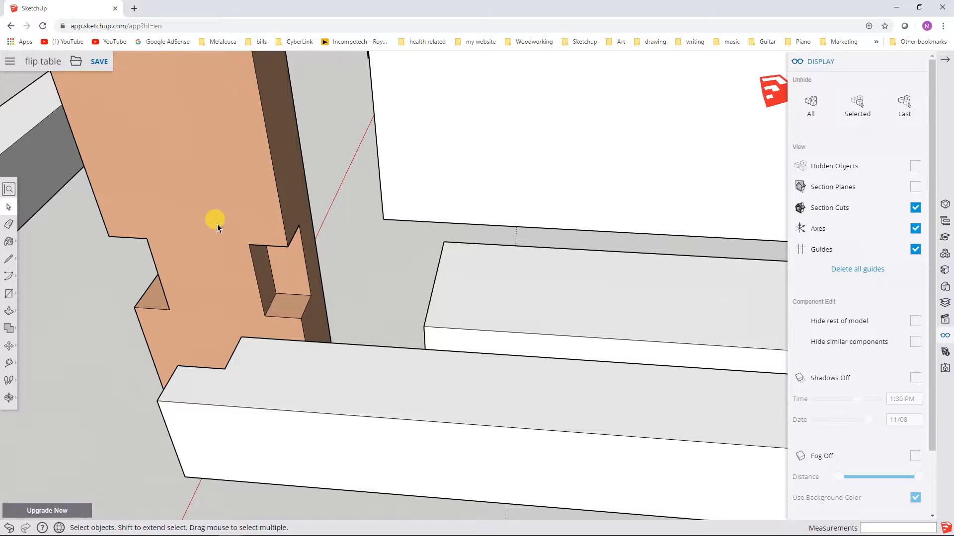
mouse_move(277, 267)
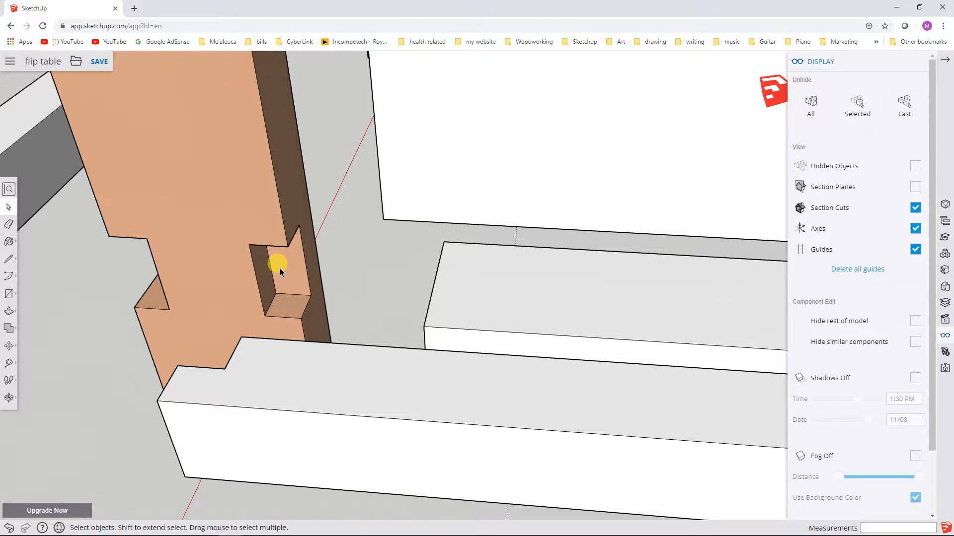
mouse_move(267, 259)
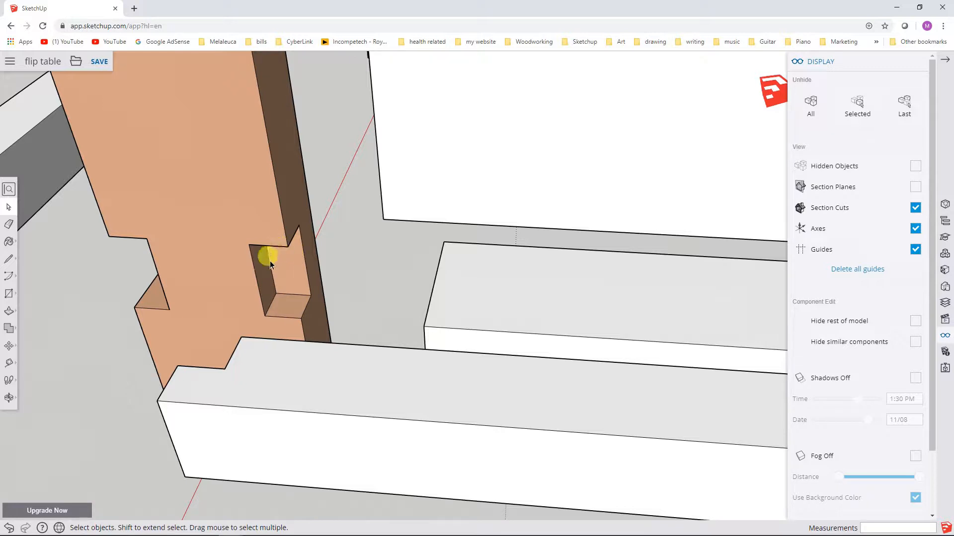
mouse_move(301, 250)
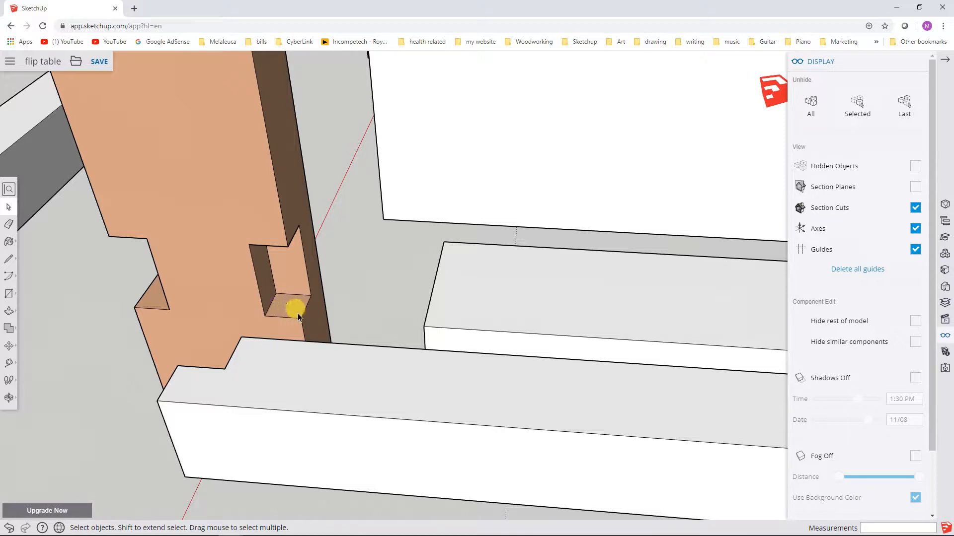
mouse_move(270, 244)
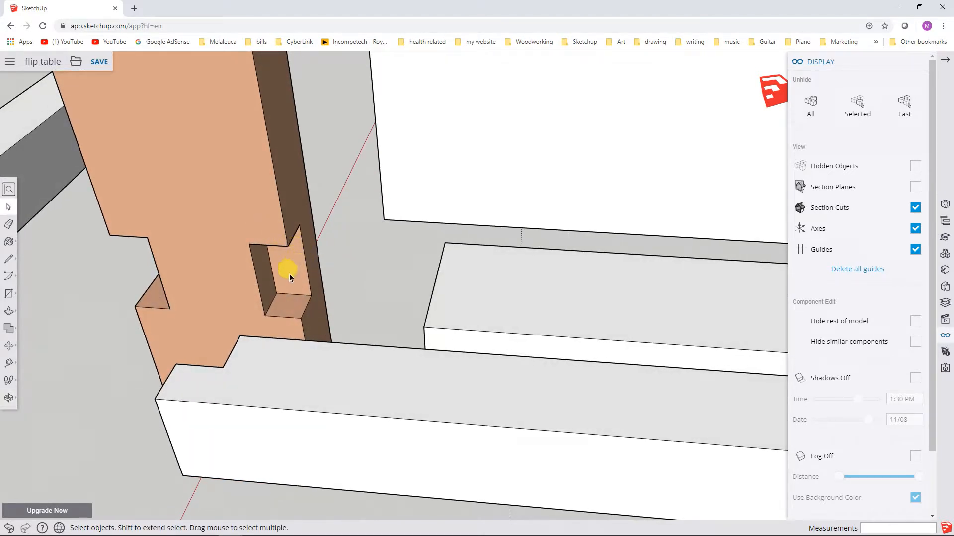
mouse_move(298, 270)
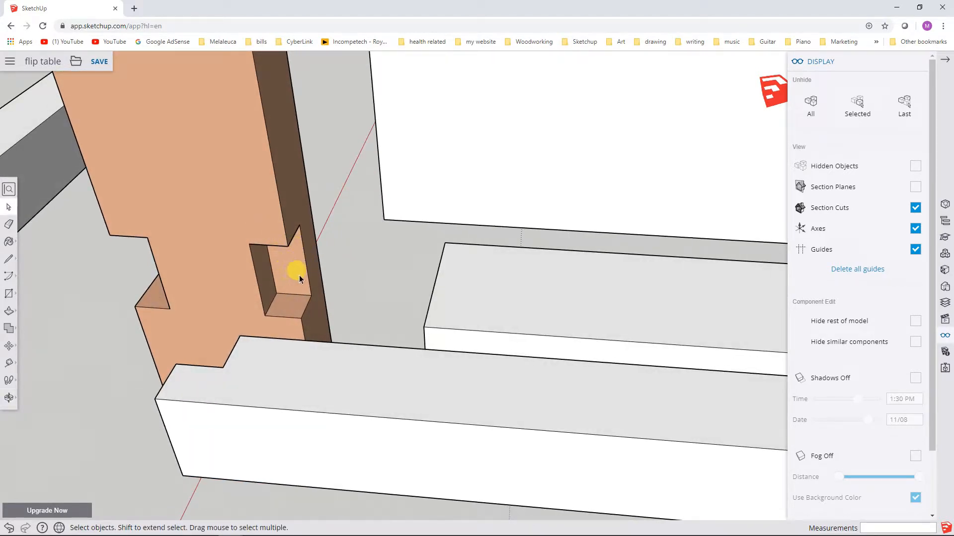
mouse_move(289, 275)
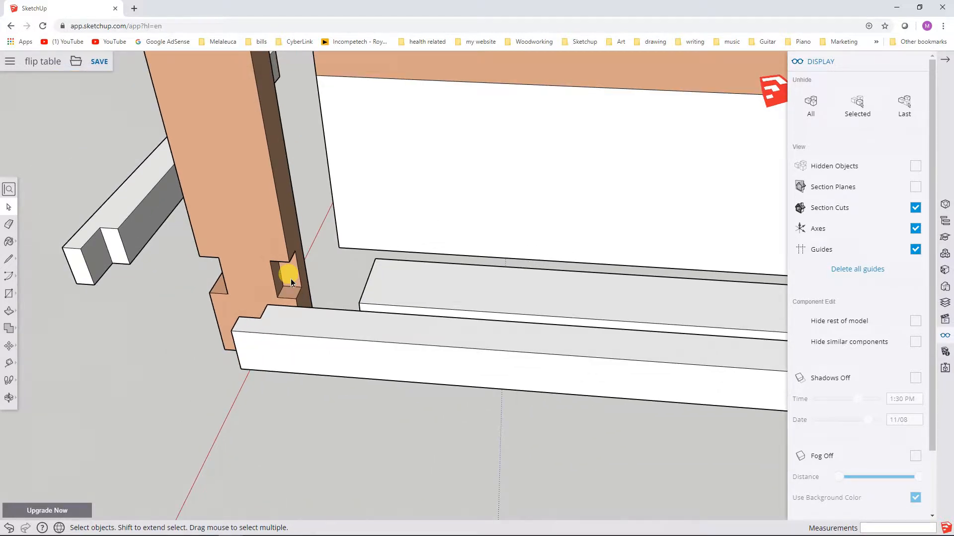
mouse_move(316, 269)
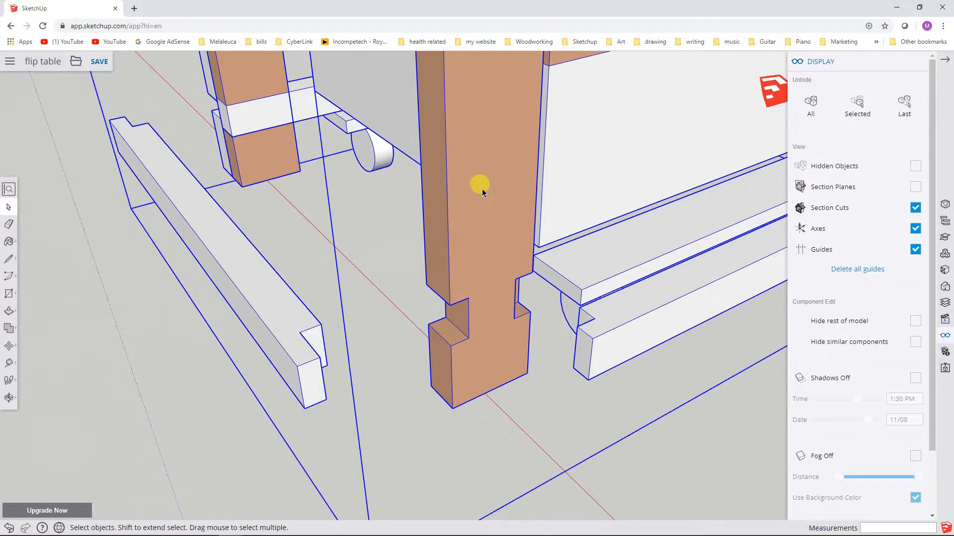
mouse_move(429, 167)
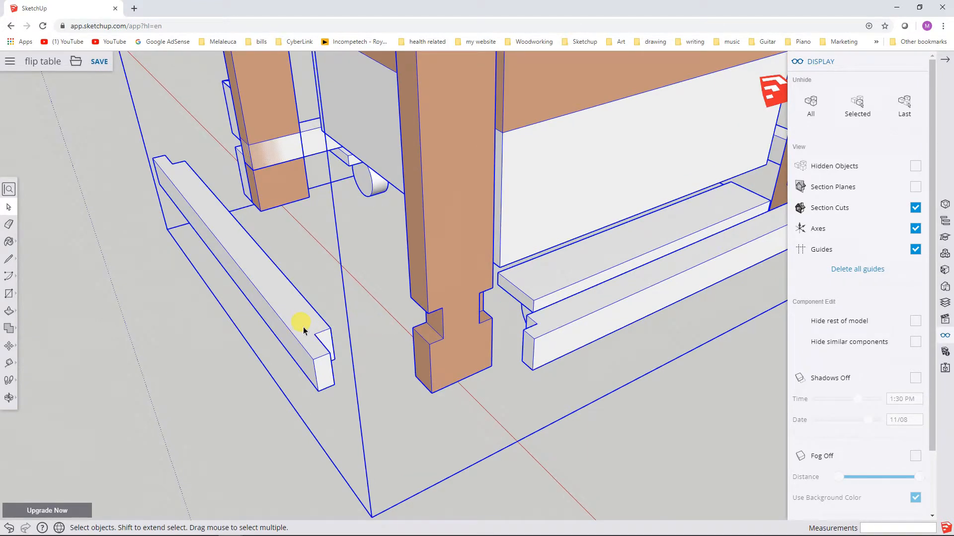
mouse_move(419, 319)
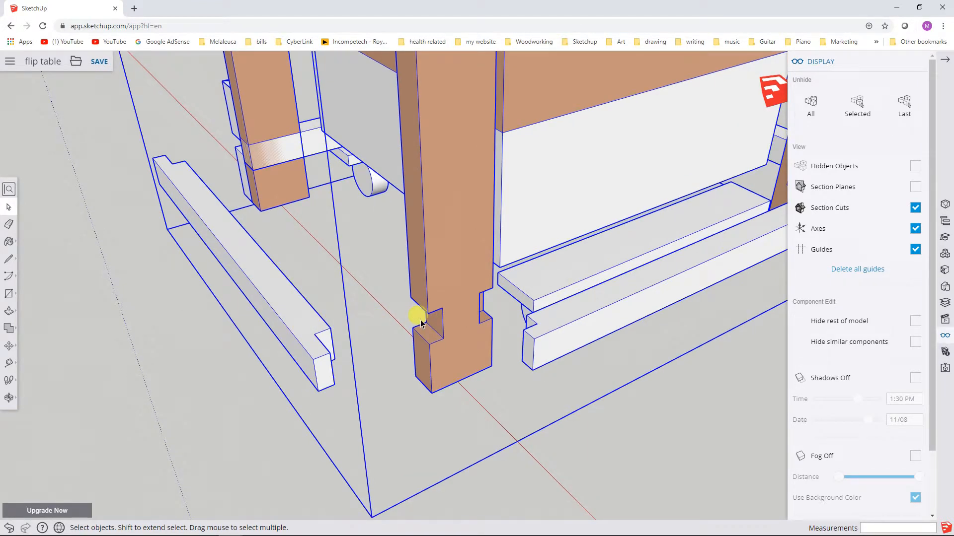
mouse_move(353, 170)
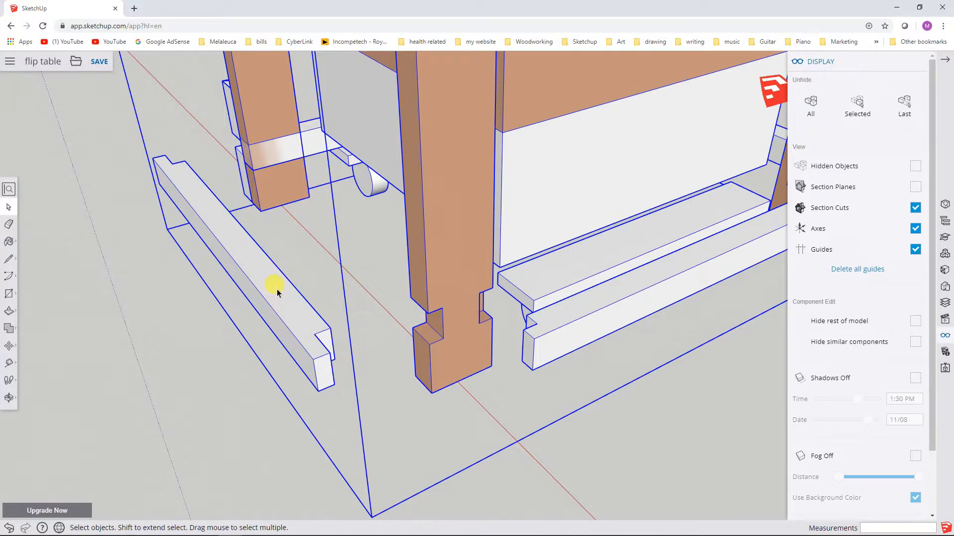
mouse_move(449, 242)
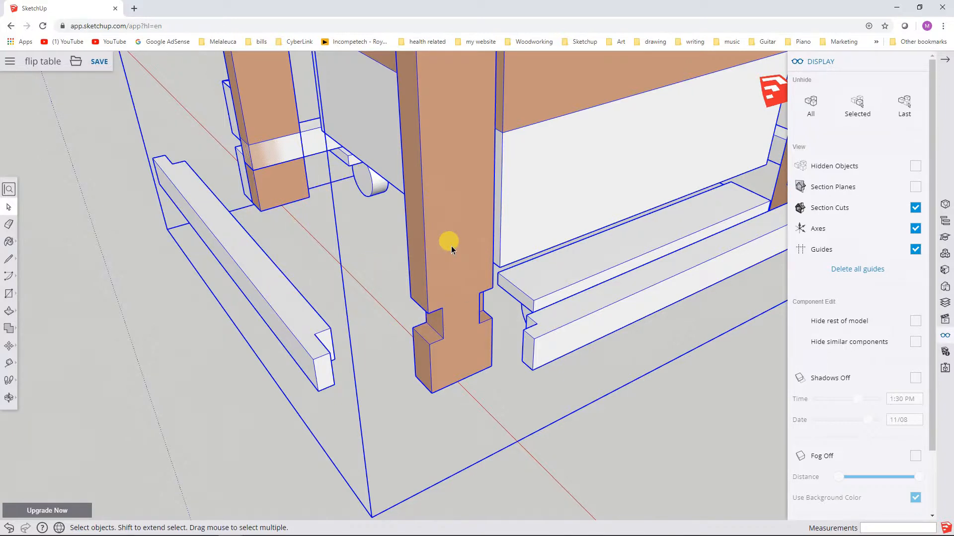
mouse_move(426, 255)
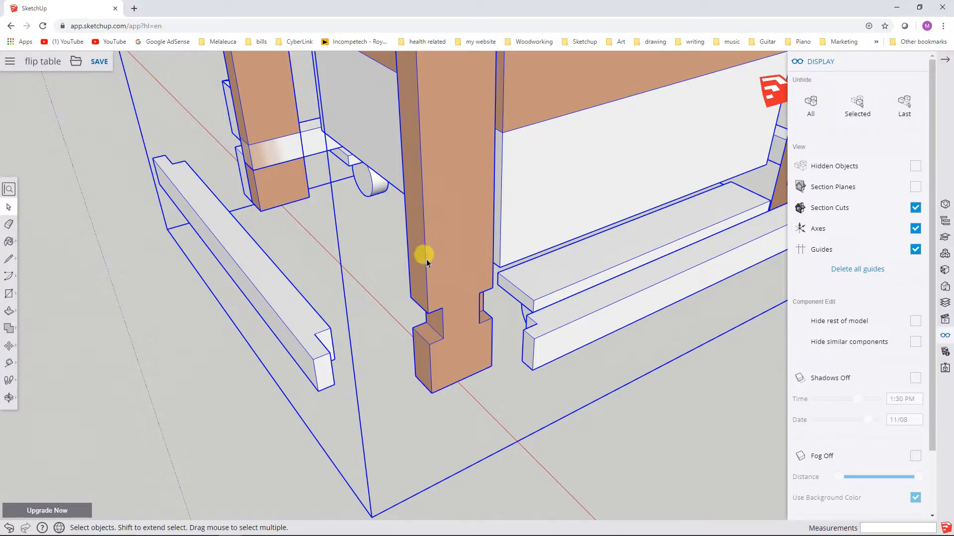
Bring up the context actions for the group holding the stringer and leg.
right_click(426, 254)
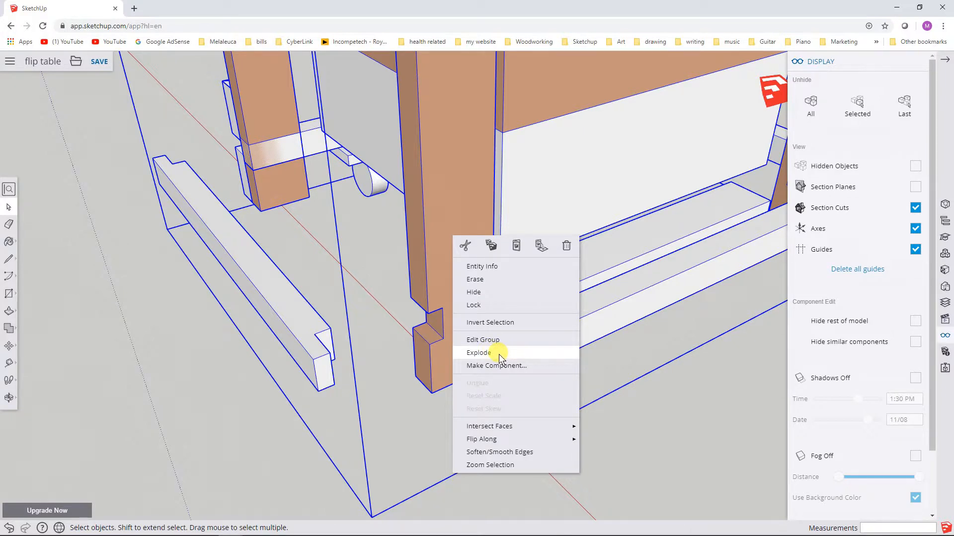
mouse_move(508, 345)
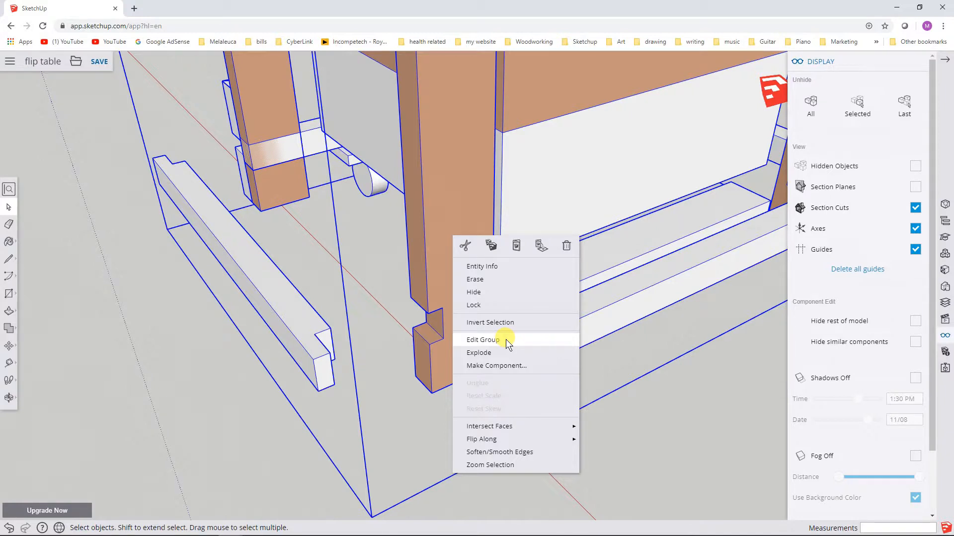
mouse_move(499, 341)
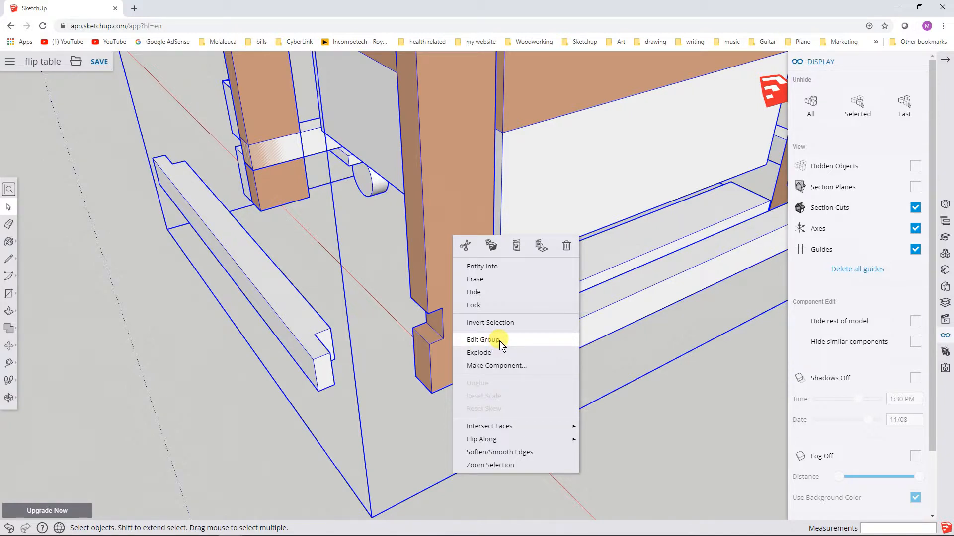
mouse_move(508, 345)
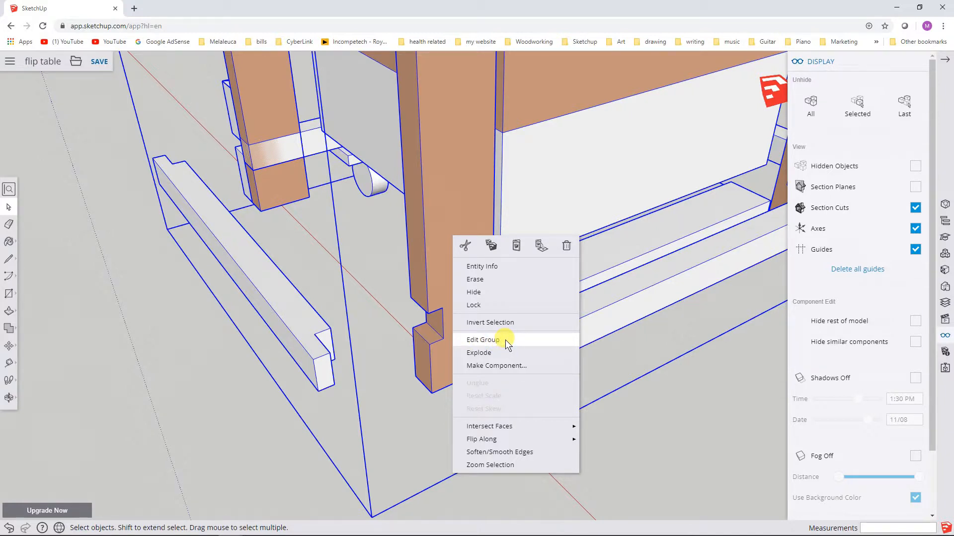
mouse_move(508, 352)
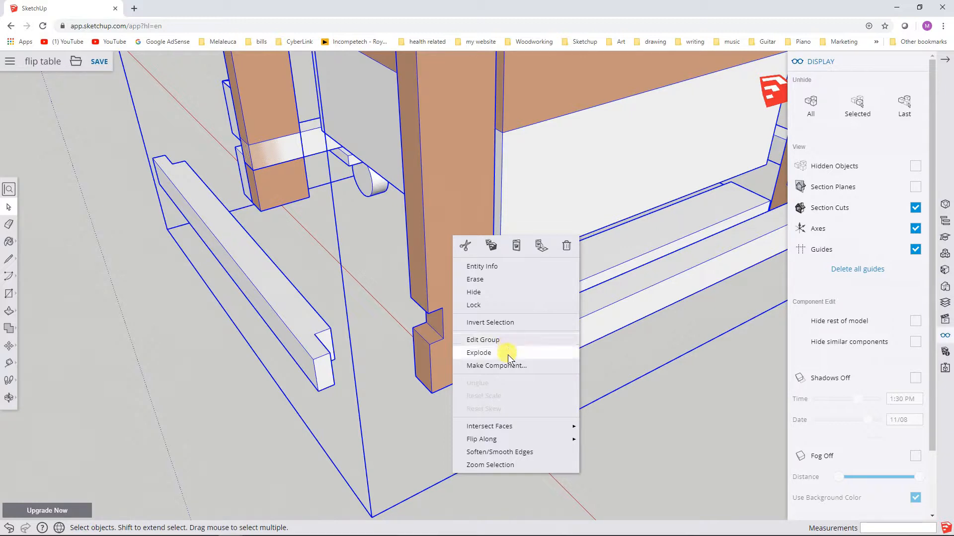
mouse_move(508, 339)
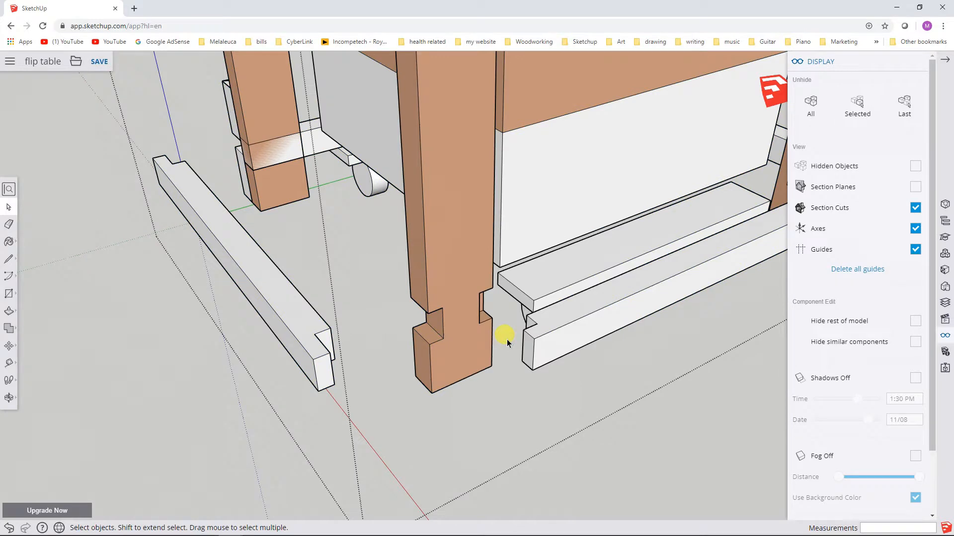
mouse_move(316, 310)
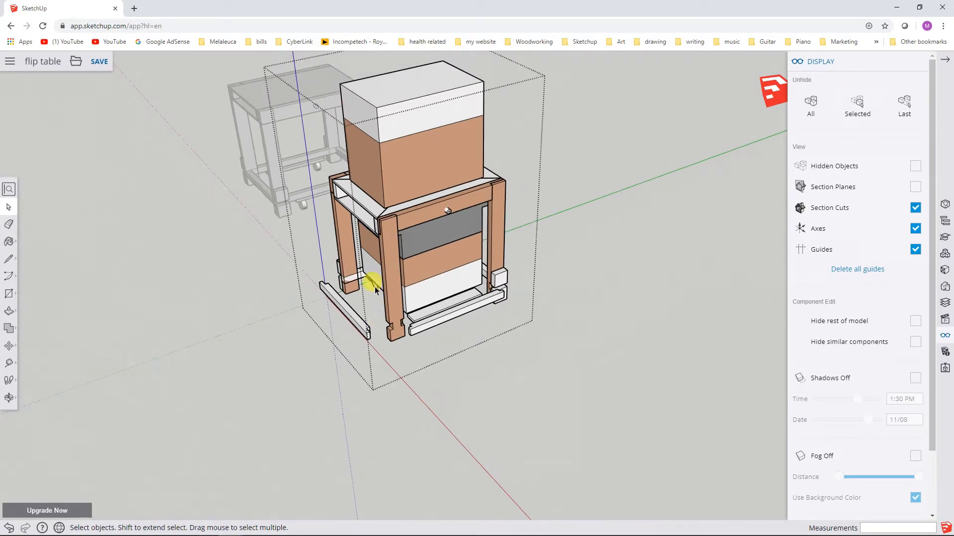
mouse_move(540, 83)
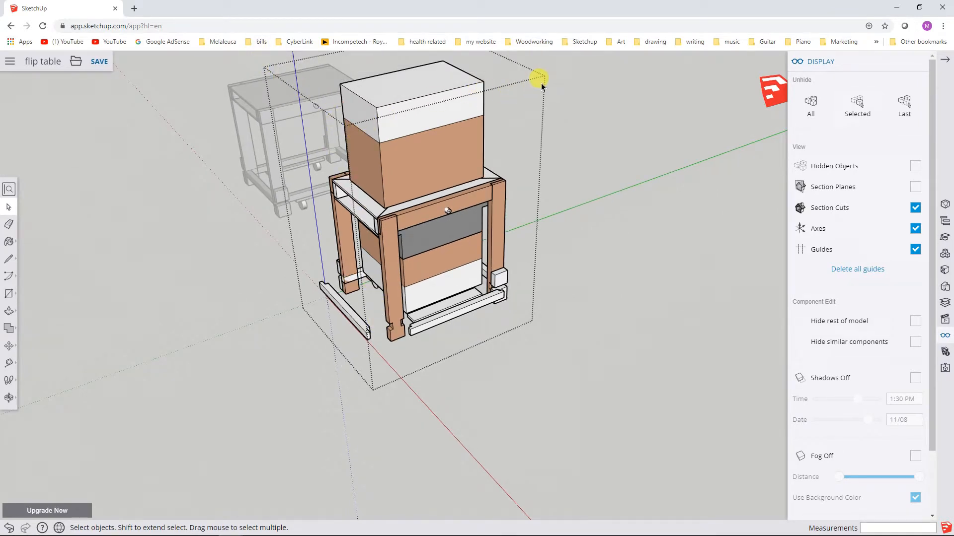
mouse_move(381, 332)
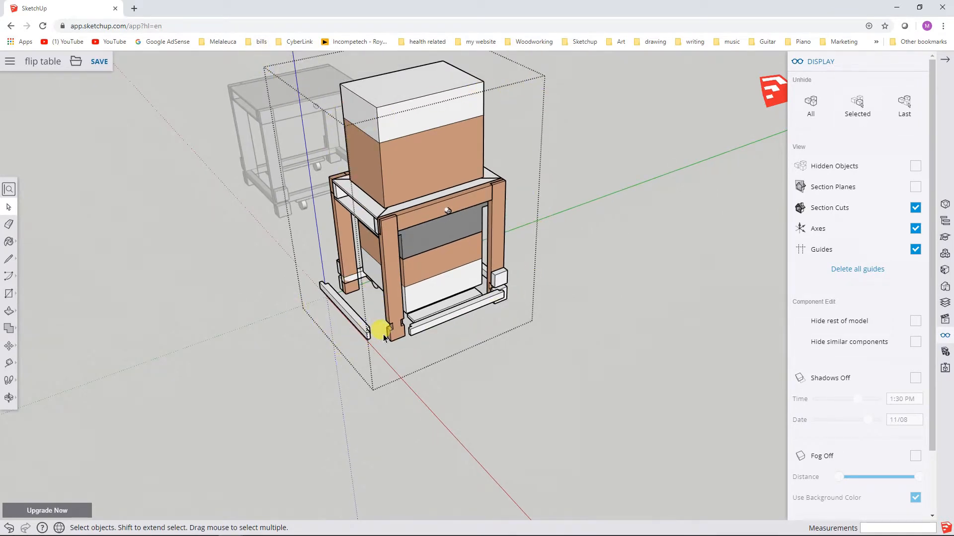
Zoom in and select the notched stringer group standing apart from the leg.
scroll("up", 3)
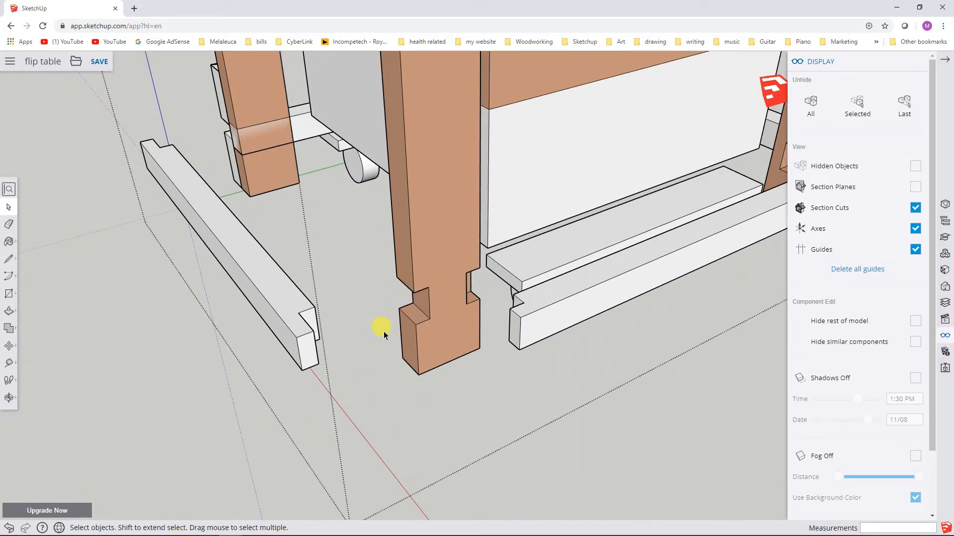
mouse_move(261, 267)
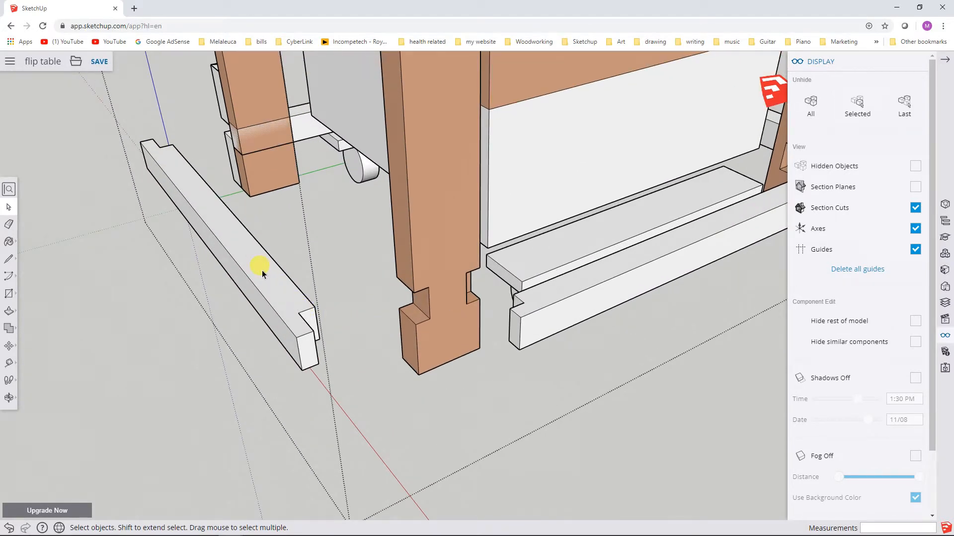
left_click(261, 270)
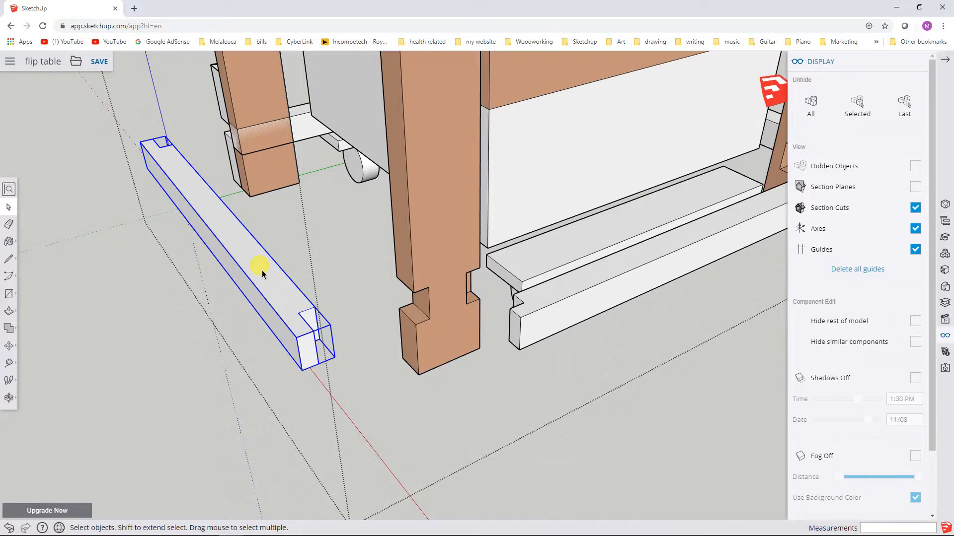
mouse_move(286, 292)
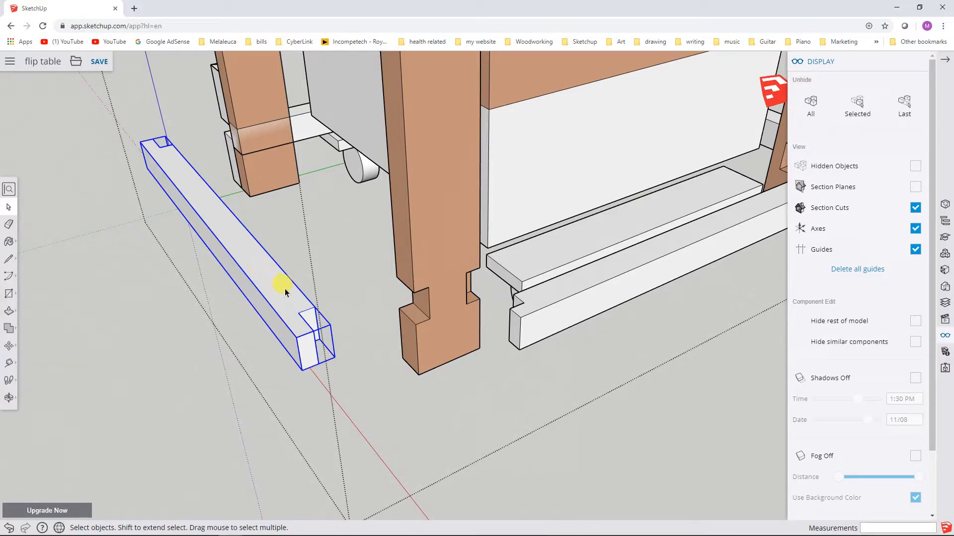
mouse_move(326, 346)
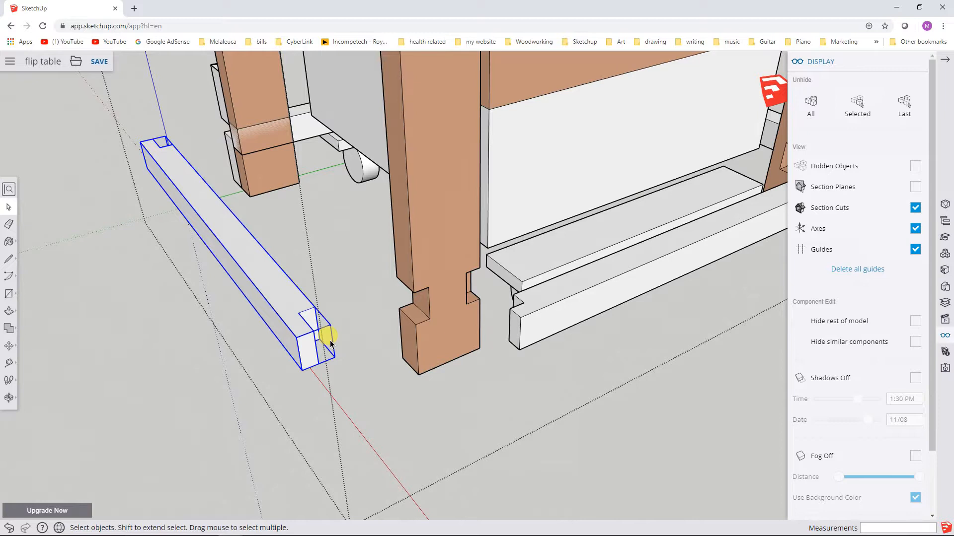
mouse_move(208, 218)
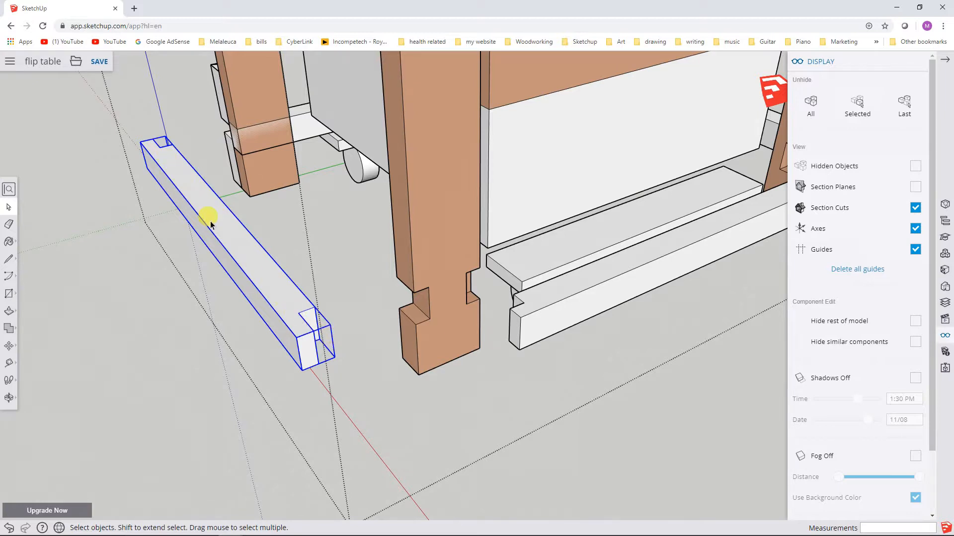
mouse_move(220, 218)
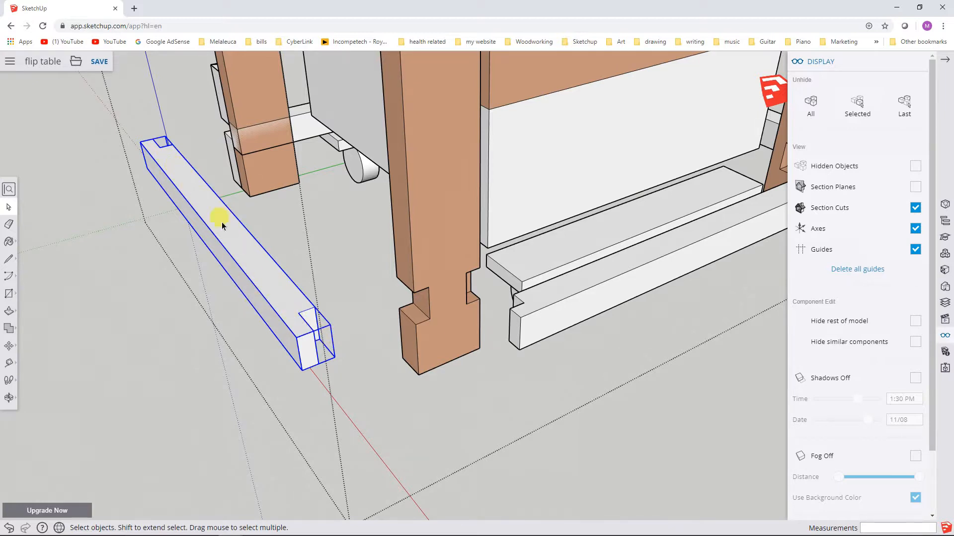
mouse_move(284, 303)
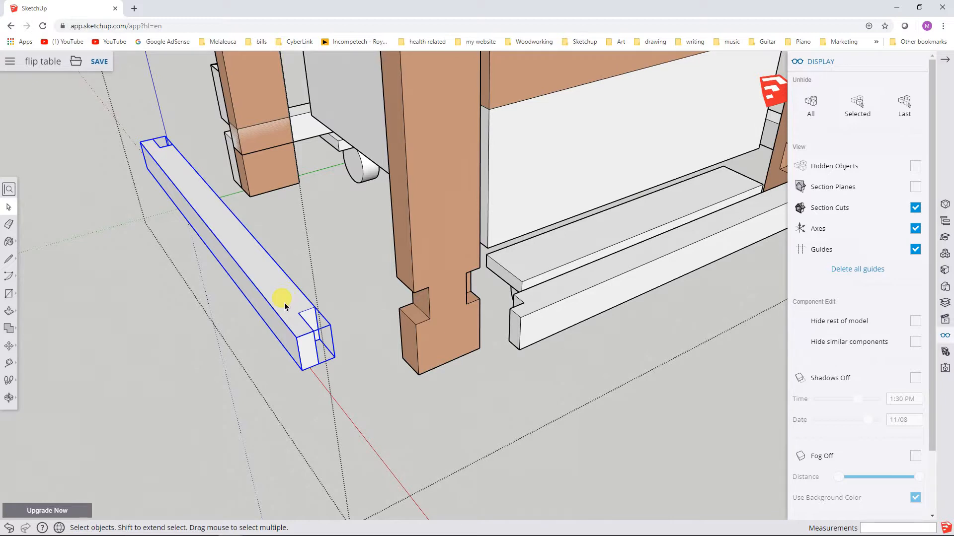
mouse_move(315, 354)
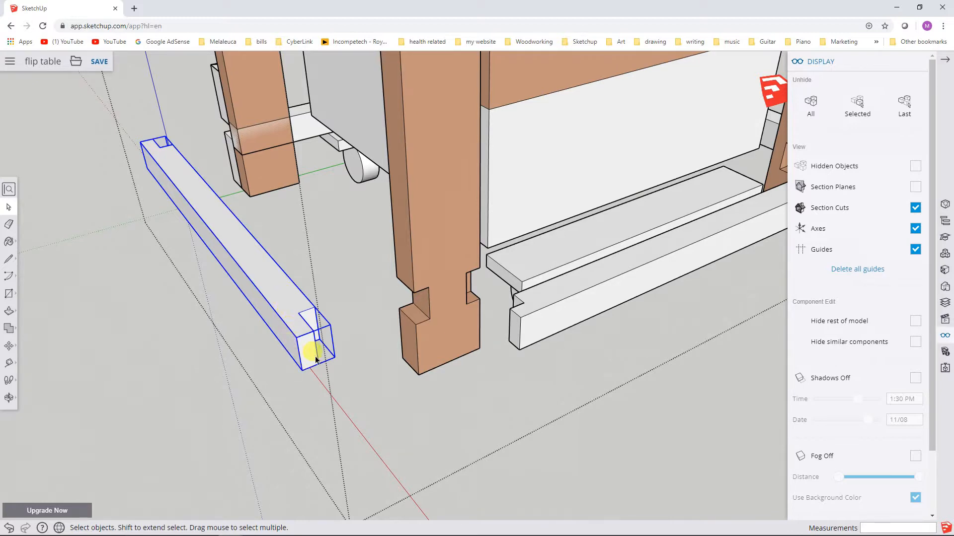
mouse_move(186, 313)
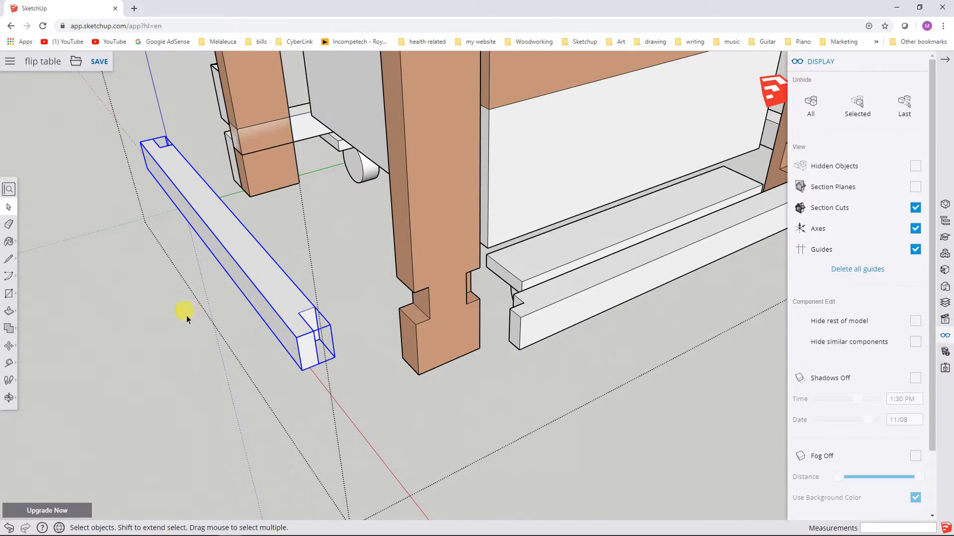
Return the stringer group to its seat against the leg and select the leg to check the joint.
left_click(9, 329)
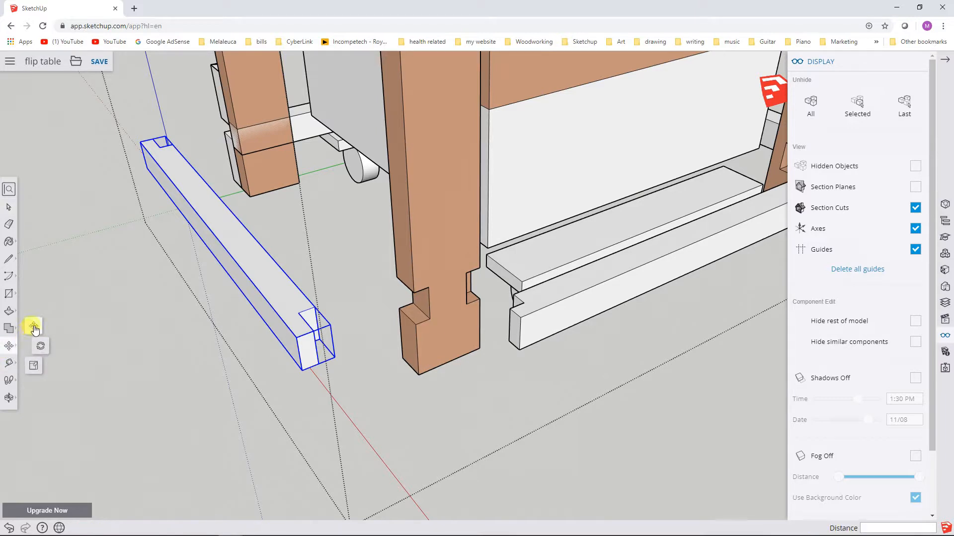
left_click(34, 327)
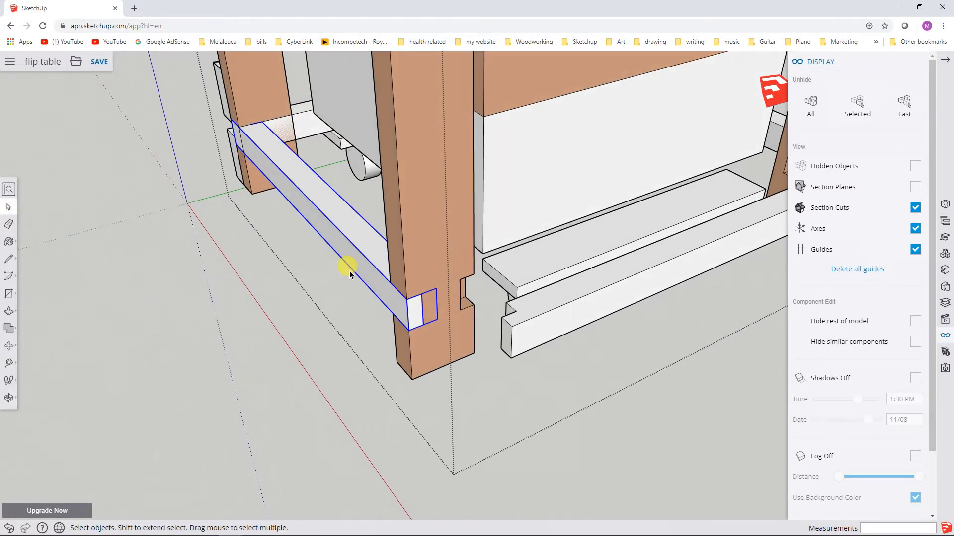
mouse_move(416, 237)
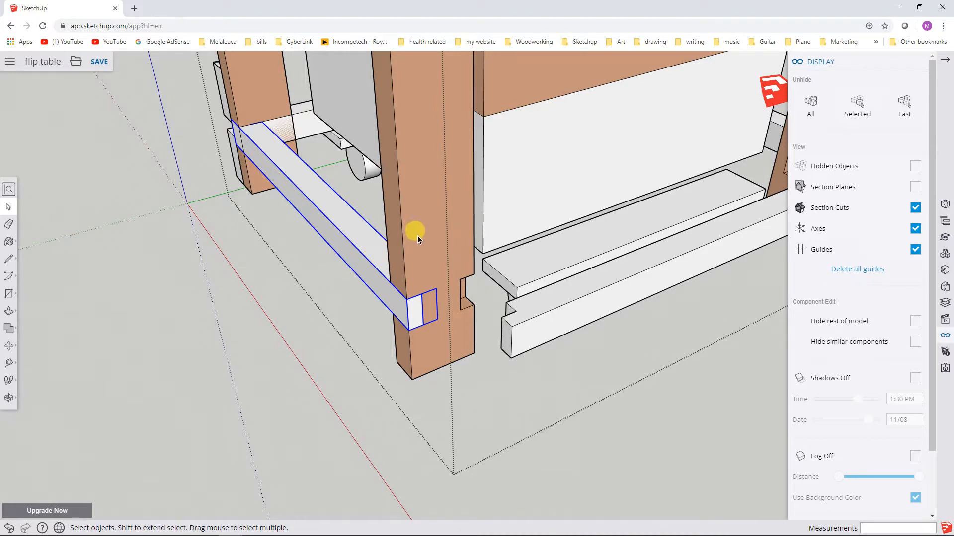
mouse_move(427, 252)
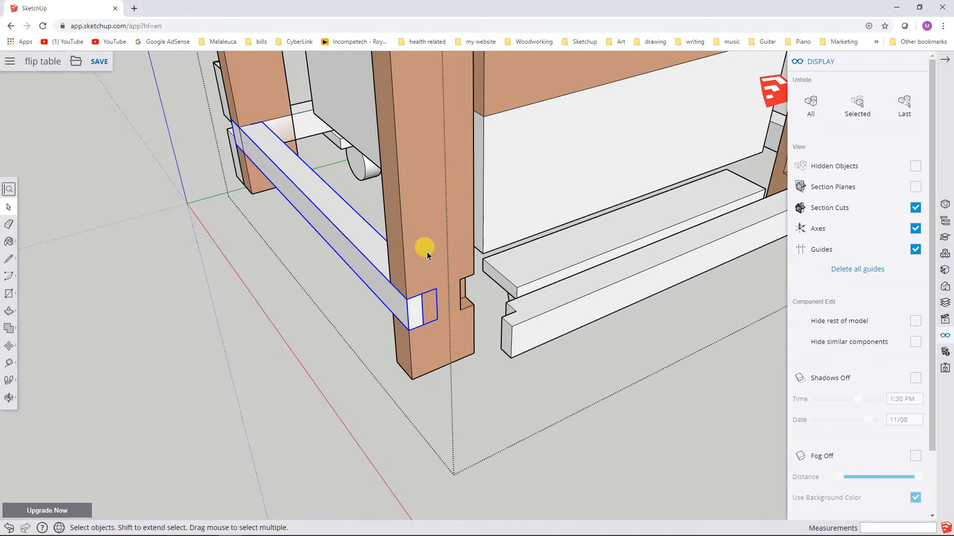
left_click(435, 243)
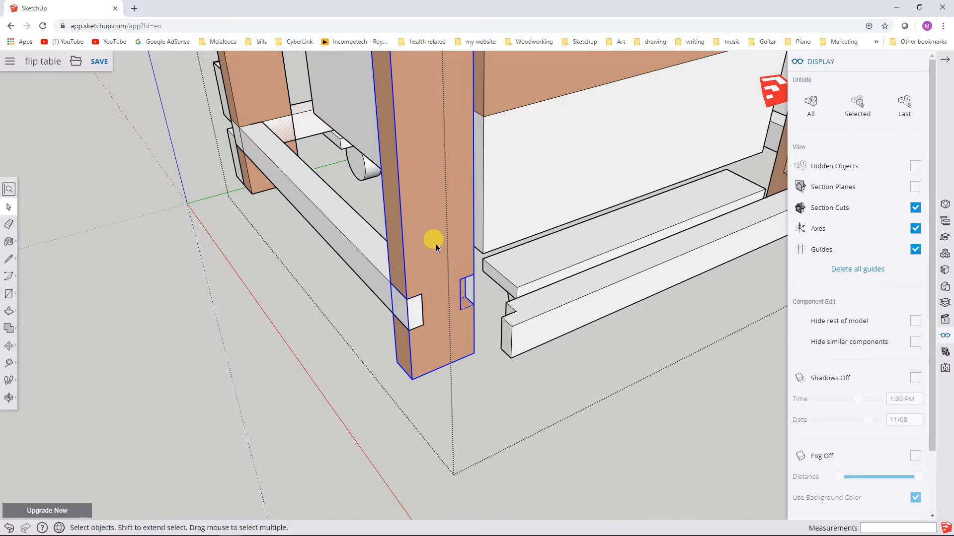
mouse_move(361, 250)
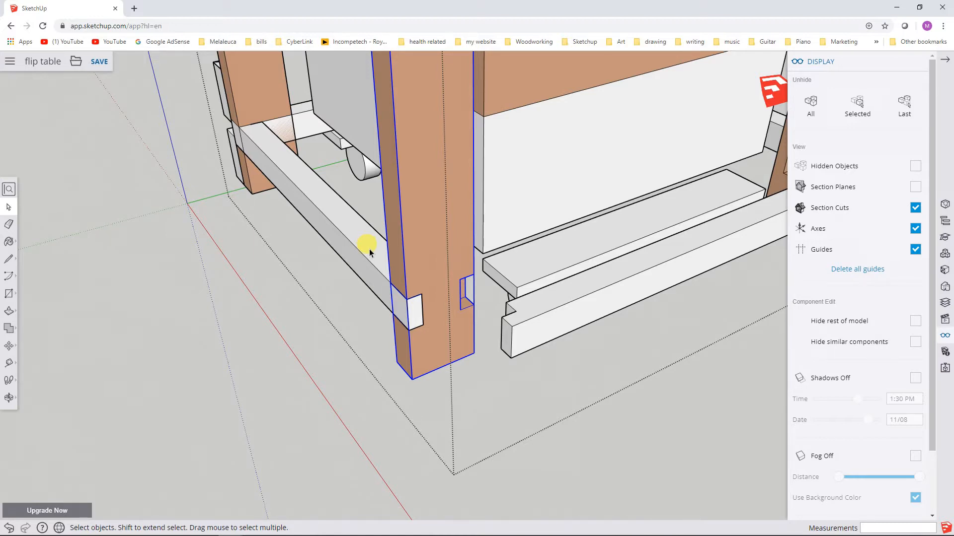
mouse_move(347, 252)
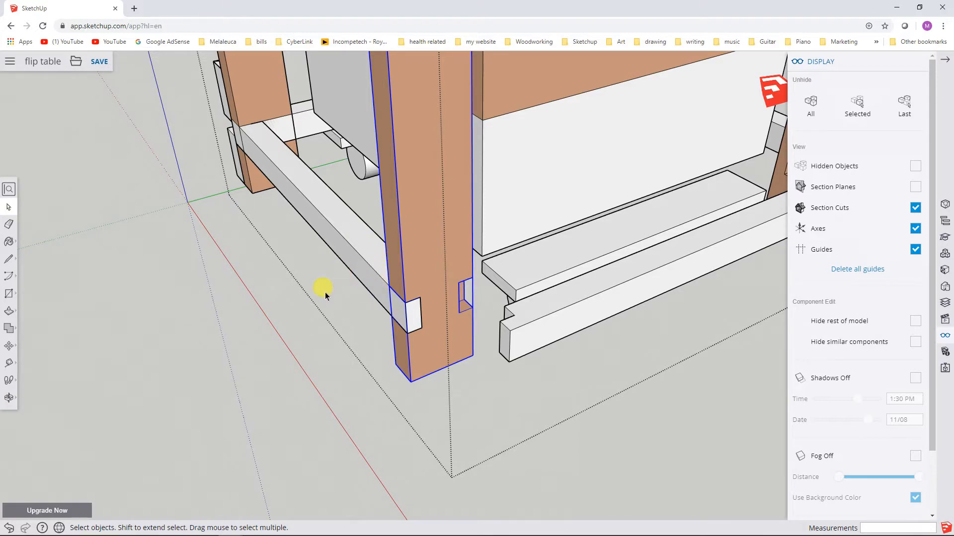
mouse_move(106, 291)
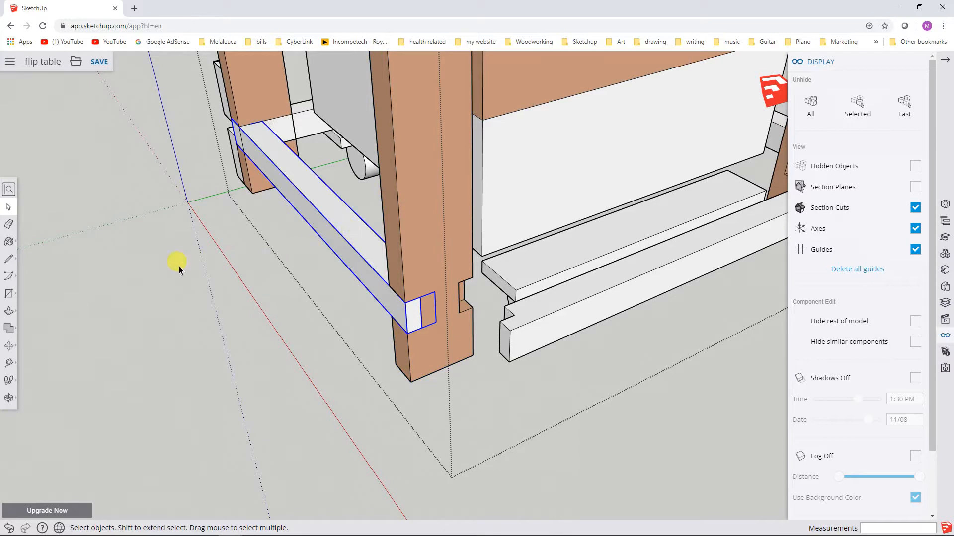
mouse_move(87, 295)
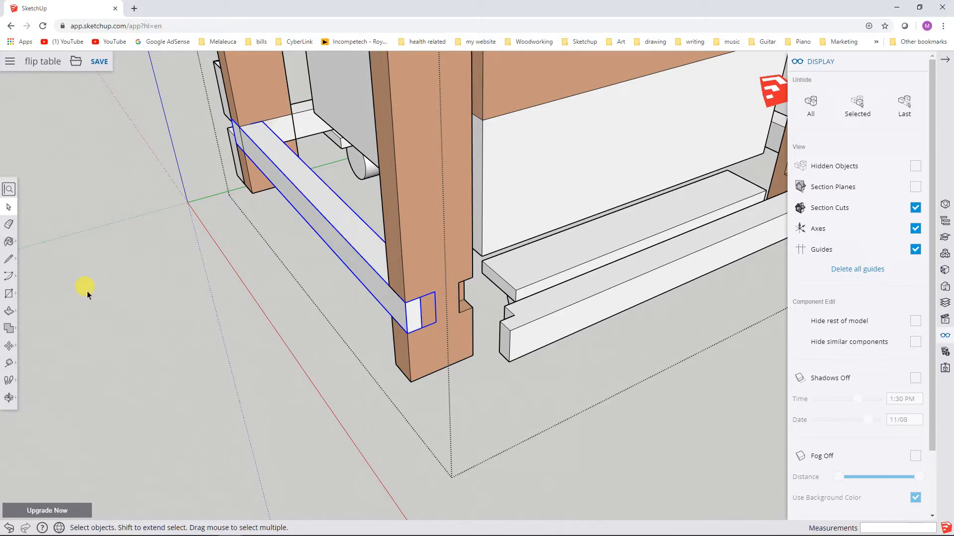
mouse_move(47, 348)
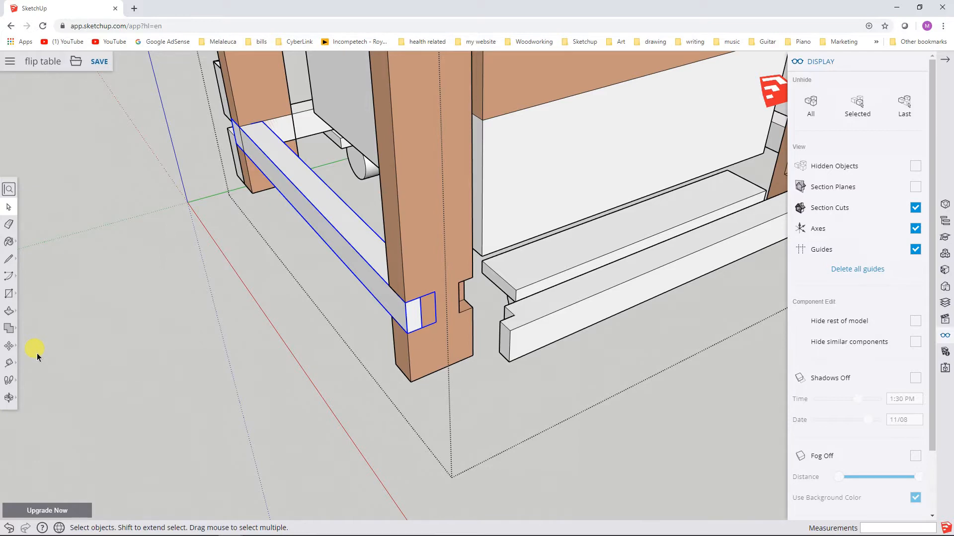
mouse_move(9, 346)
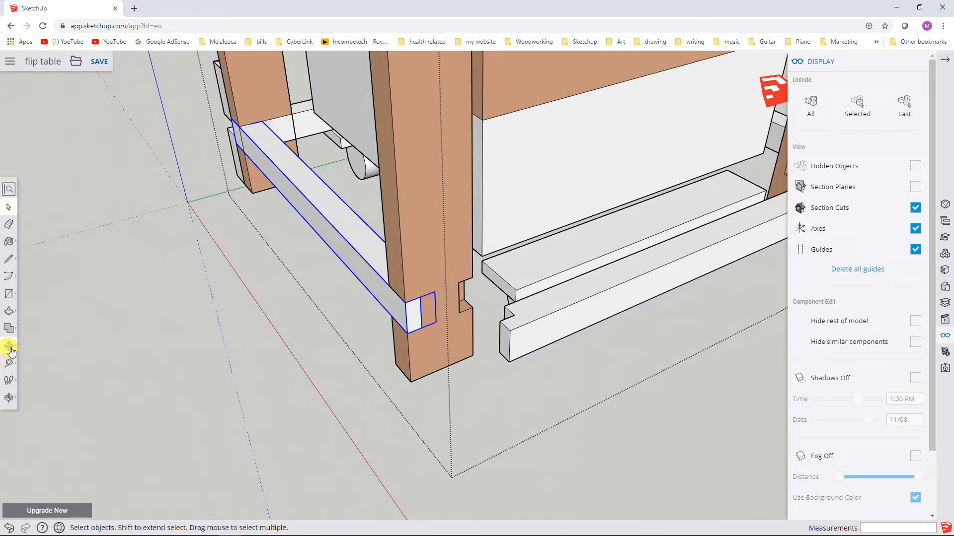
Switch to the Move tool to shift the notched stringer 4 7/8 inches along the green axis.
left_click(10, 347)
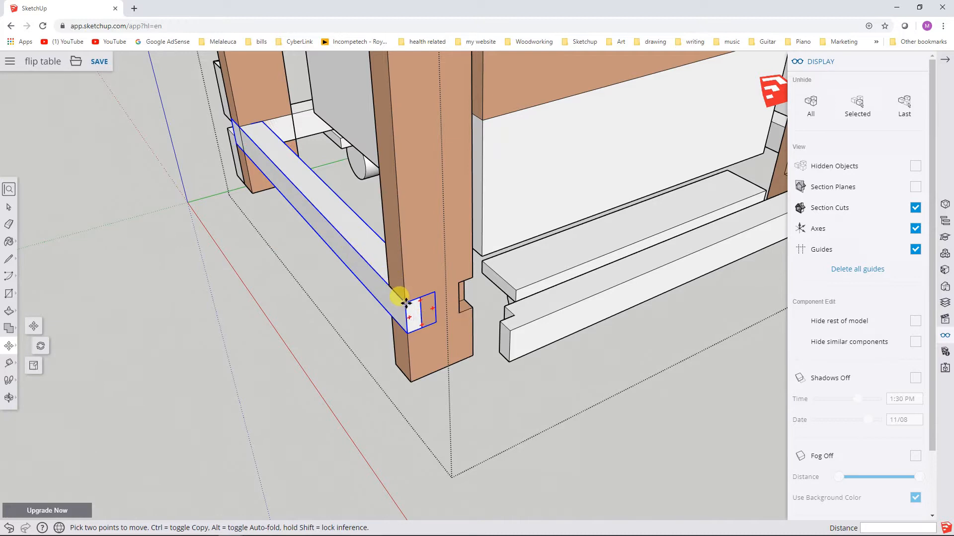
mouse_move(406, 304)
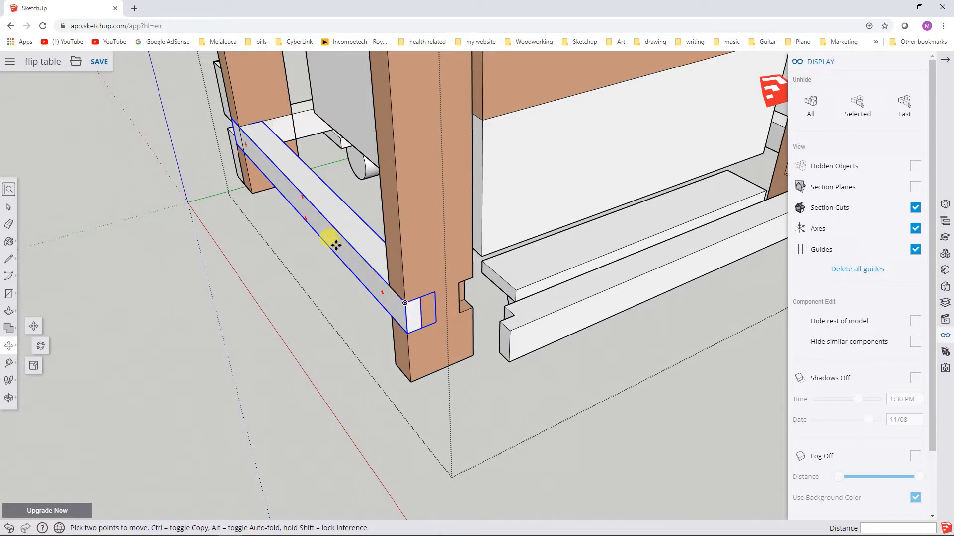
mouse_move(417, 179)
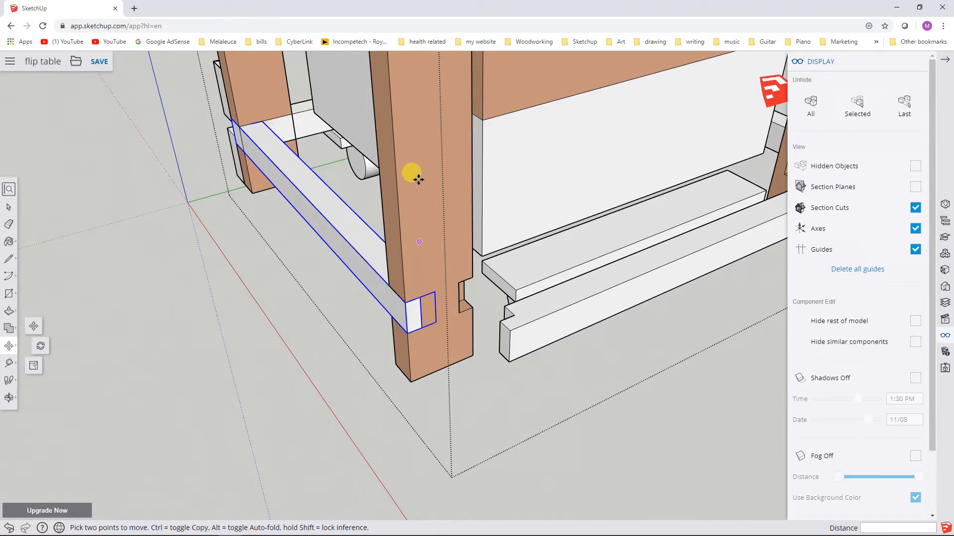
mouse_move(426, 254)
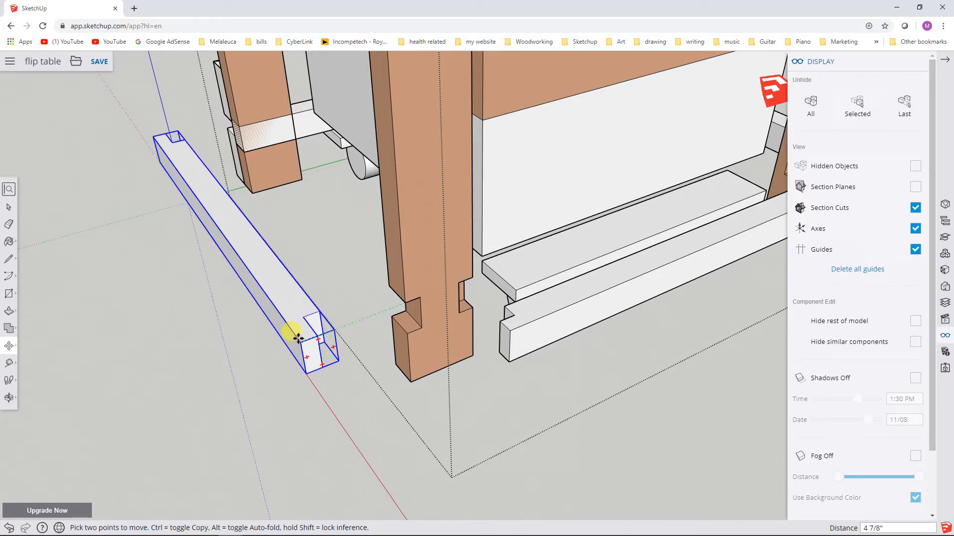
mouse_move(295, 337)
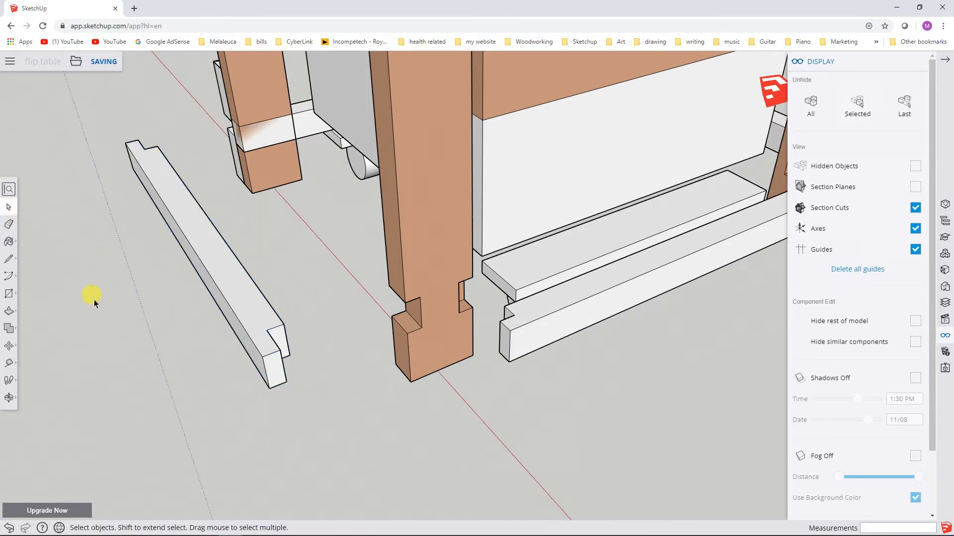
Select the outer table group to show its boundary redrawn around the moved stringer.
left_click(401, 255)
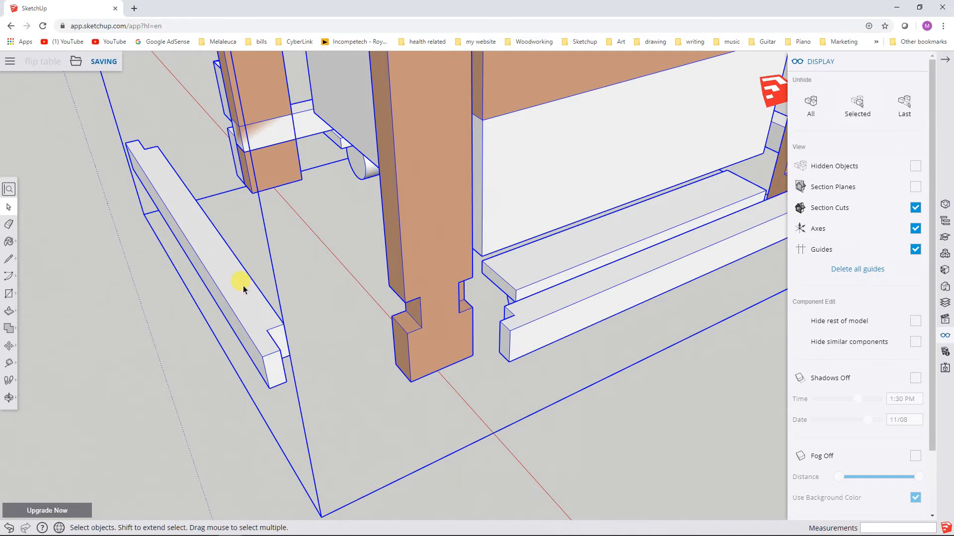
mouse_move(213, 253)
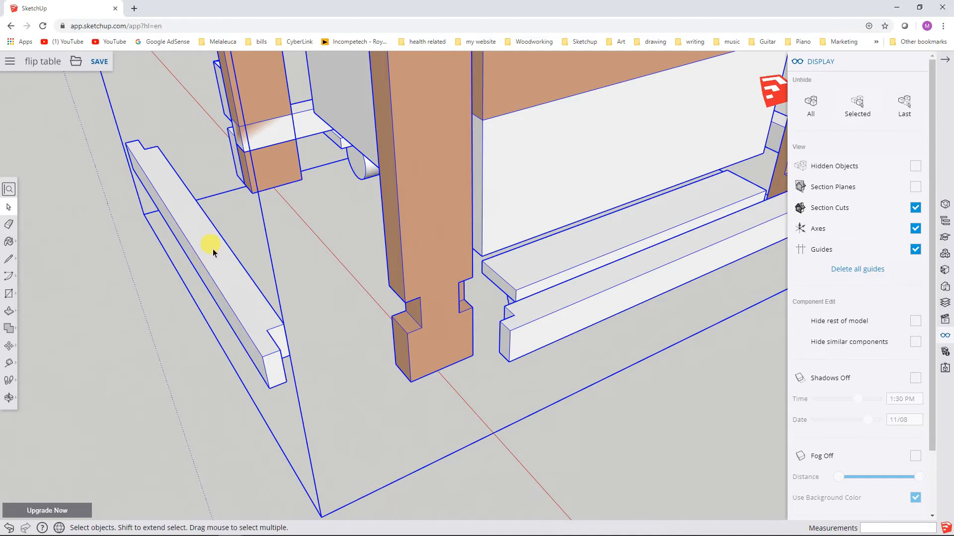
mouse_move(316, 440)
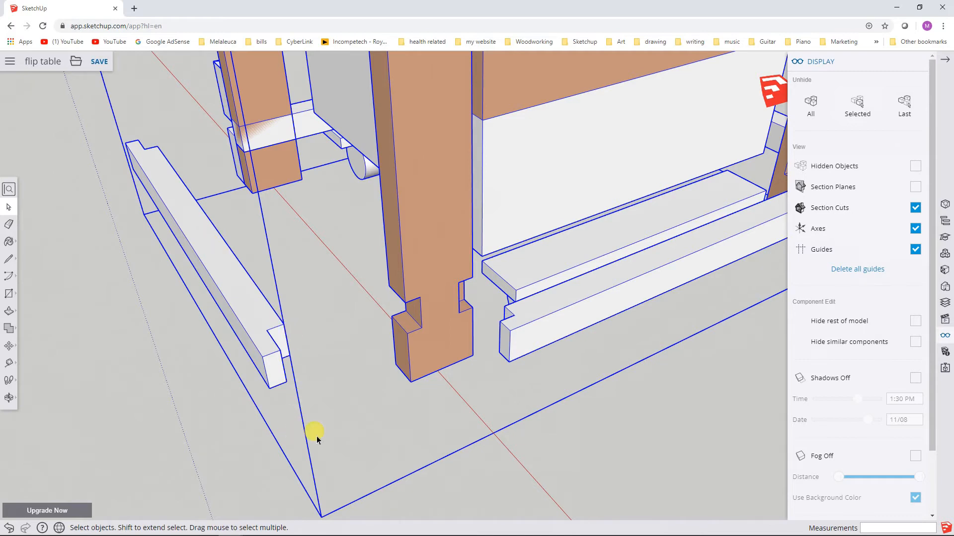
mouse_move(304, 371)
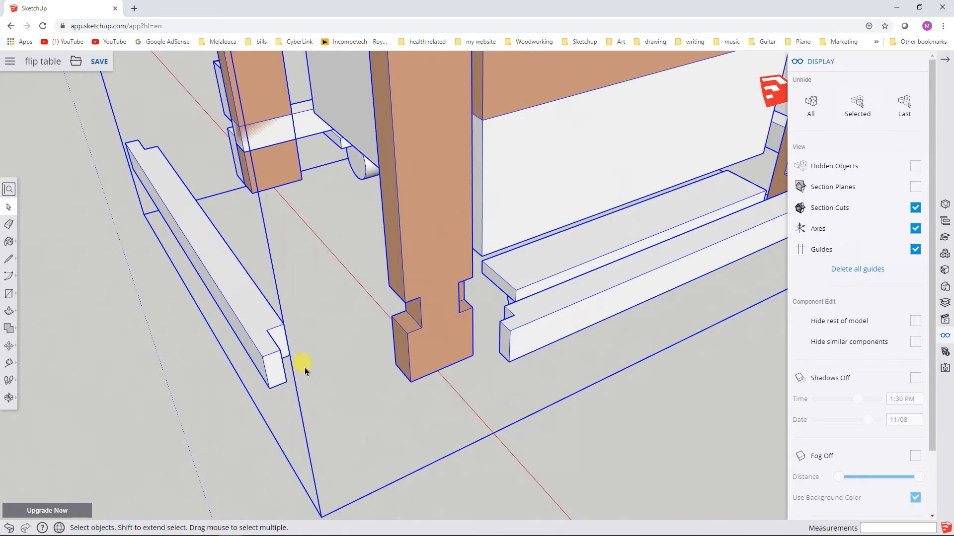
mouse_move(204, 225)
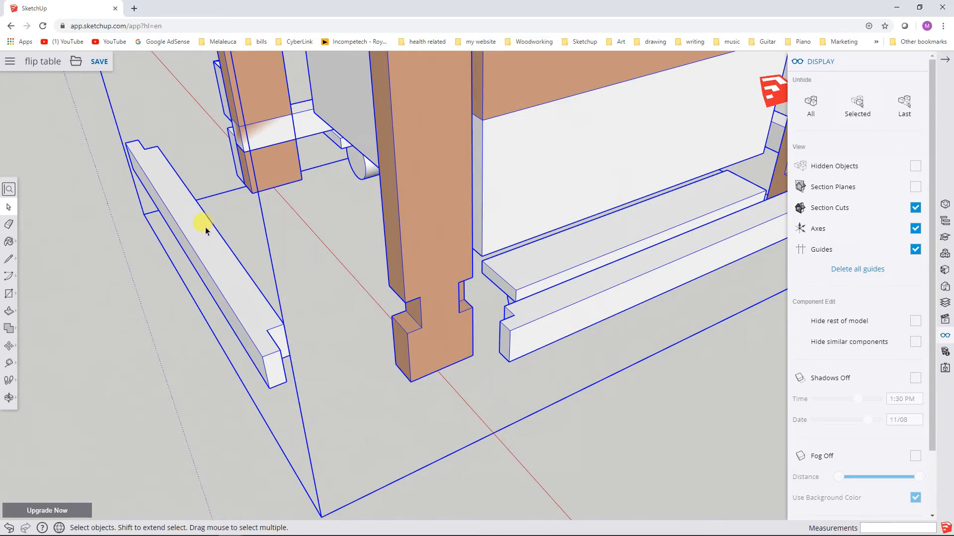
mouse_move(243, 255)
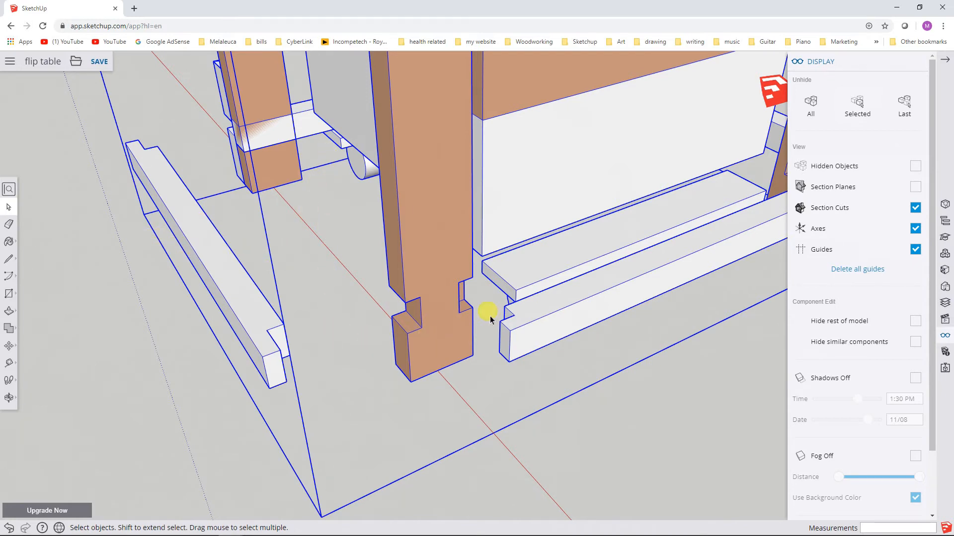
mouse_move(187, 267)
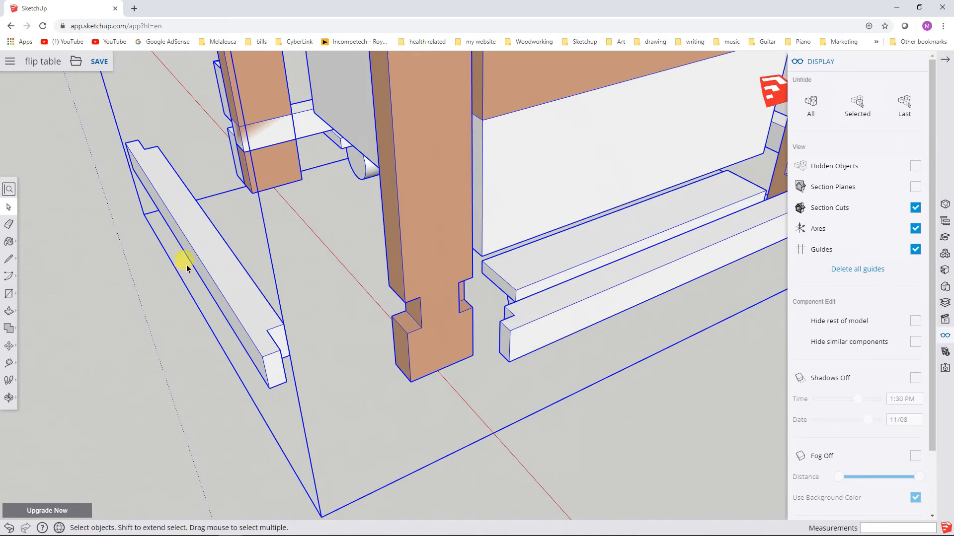
mouse_move(201, 254)
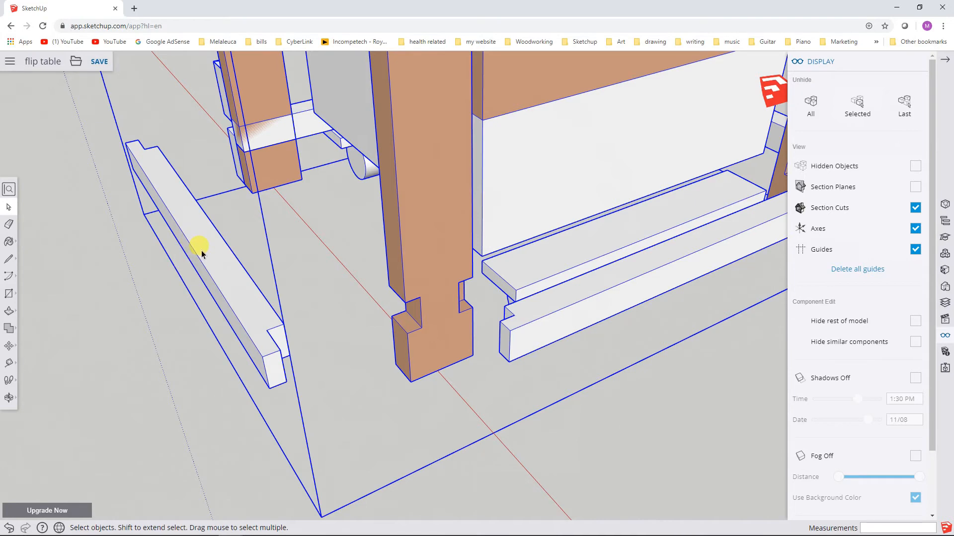
mouse_move(349, 430)
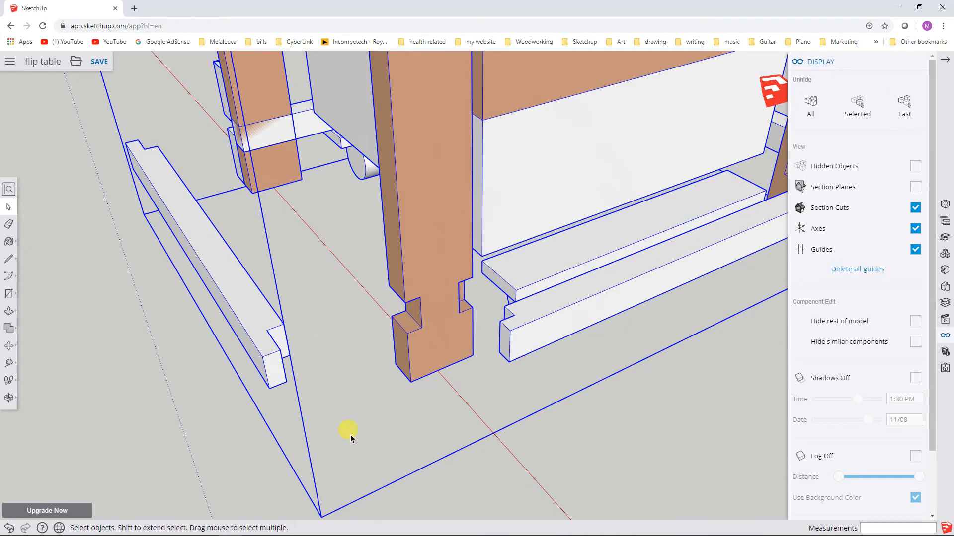
mouse_move(310, 502)
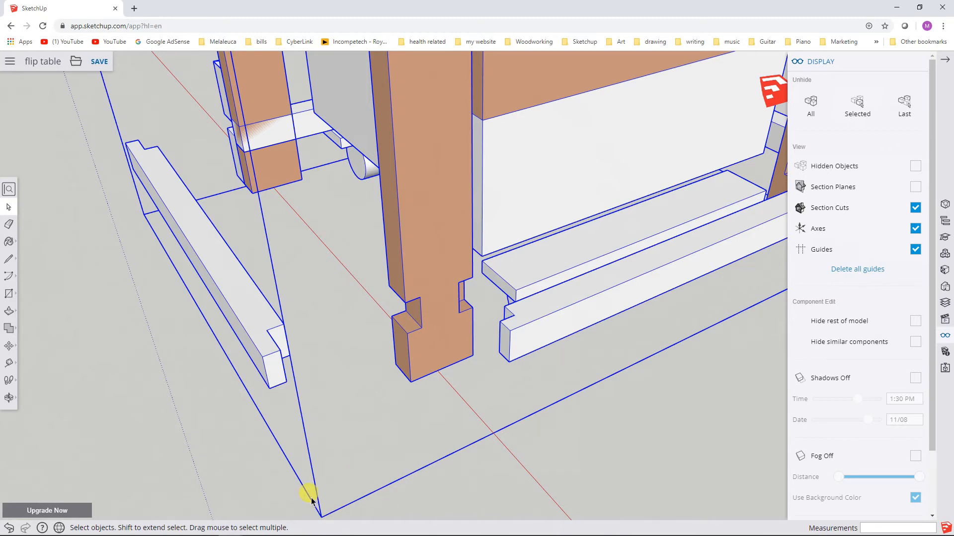